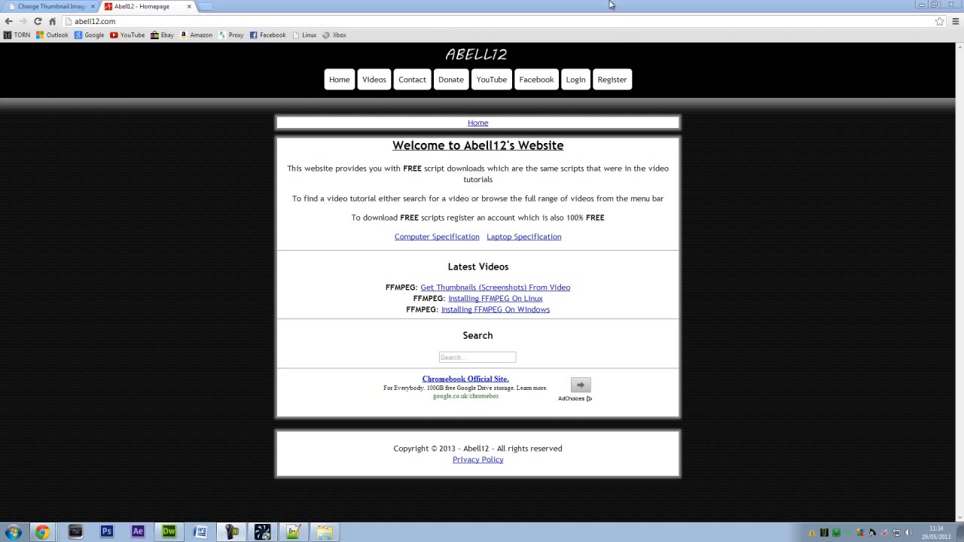
{"action": "mouse_move", "coordinate": [829, 272]}
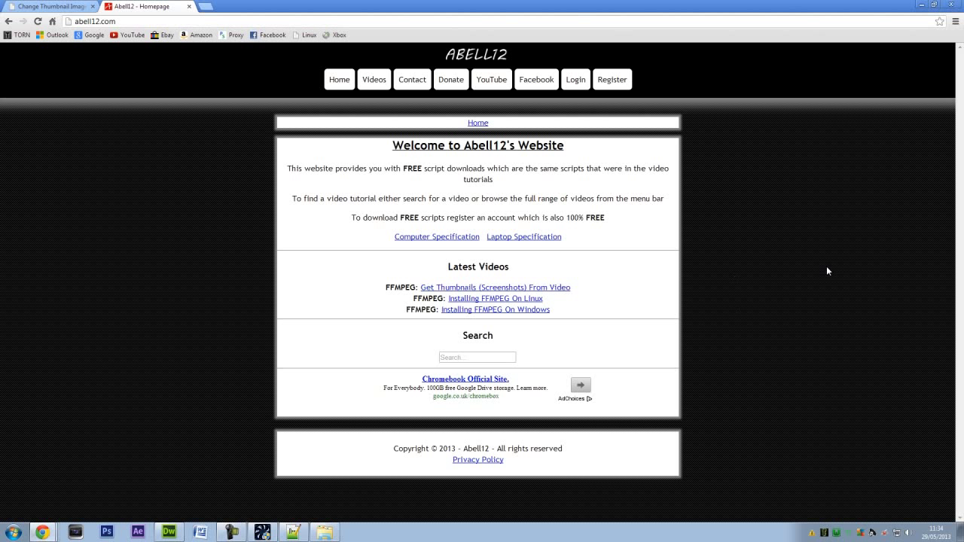
{"action": "mouse_move", "coordinate": [327, 317]}
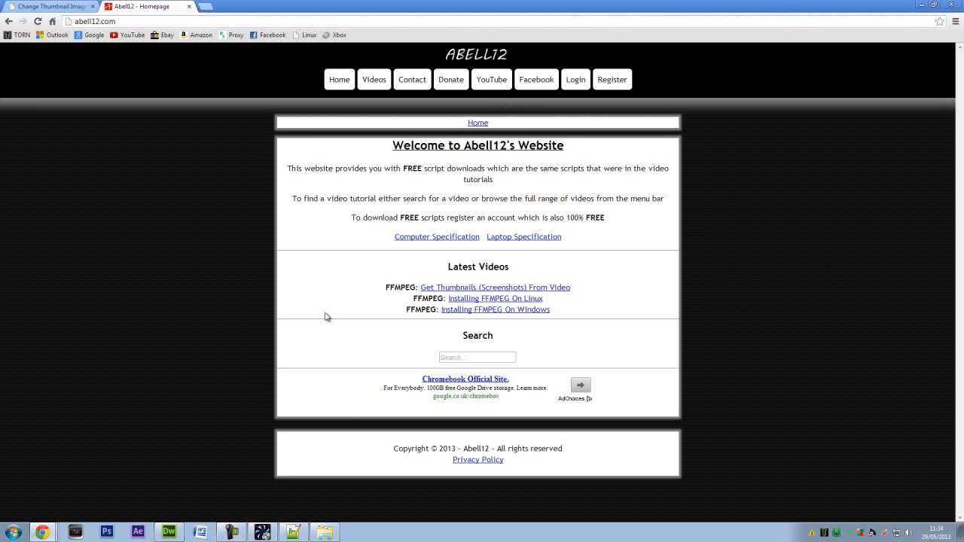
{"action": "mouse_move", "coordinate": [119, 186]}
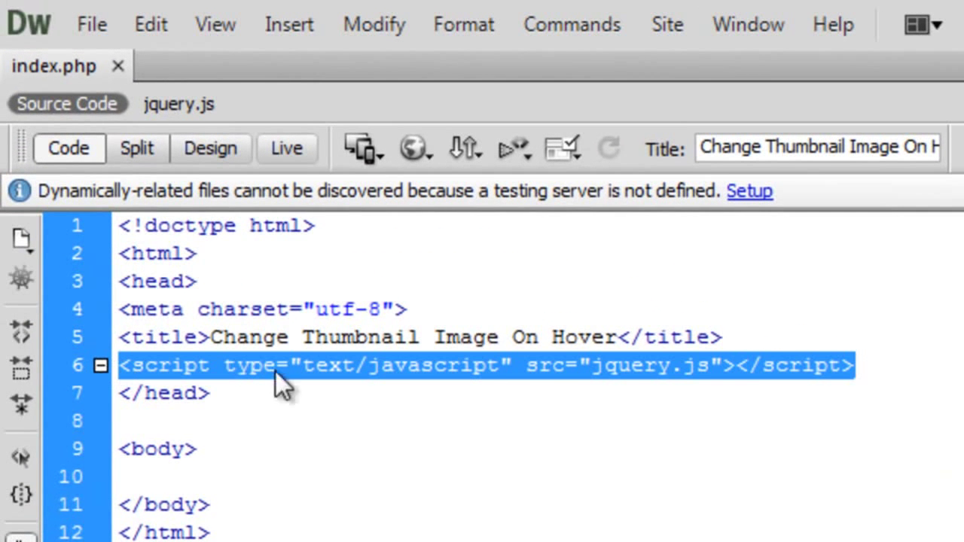
Step: Select the video folders in Explorer, then open video1 to view thumbnails 1, 2 and 3
{"action": "left_click", "coordinate": [851, 365]}
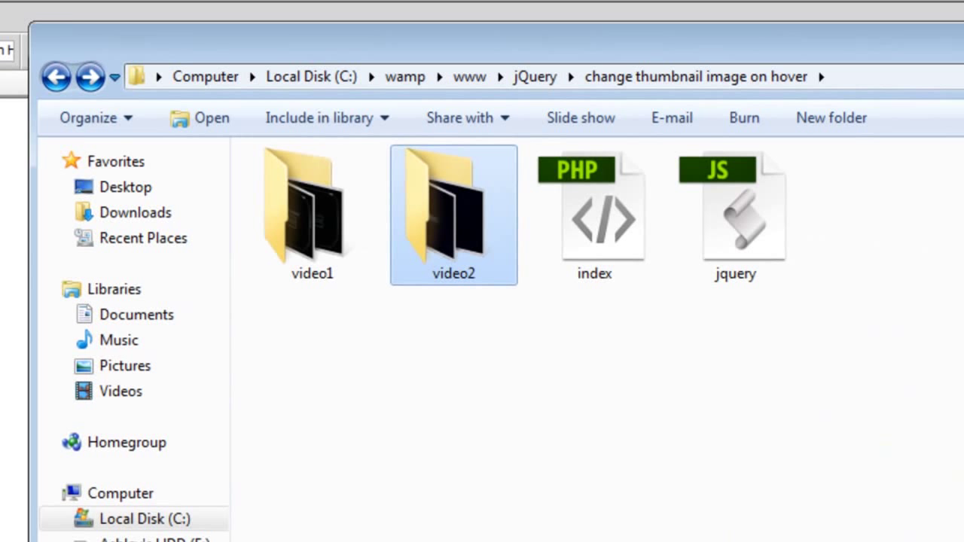
{"action": "left_click", "coordinate": [594, 218]}
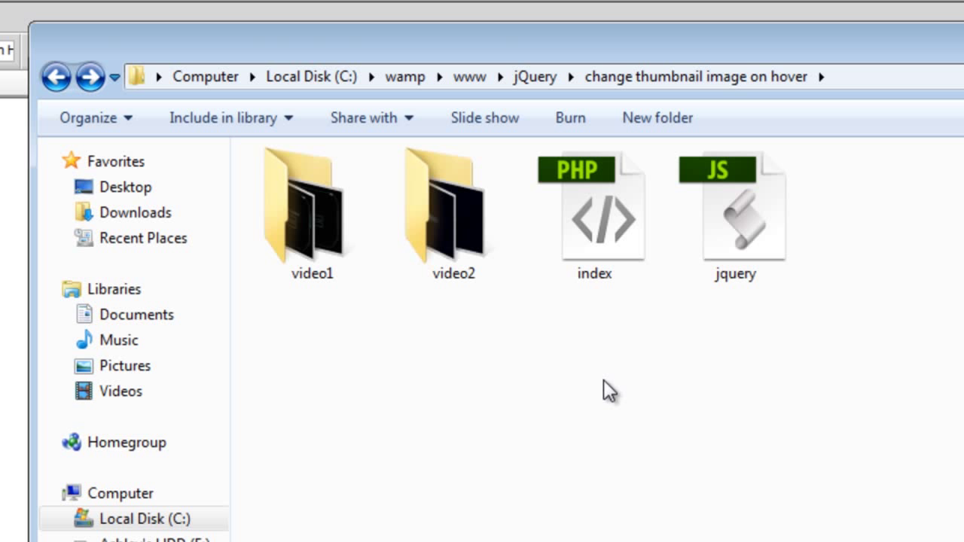
{"action": "mouse_move", "coordinate": [643, 356]}
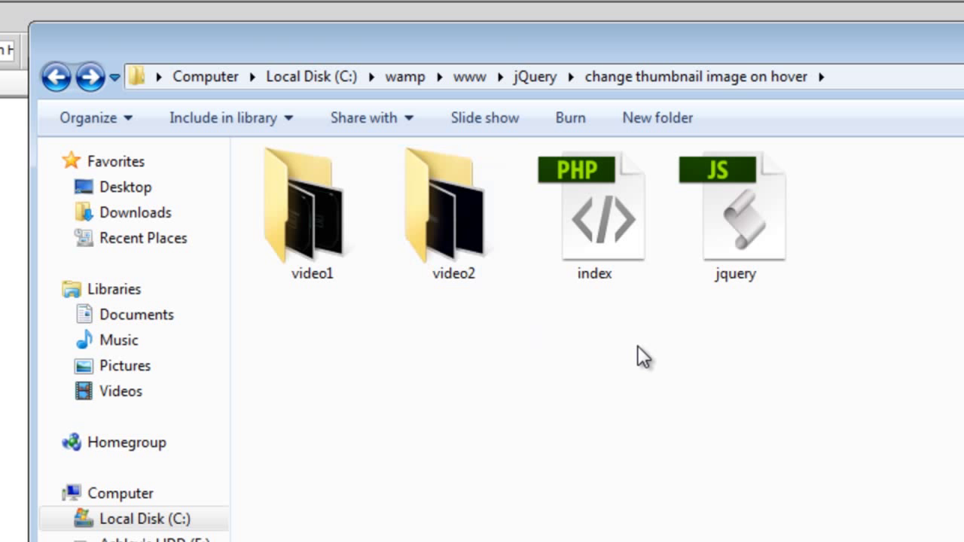
{"action": "left_click", "coordinate": [312, 211]}
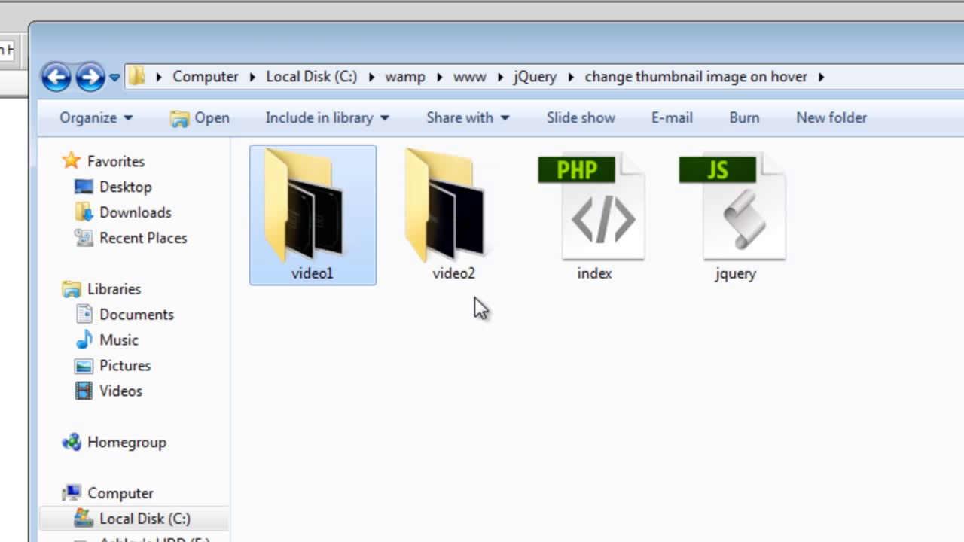
{"action": "left_click", "coordinate": [453, 215]}
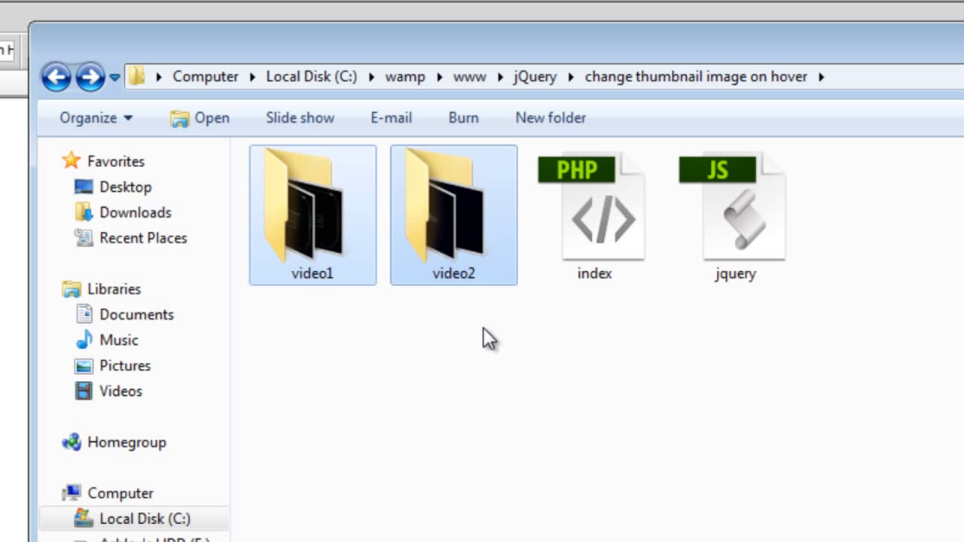
{"action": "left_click", "coordinate": [453, 214]}
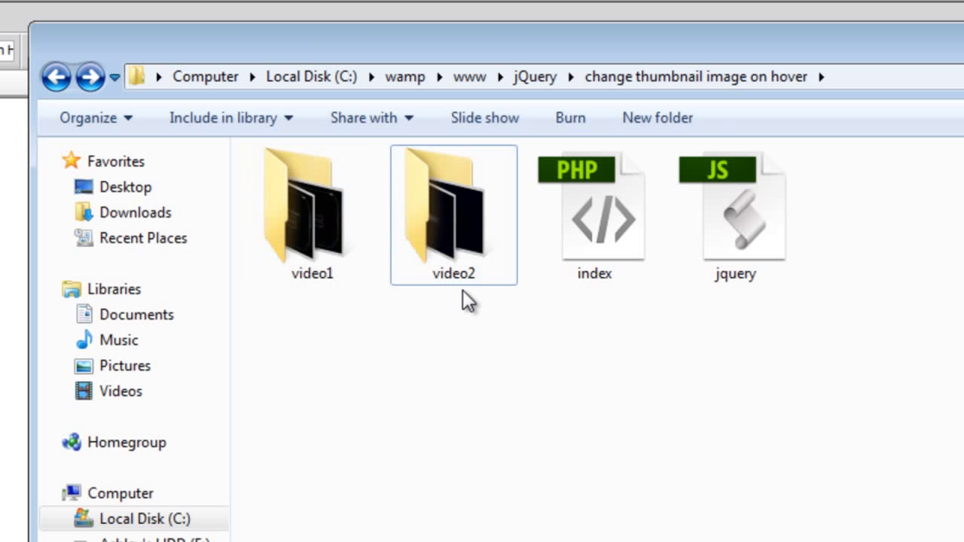
{"action": "mouse_move", "coordinate": [524, 294]}
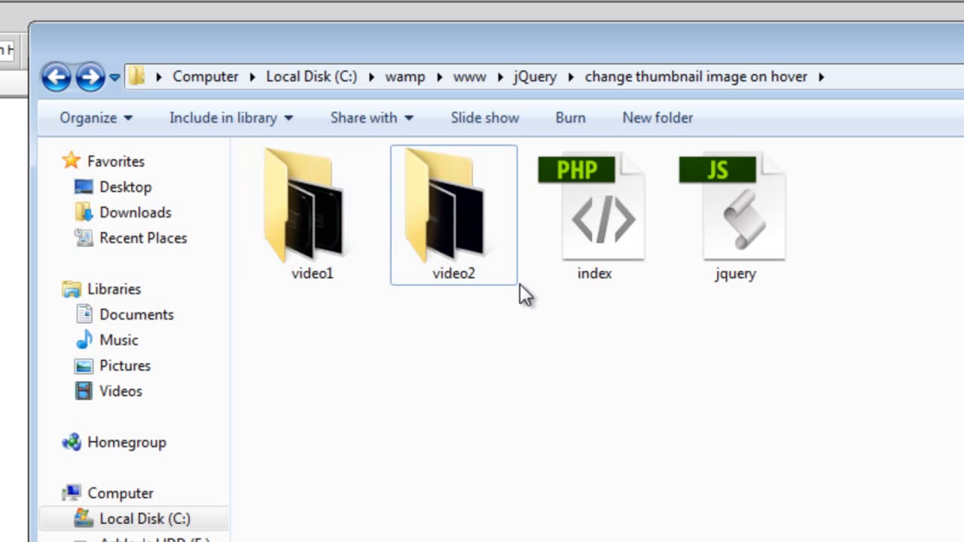
{"action": "mouse_move", "coordinate": [313, 305]}
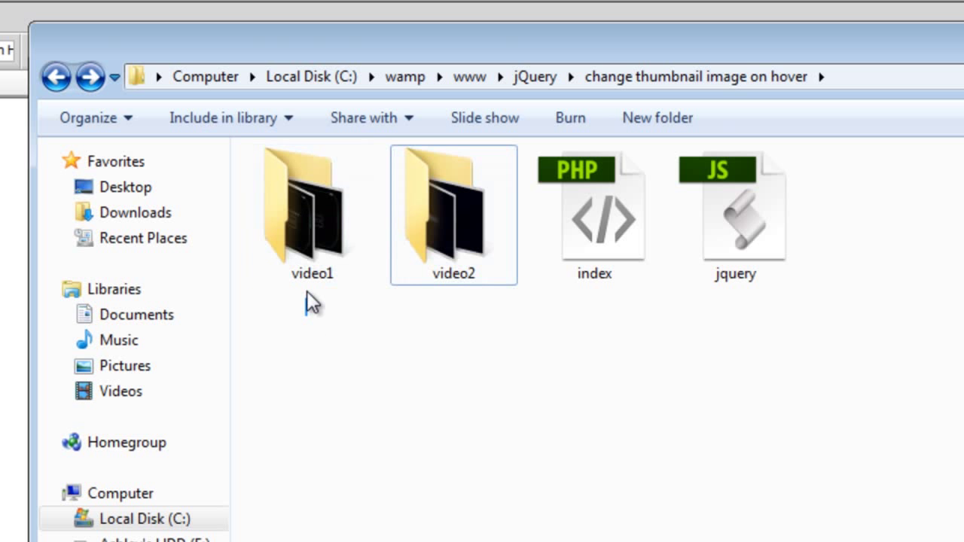
{"action": "mouse_move", "coordinate": [387, 413]}
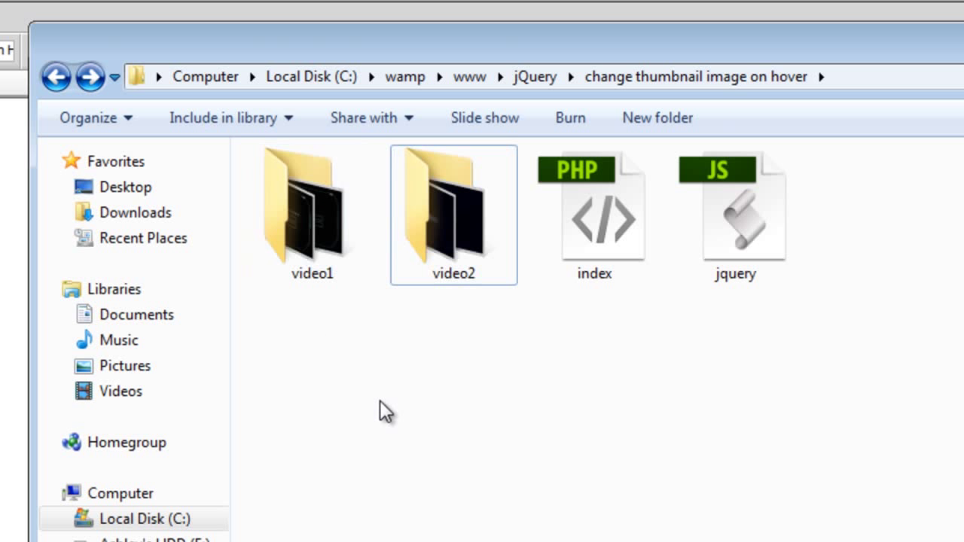
{"action": "double_click", "coordinate": [311, 211]}
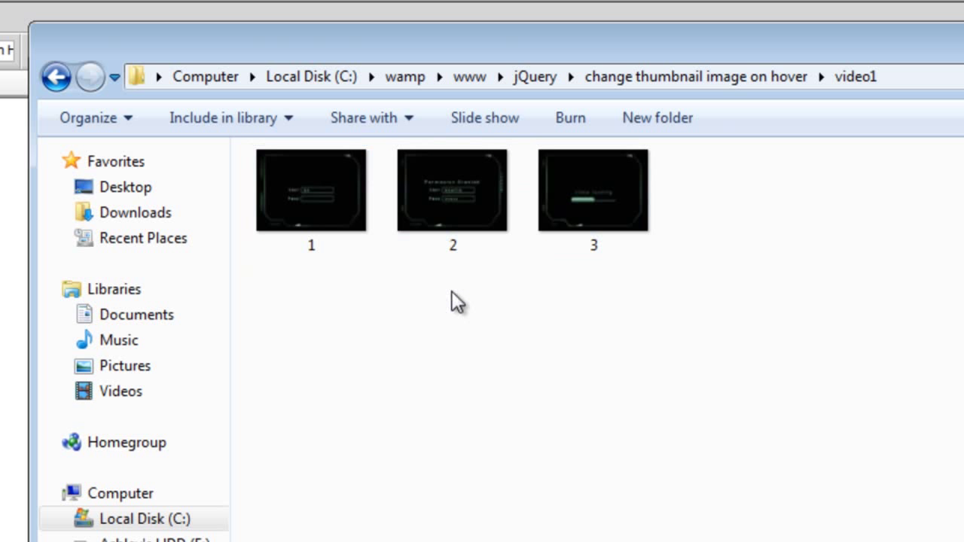
{"action": "mouse_move", "coordinate": [746, 471]}
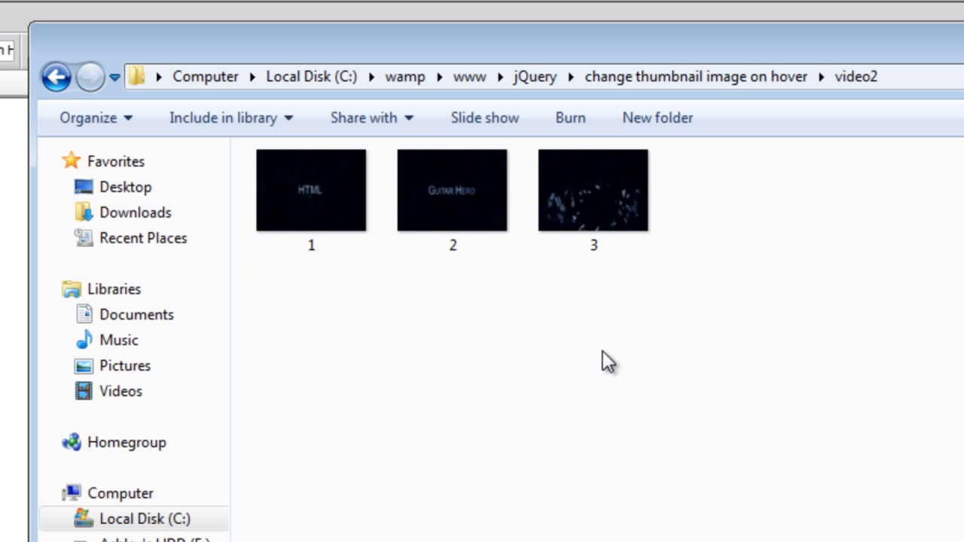
{"action": "mouse_move", "coordinate": [669, 288]}
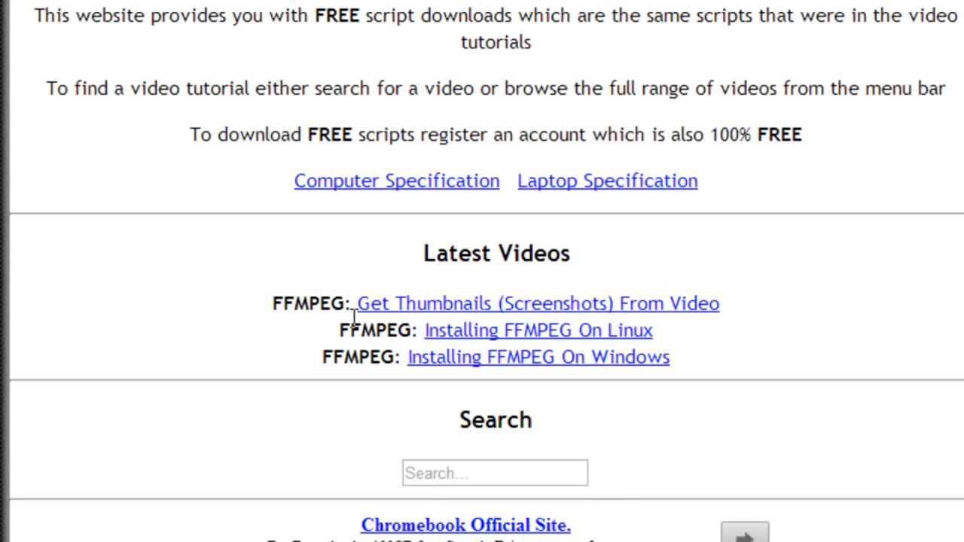
{"action": "mouse_move", "coordinate": [731, 271]}
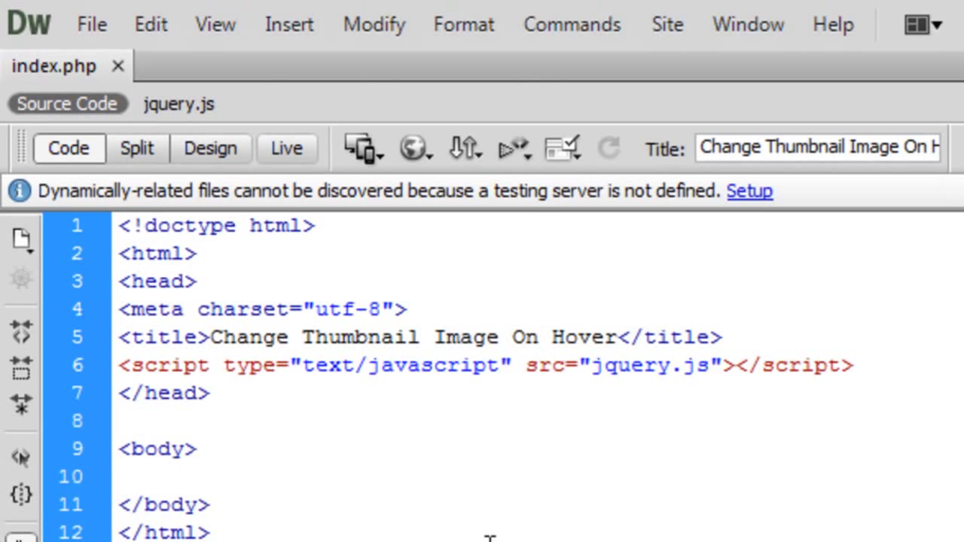
Step: Write an <a href="#"> link wrapping an img tag with an id attribute inside the body
{"action": "left_click", "coordinate": [117, 476]}
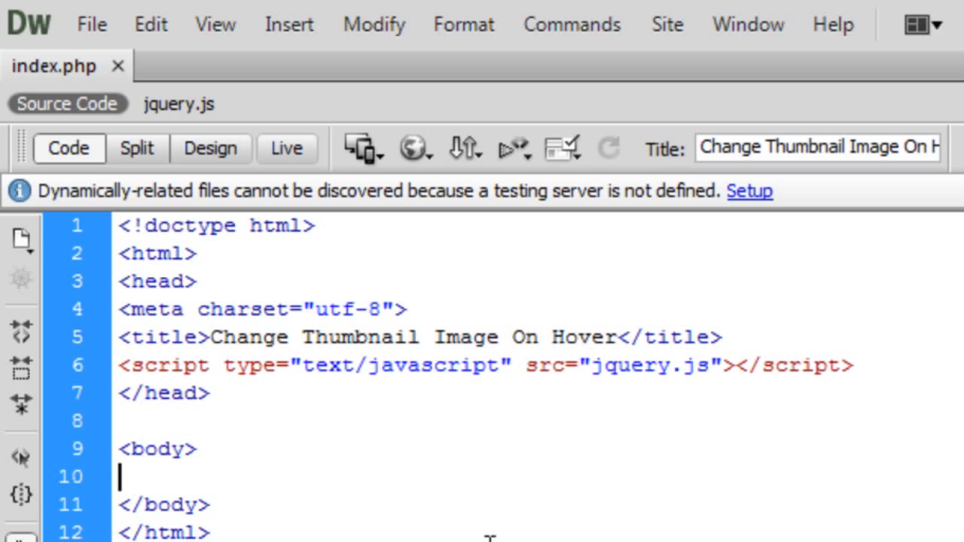
{"action": "type", "text": "<a h>"}
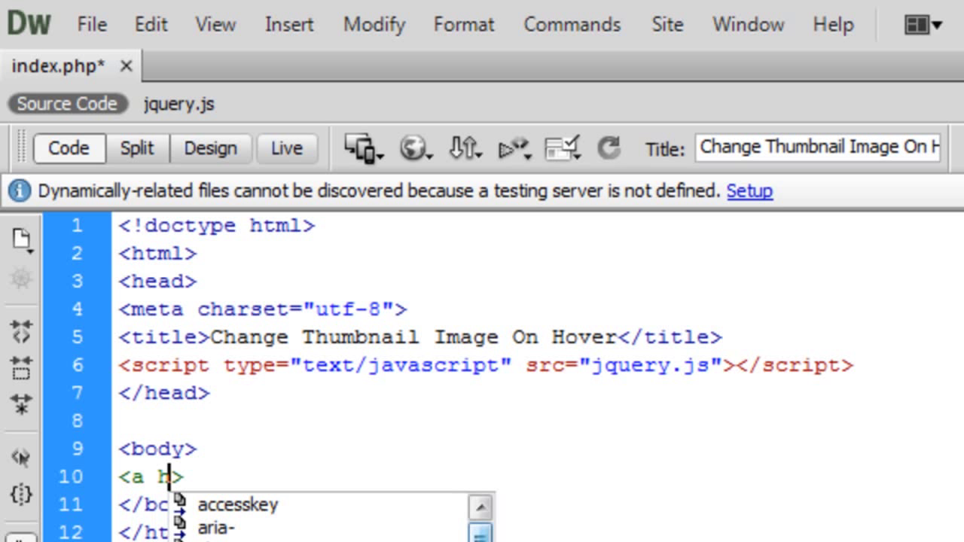
{"action": "type", "text": "ref=\"\""}
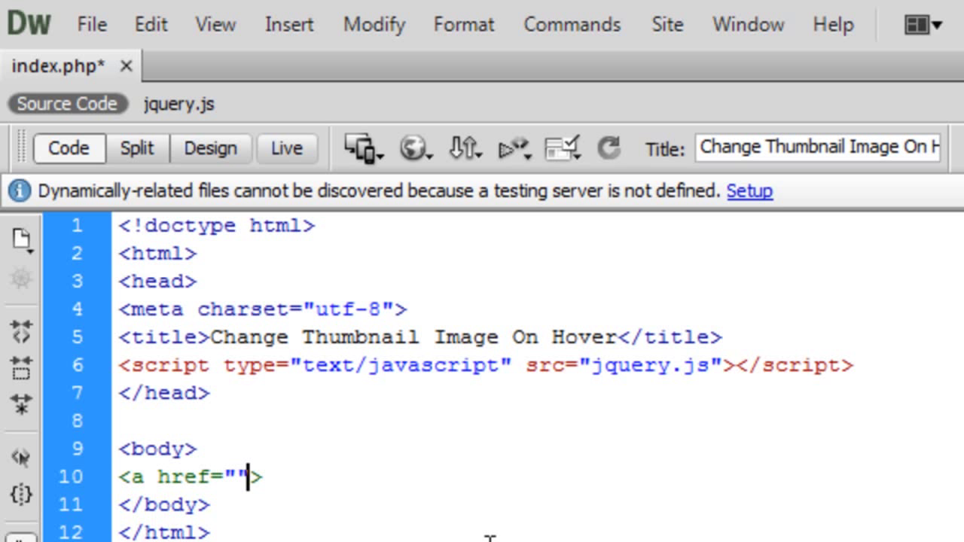
{"action": "type", "text": "#"}
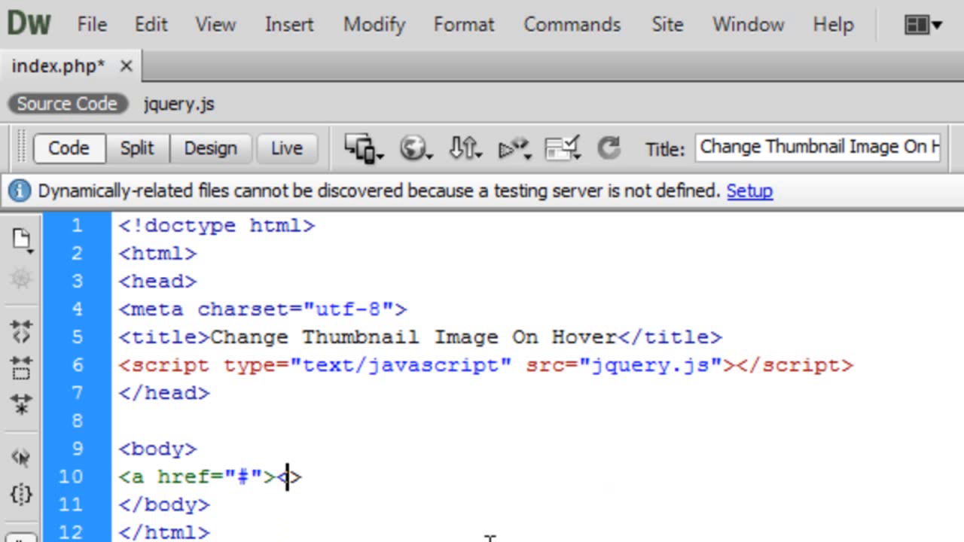
{"action": "type", "text": "</a>"}
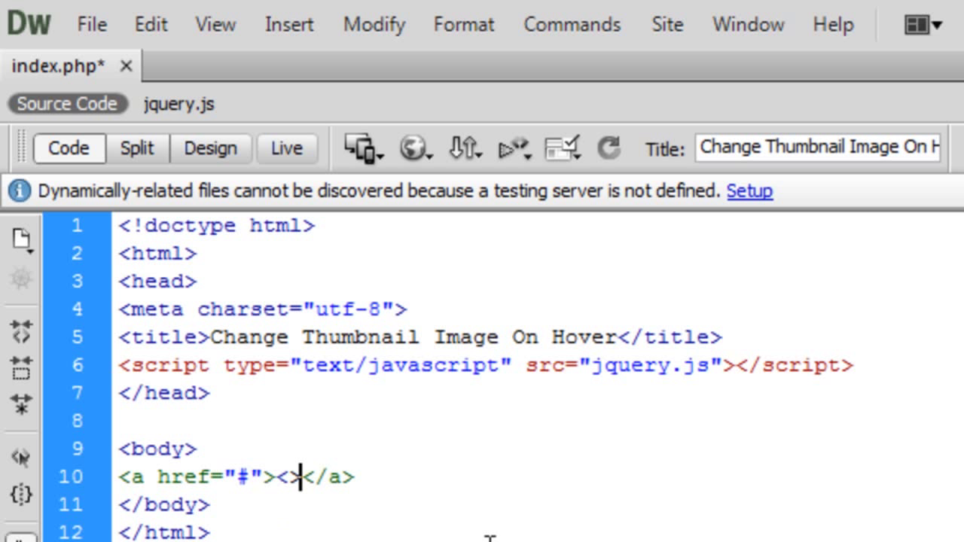
{"action": "type", "text": "img"}
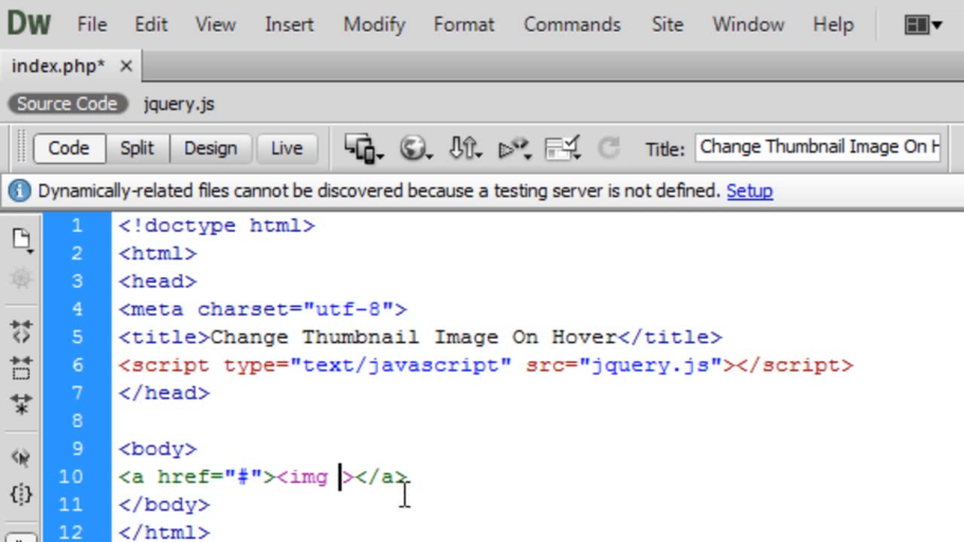
{"action": "mouse_move", "coordinate": [520, 535]}
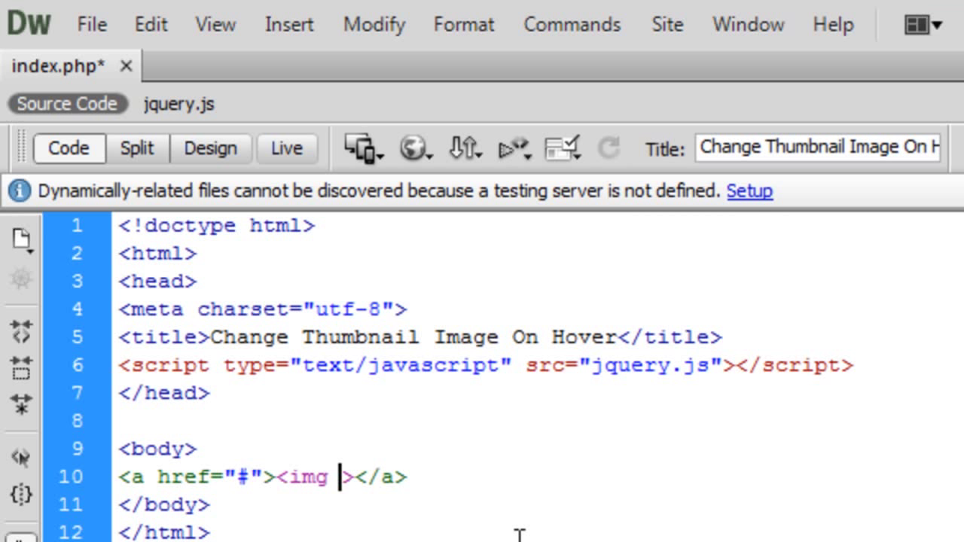
{"action": "type", "text": "id=\""}
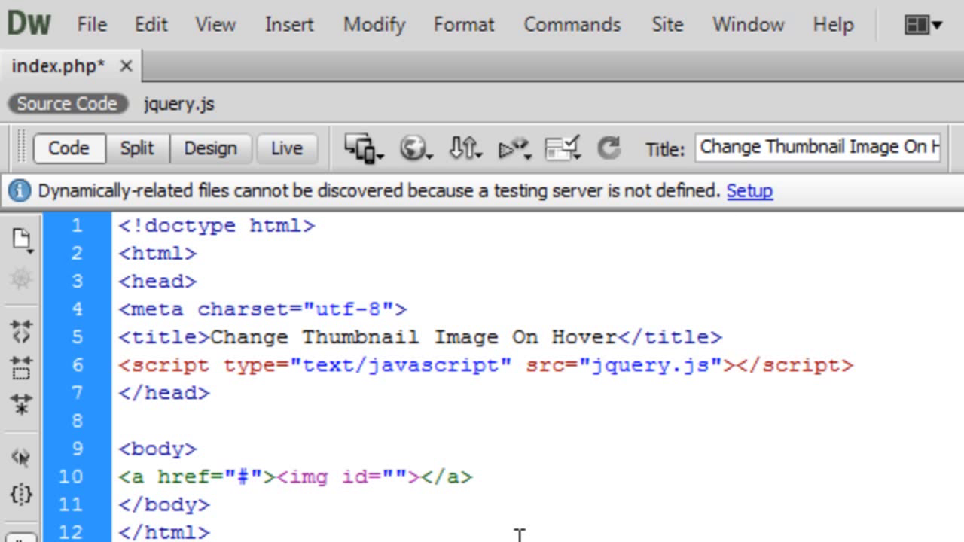
Step: Set the image id to video1 and its source to video1/1.jpg
{"action": "type", "text": "<?php w ?>"}
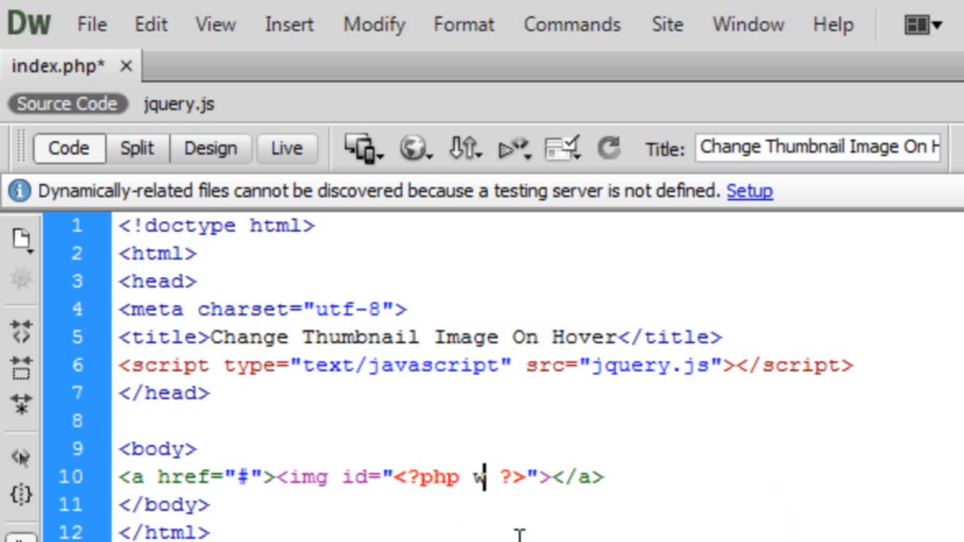
{"action": "type", "text": "echo $vide"}
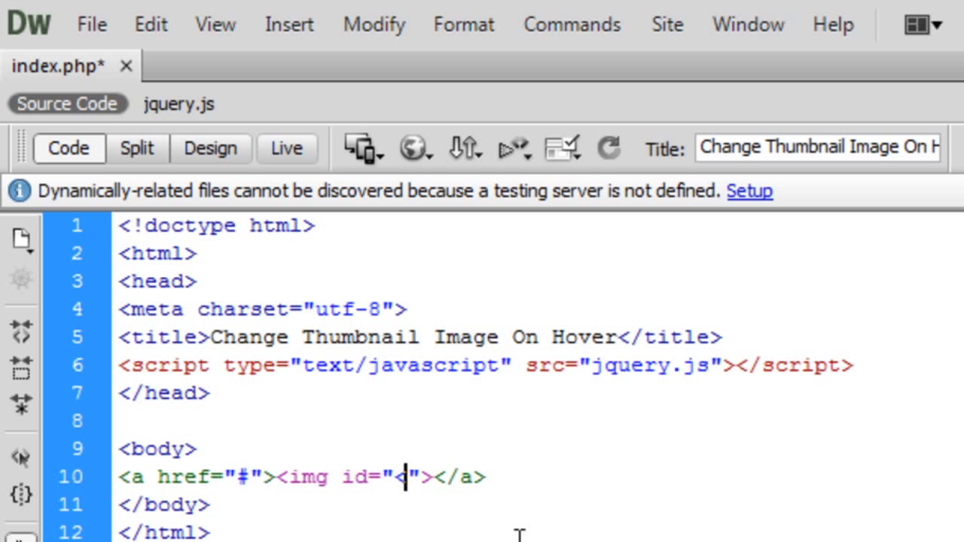
{"action": "type", "text": "video1"}
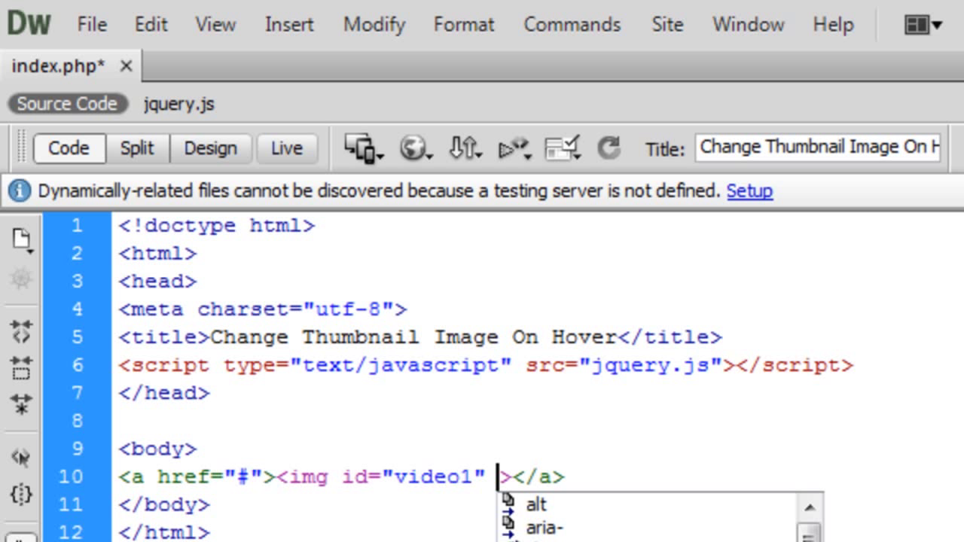
{"action": "type", "text": "src=\"\""}
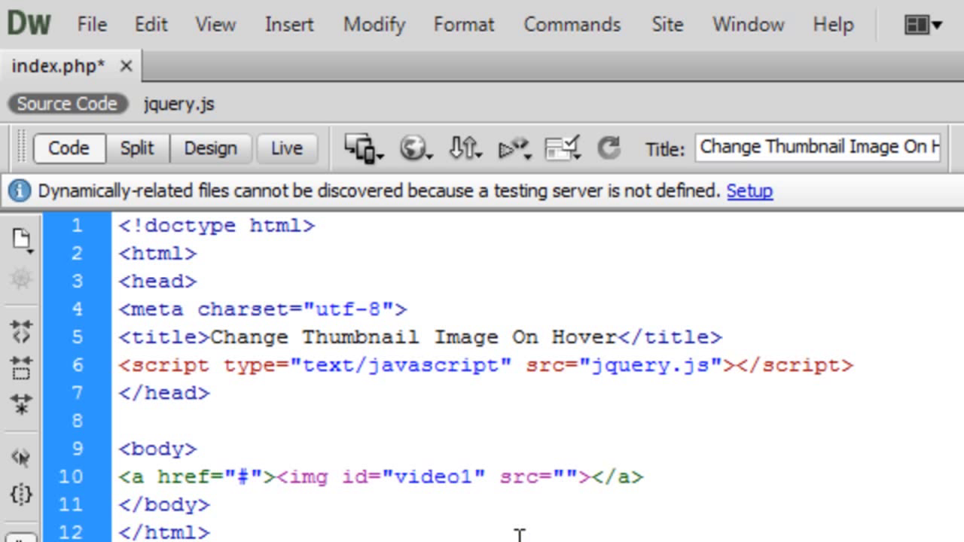
{"action": "type", "text": "video"}
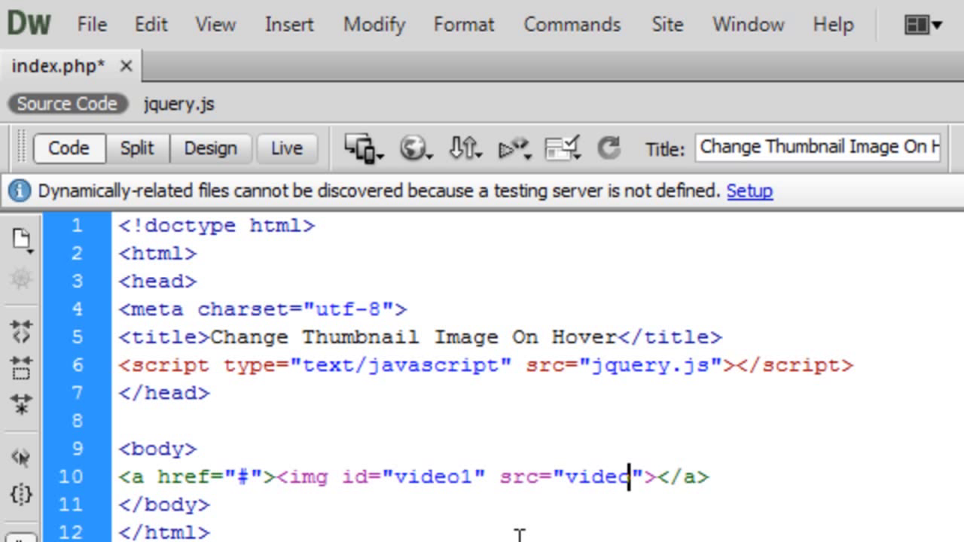
{"action": "type", "text": "1"}
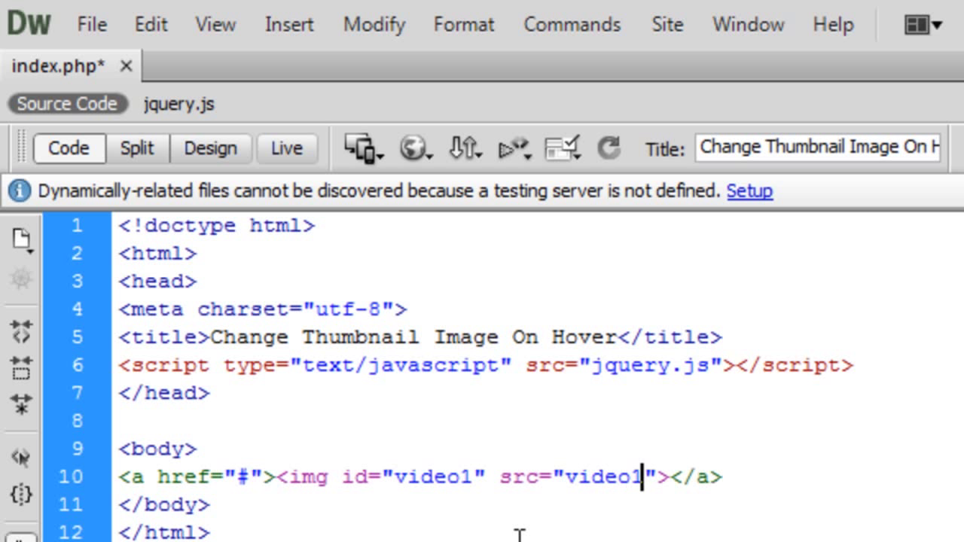
{"action": "type", "text": "/1."}
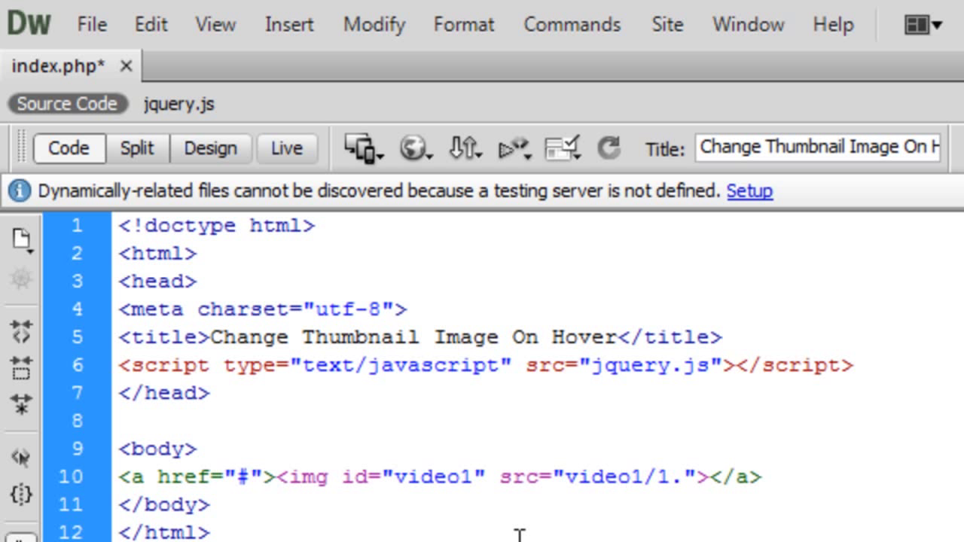
{"action": "type", "text": "jpg"}
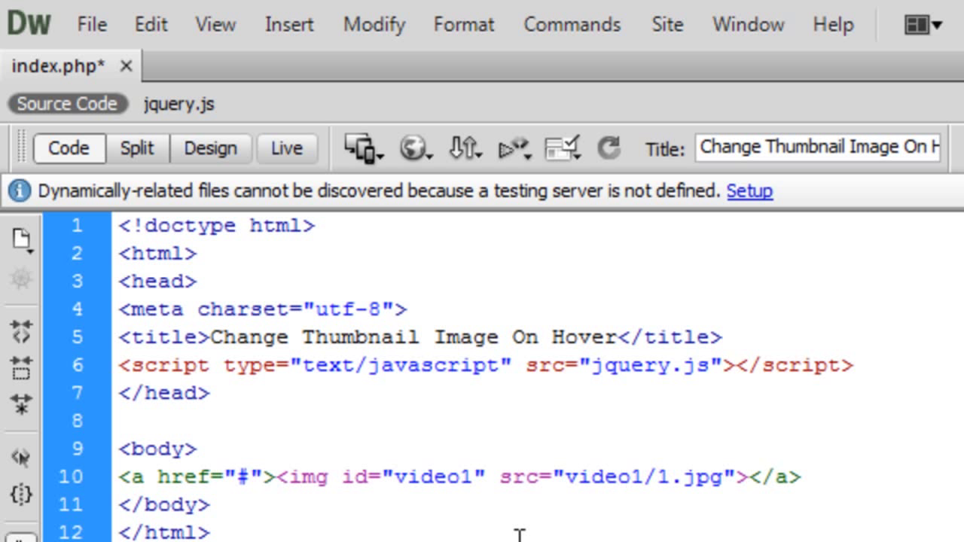
{"action": "left_click", "coordinate": [718, 478]}
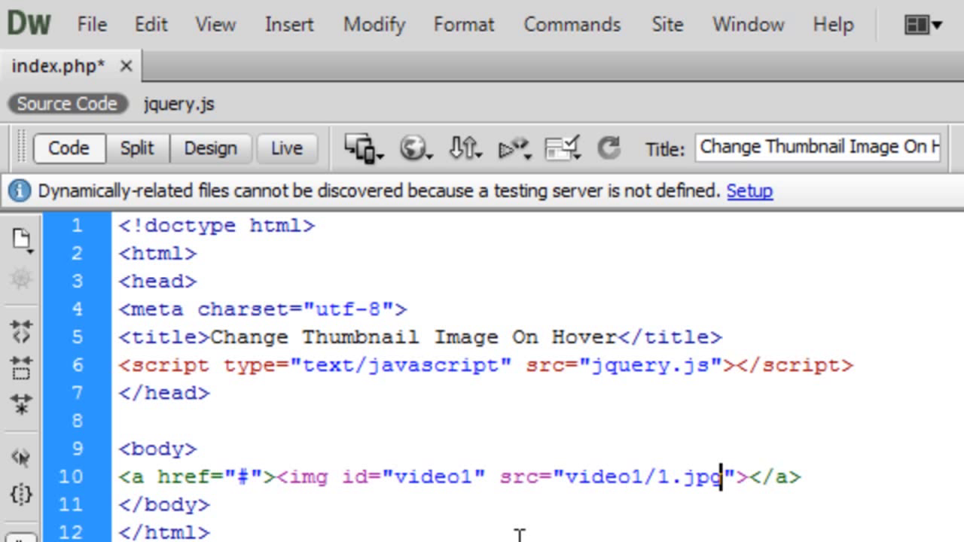
{"action": "double_click", "coordinate": [599, 477]}
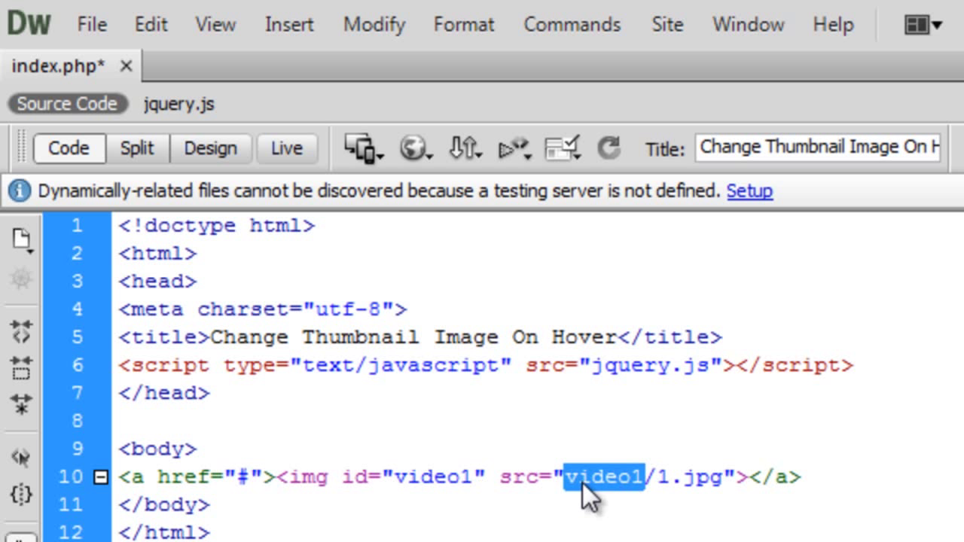
{"action": "mouse_move", "coordinate": [618, 490]}
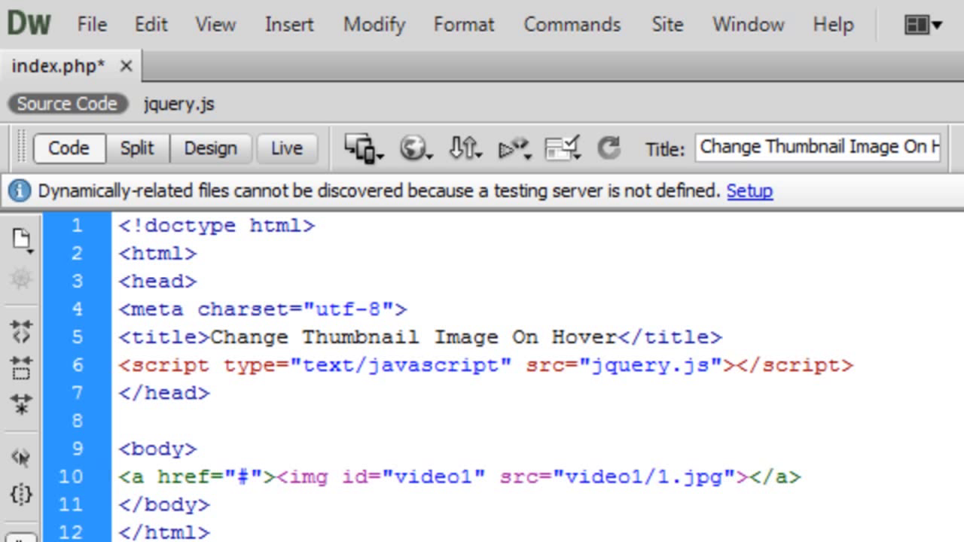
Step: Paste a copy of the thumbnail link after the first and change it to video2
{"action": "left_click", "coordinate": [733, 477]}
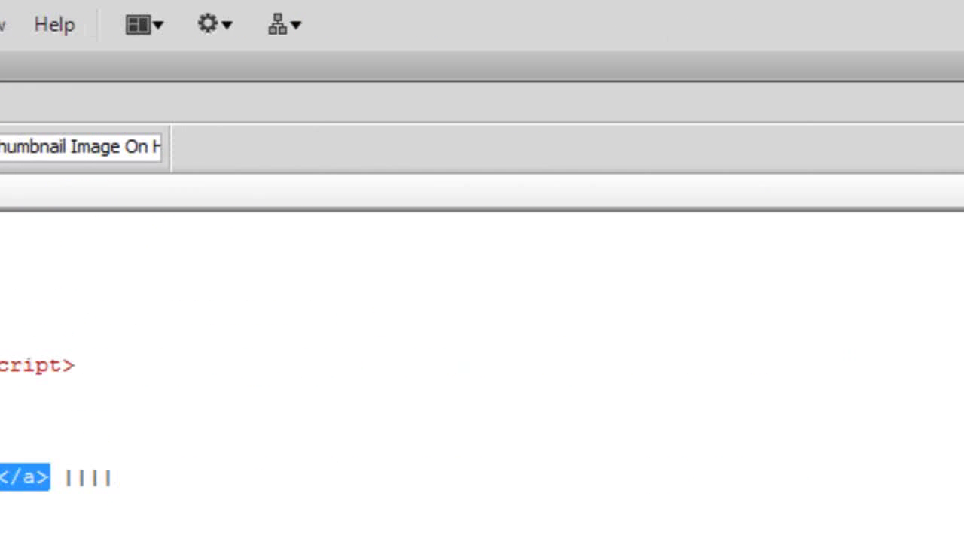
{"action": "type", "text": "<a href=\"#\"><img id=\"video1\" src=\"video1/1.jpg\" /></a>"}
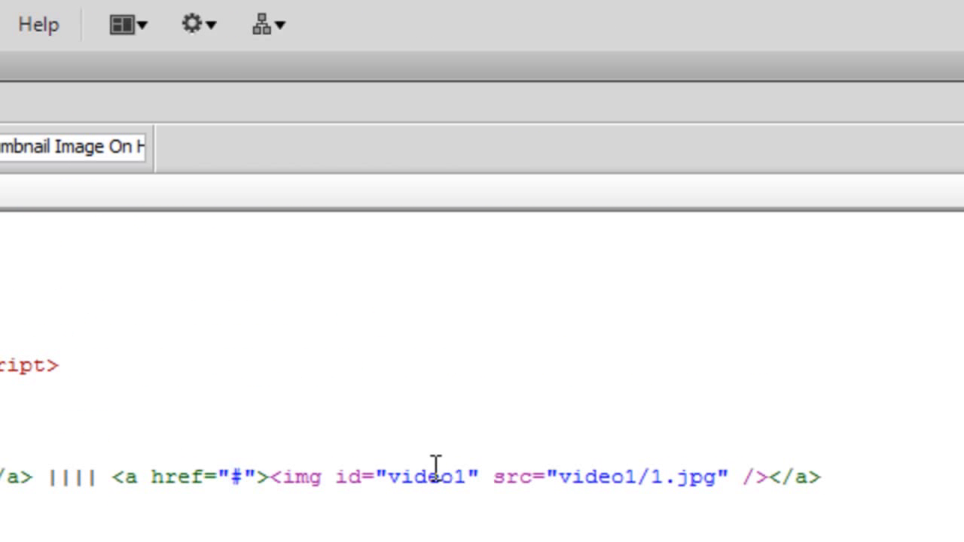
{"action": "type", "text": "2"}
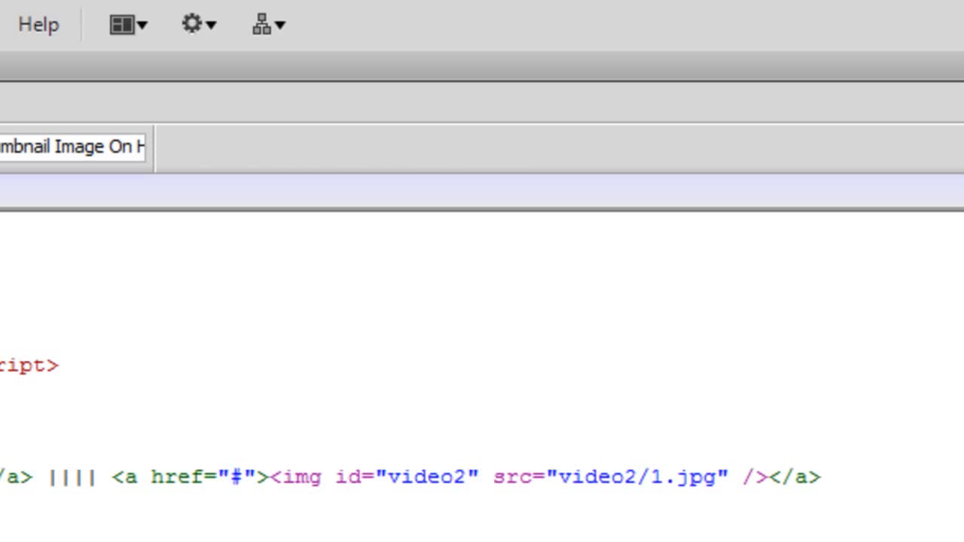
{"action": "left_click", "coordinate": [817, 476]}
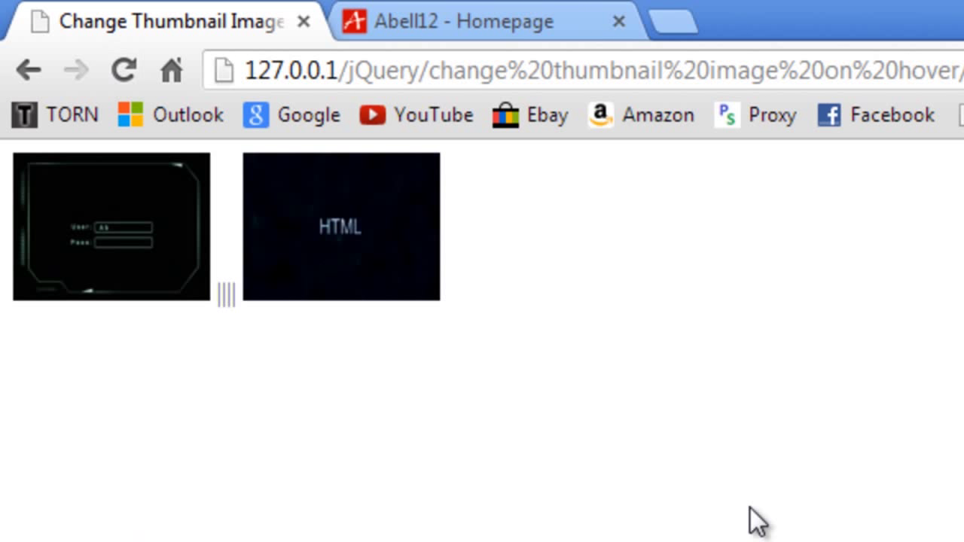
{"action": "mouse_move", "coordinate": [160, 260]}
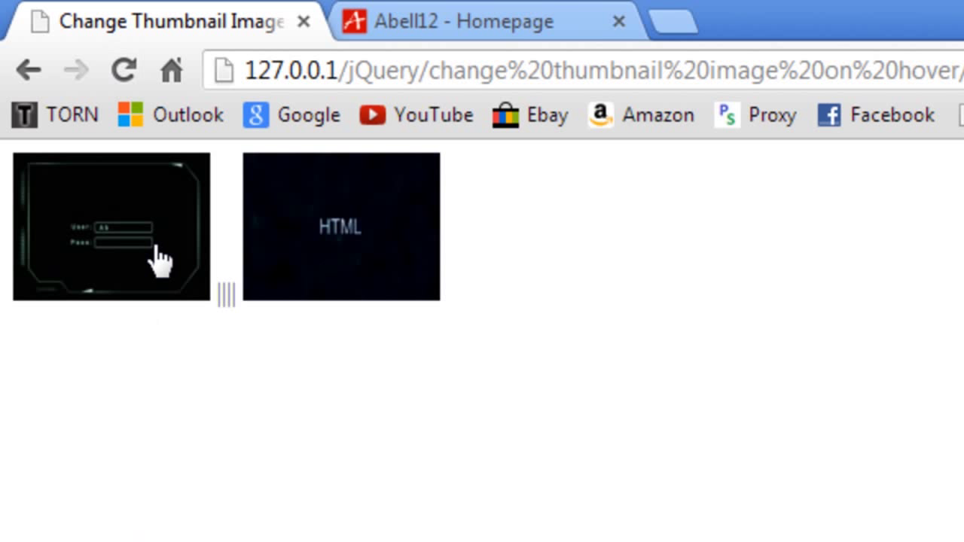
{"action": "mouse_move", "coordinate": [377, 249]}
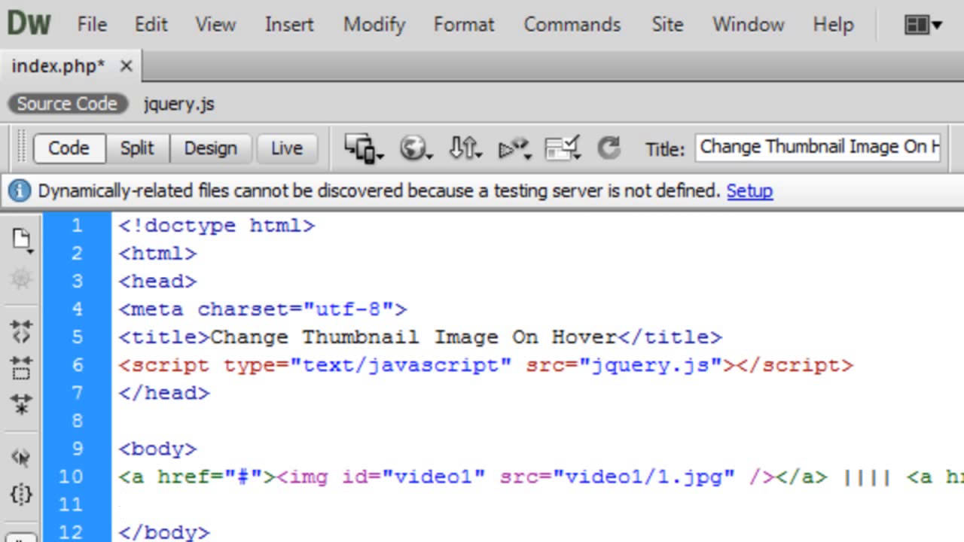
Step: Add an empty <script type="text/javascript"> block below the thumbnail links
{"action": "type", "text": "<script >"}
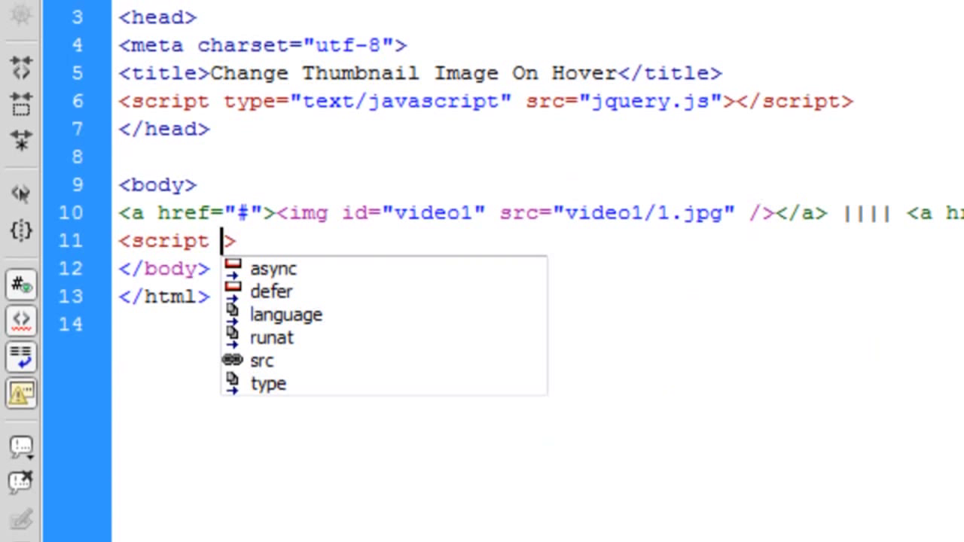
{"action": "type", "text": "type=\"t\""}
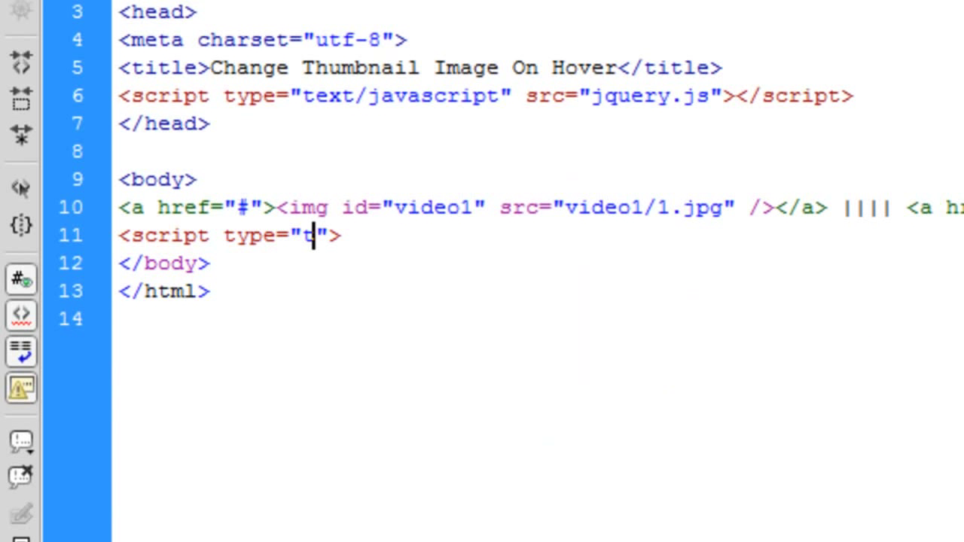
{"action": "type", "text": "ext/javascript"}
{"action": "type", "text": "<>"}
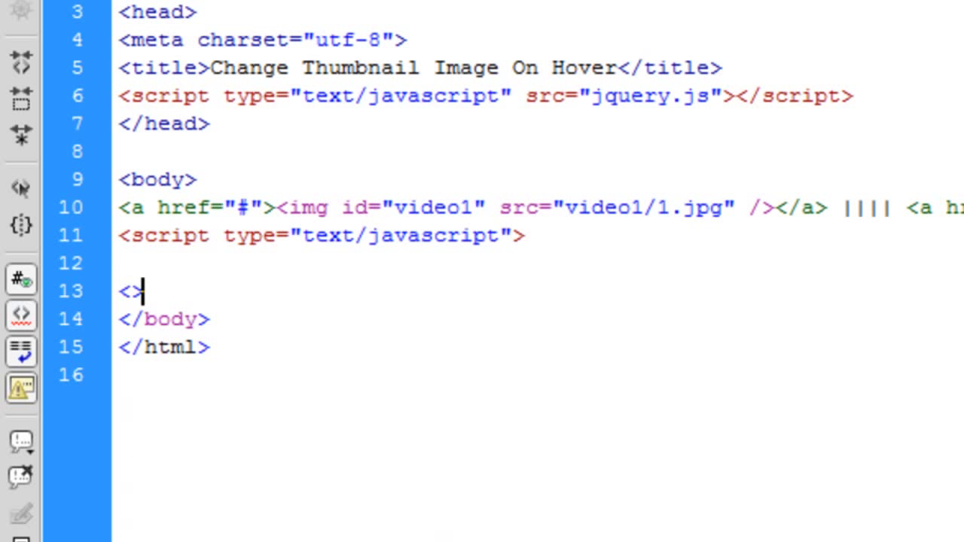
{"action": "type", "text": "/script"}
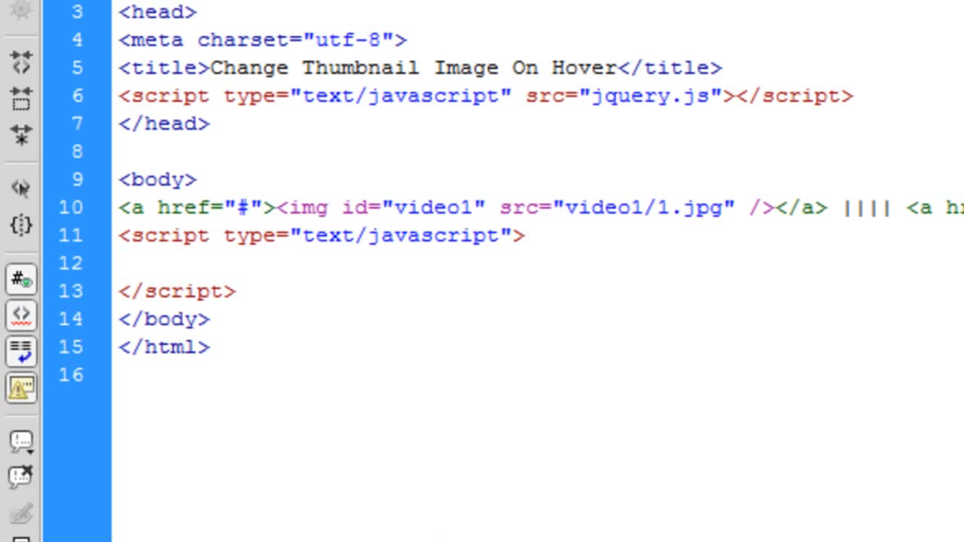
{"action": "left_click", "coordinate": [170, 263]}
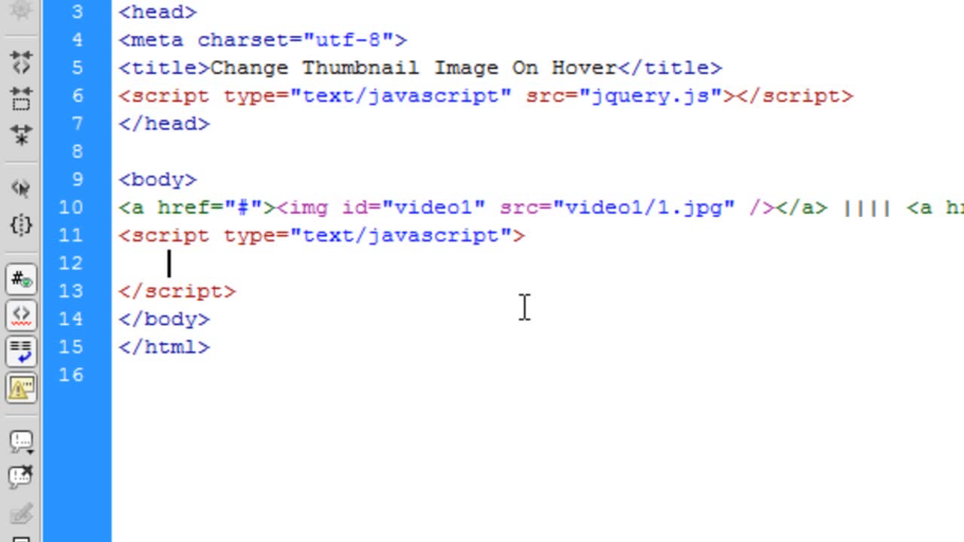
Step: Declare var interval = setInterval(); inside the script block
{"action": "type", "text": "var"}
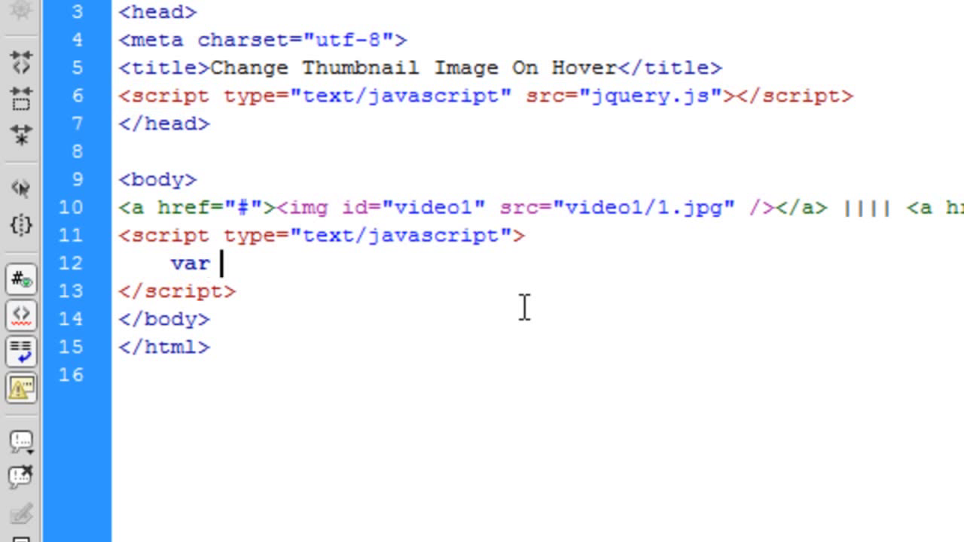
{"action": "type", "text": "interval"}
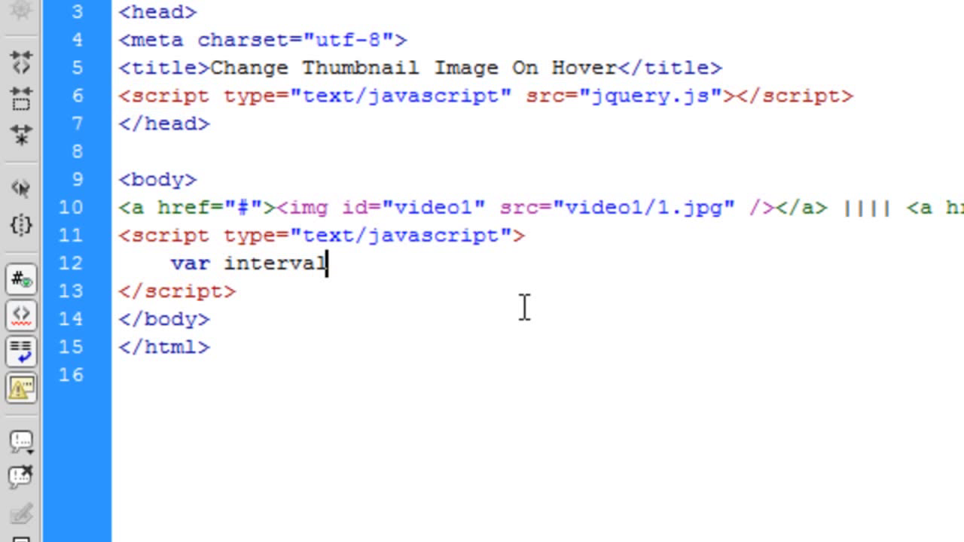
{"action": "type", "text": "= set"}
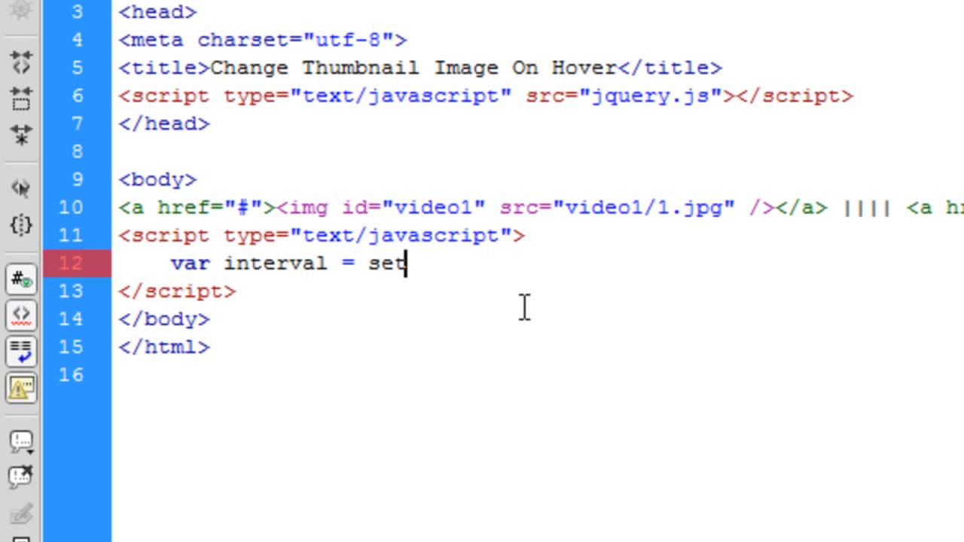
{"action": "type", "text": "Inter"}
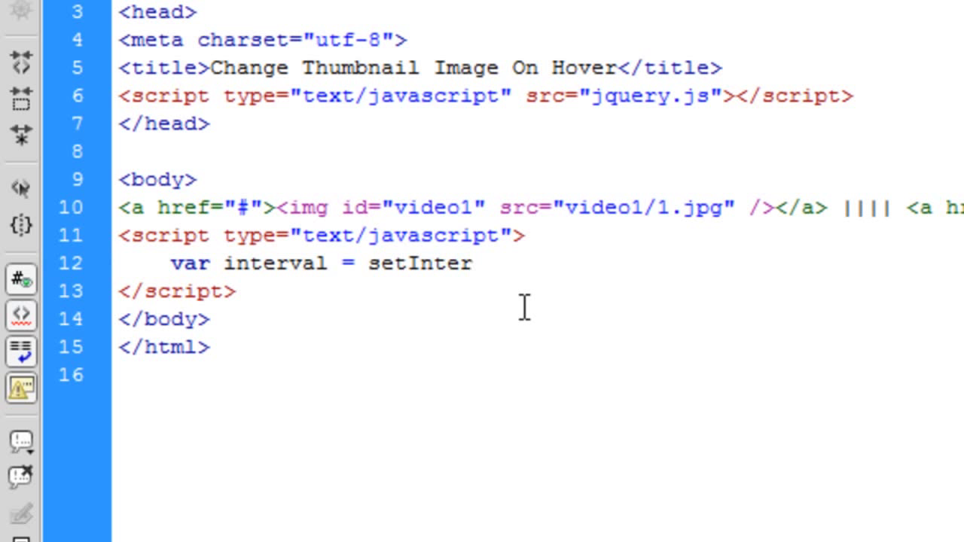
{"action": "type", "text": "val();"}
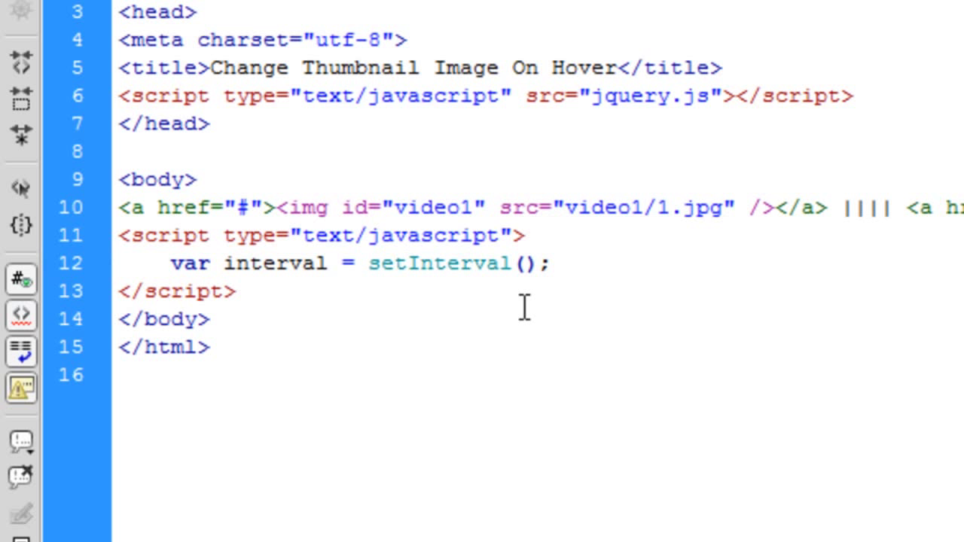
{"action": "key", "text": "Enter"}
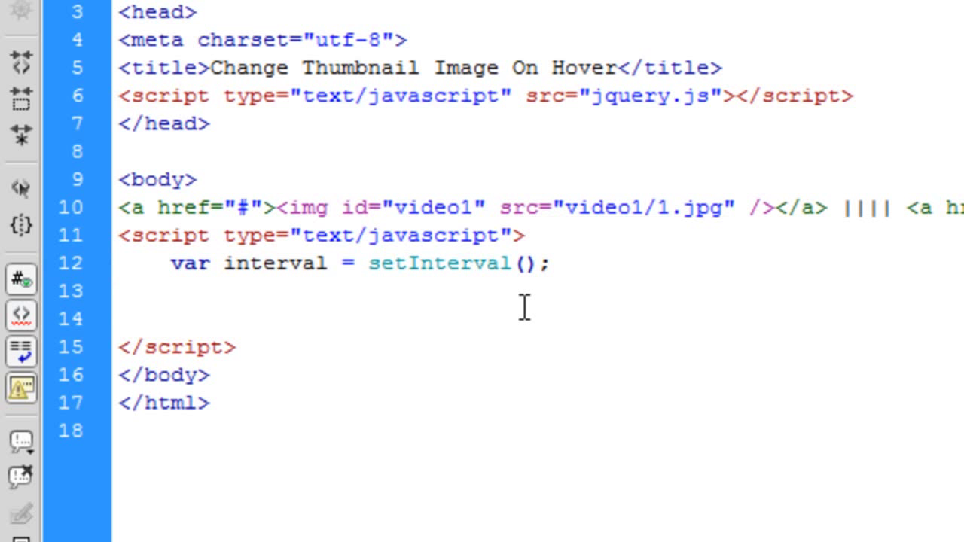
{"action": "left_click", "coordinate": [170, 318]}
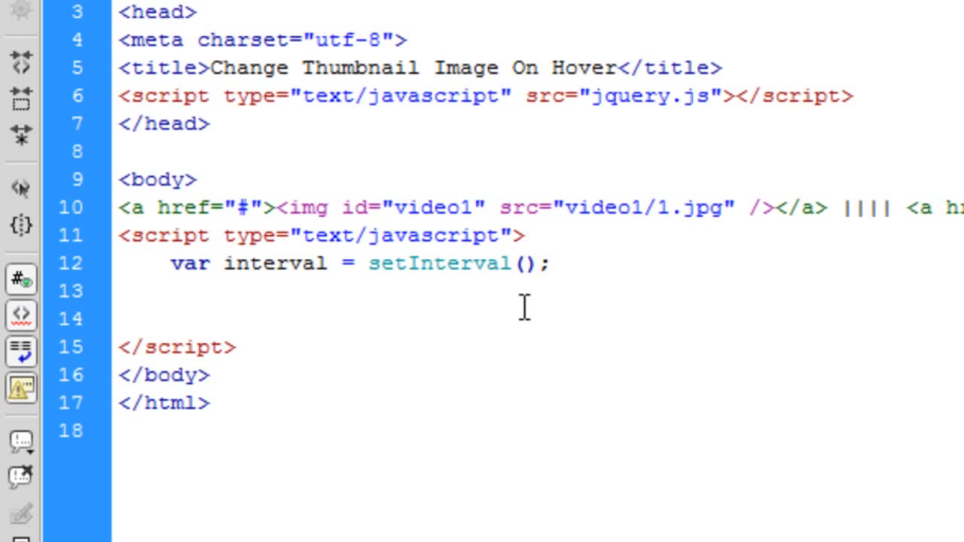
{"action": "left_click", "coordinate": [170, 318]}
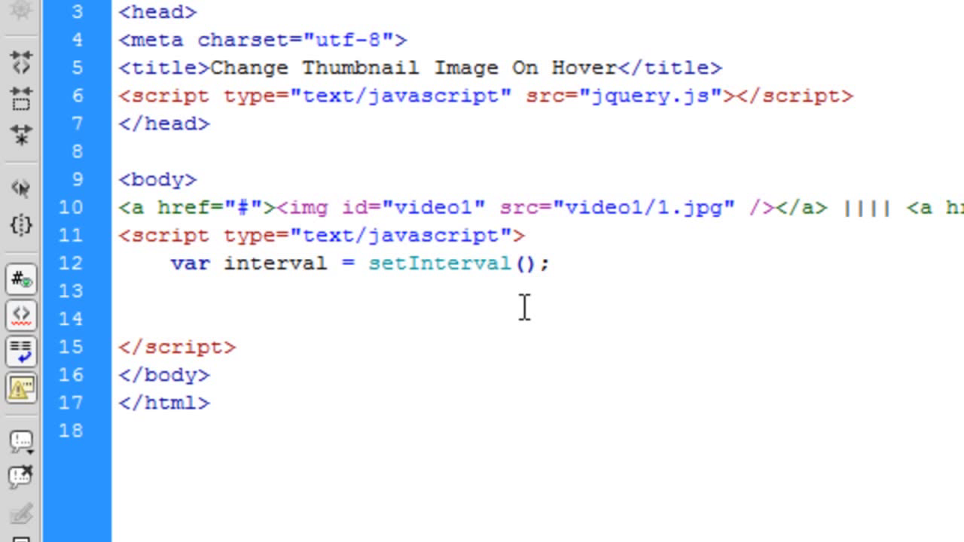
{"action": "left_click", "coordinate": [170, 318]}
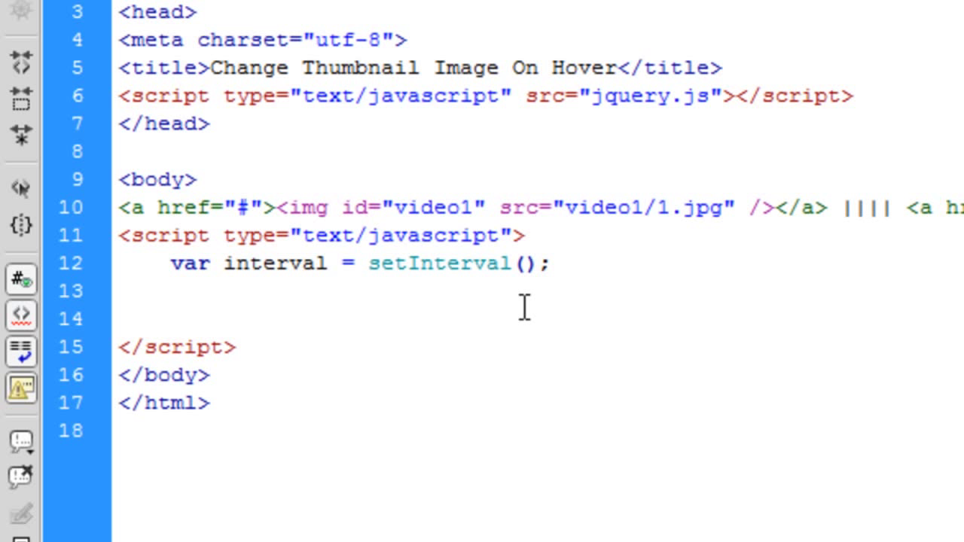
{"action": "left_click", "coordinate": [170, 319]}
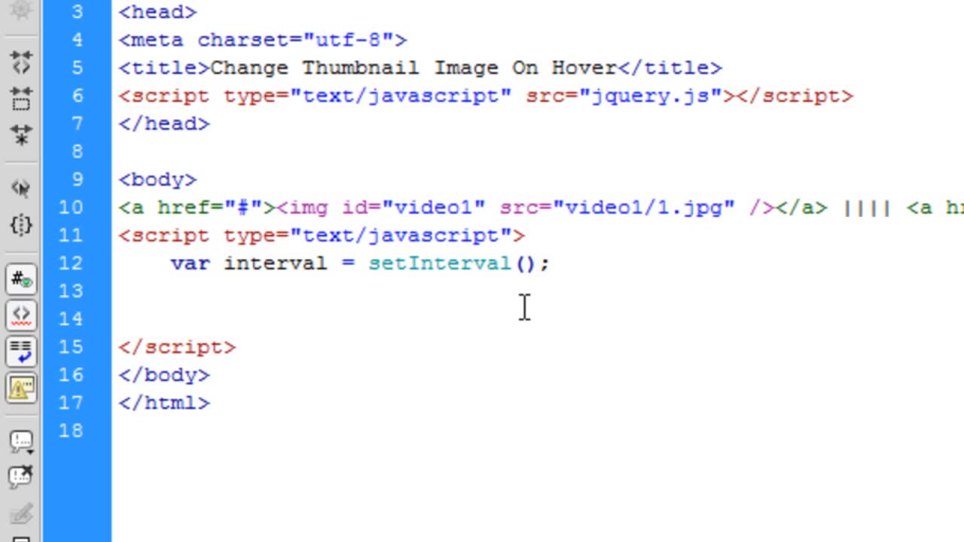
{"action": "left_click", "coordinate": [170, 318]}
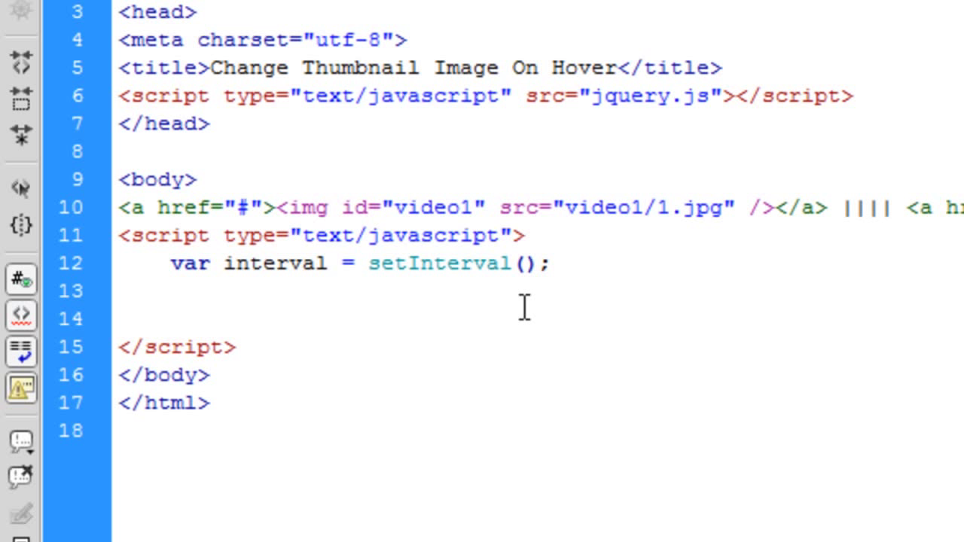
{"action": "left_click", "coordinate": [169, 319]}
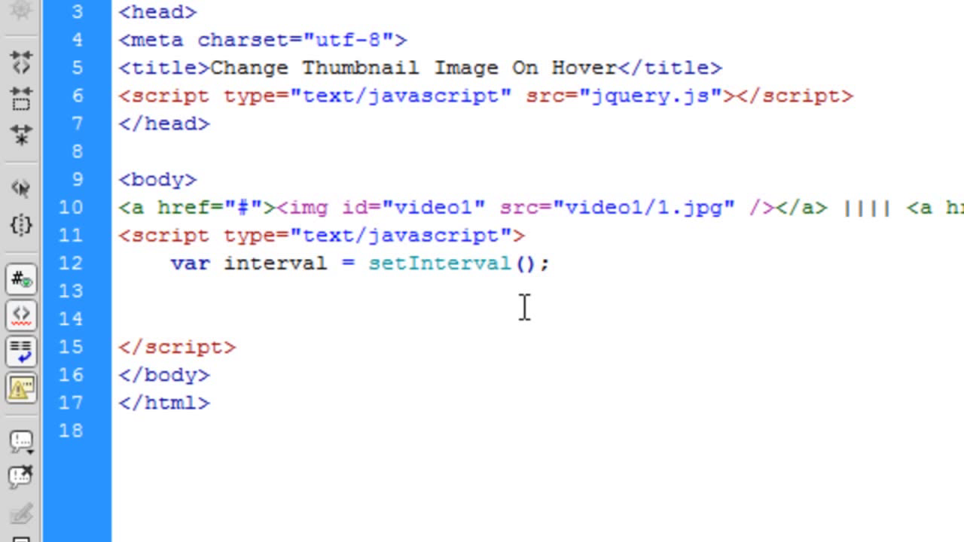
{"action": "left_click", "coordinate": [172, 318]}
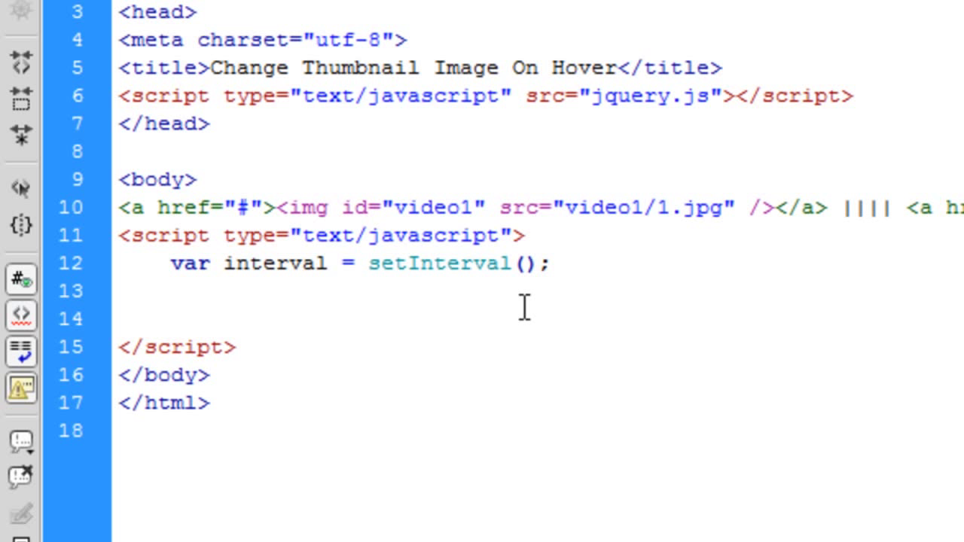
Step: Add a $('#video1'); statement commented 'Dynamically created. Most likely from PHP'
{"action": "type", "text": "$();"}
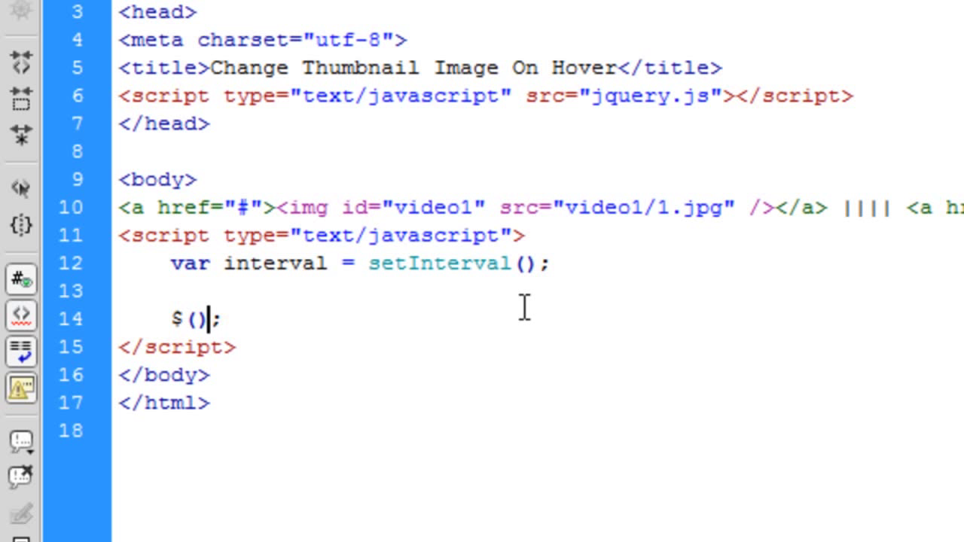
{"action": "type", "text": "'#video'"}
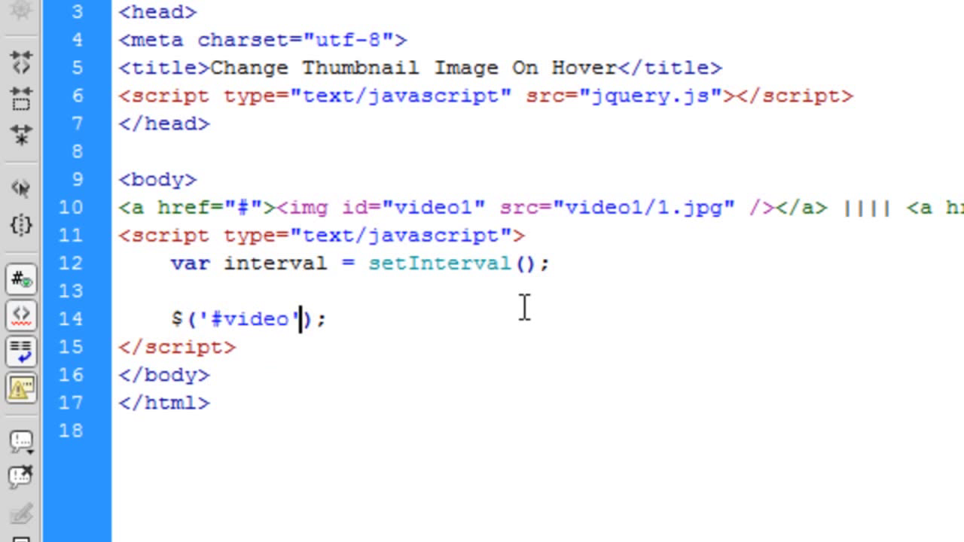
{"action": "type", "text": "1"}
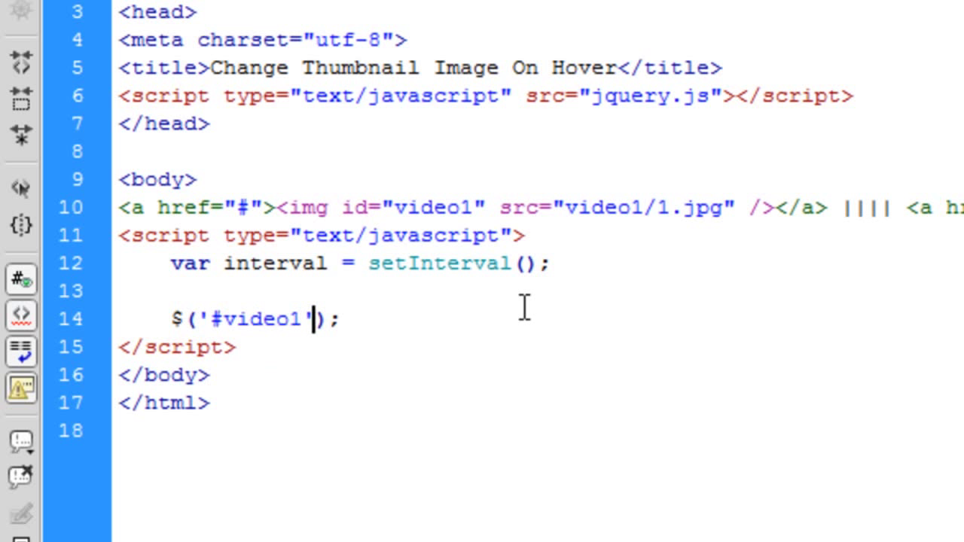
{"action": "key", "text": "Right"}
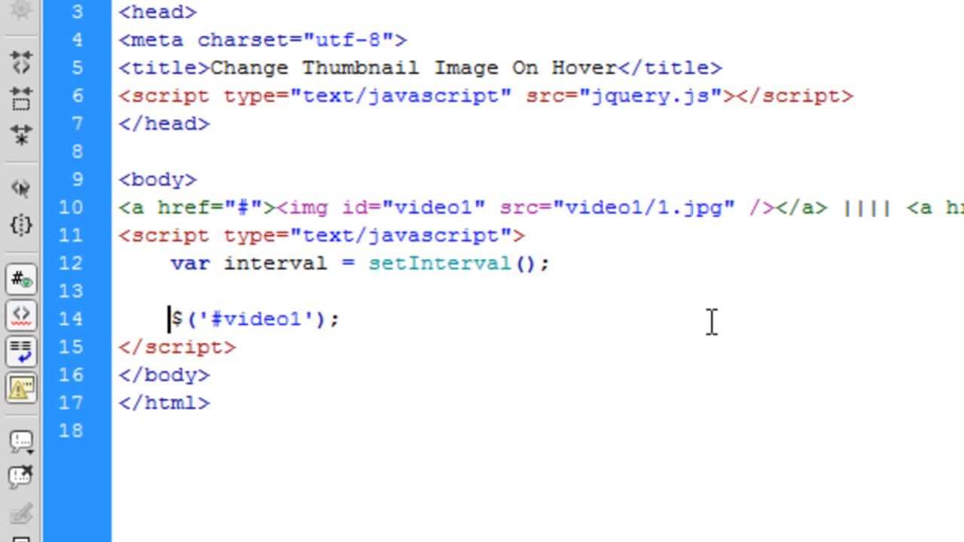
{"action": "type", "text": "//Dynamically"}
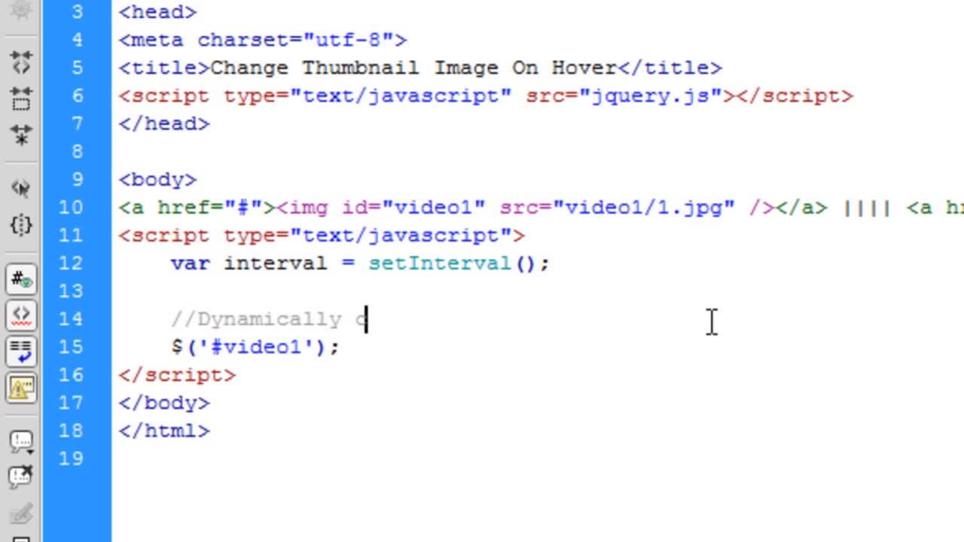
{"action": "type", "text": "created"}
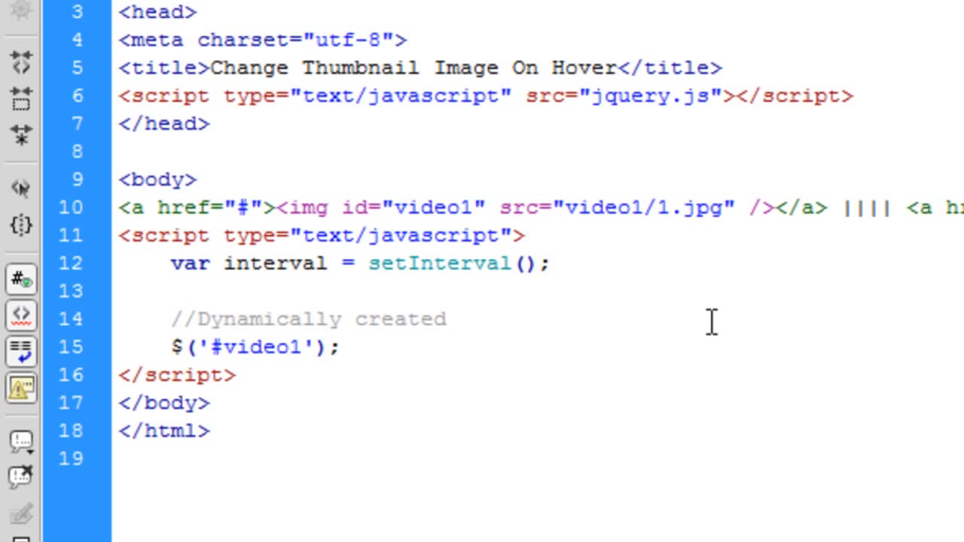
{"action": "type", "text": ". Most likely from"}
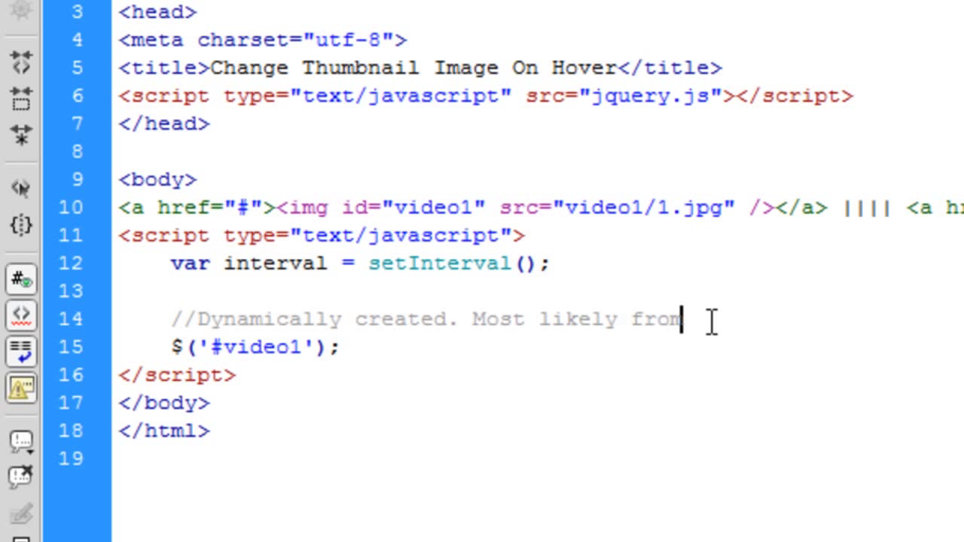
{"action": "type", "text": "PHP"}
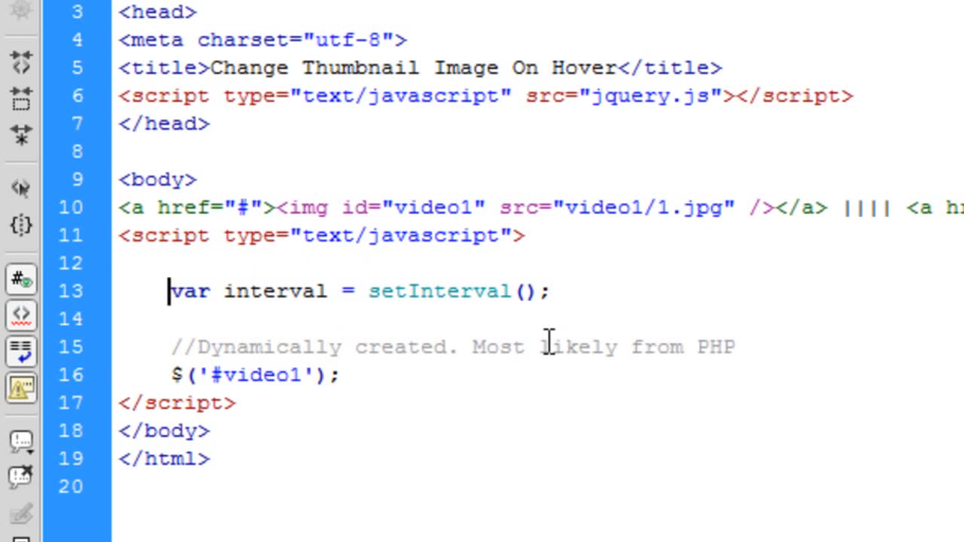
Step: Comment the interval declaration 'Setting the interval variable' and add a '//----//' divider
{"action": "type", "text": "//"}
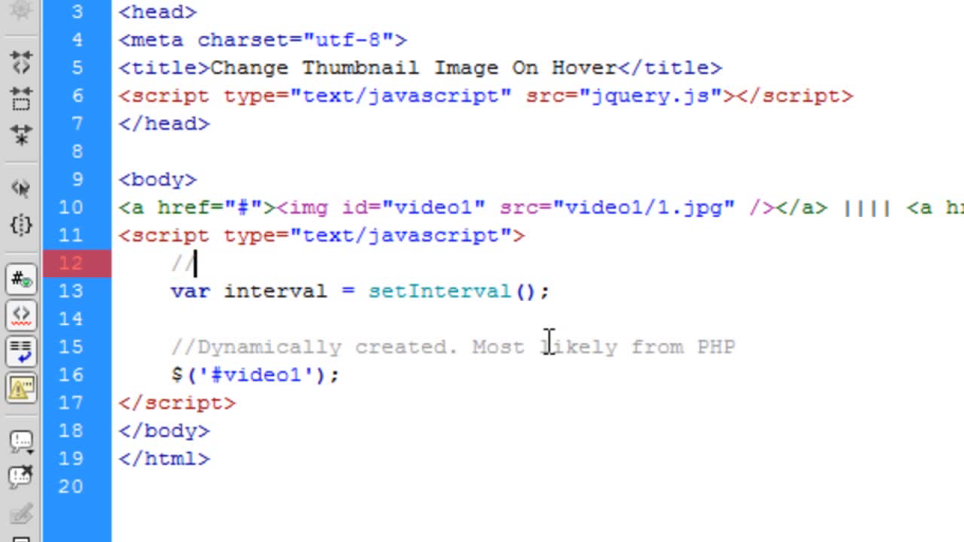
{"action": "type", "text": "Setting the"}
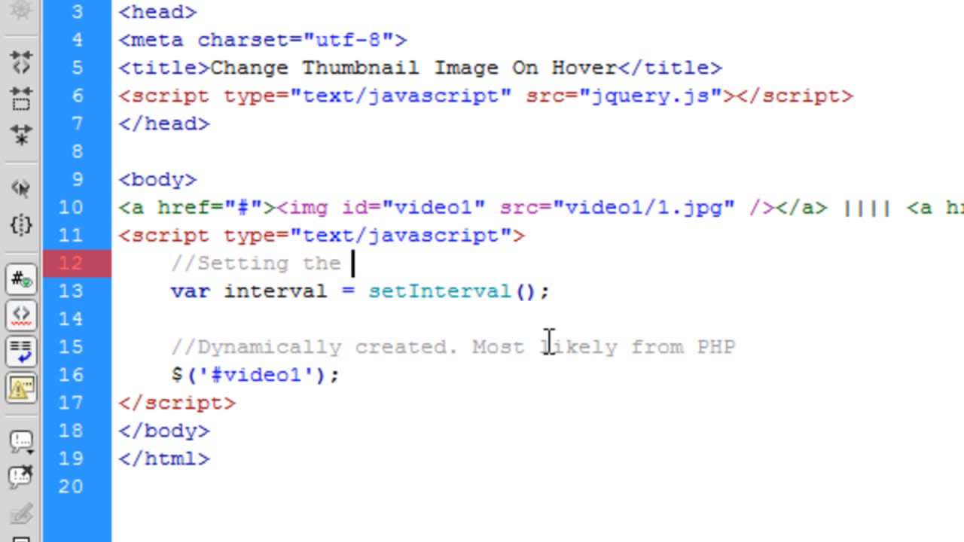
{"action": "type", "text": "int"}
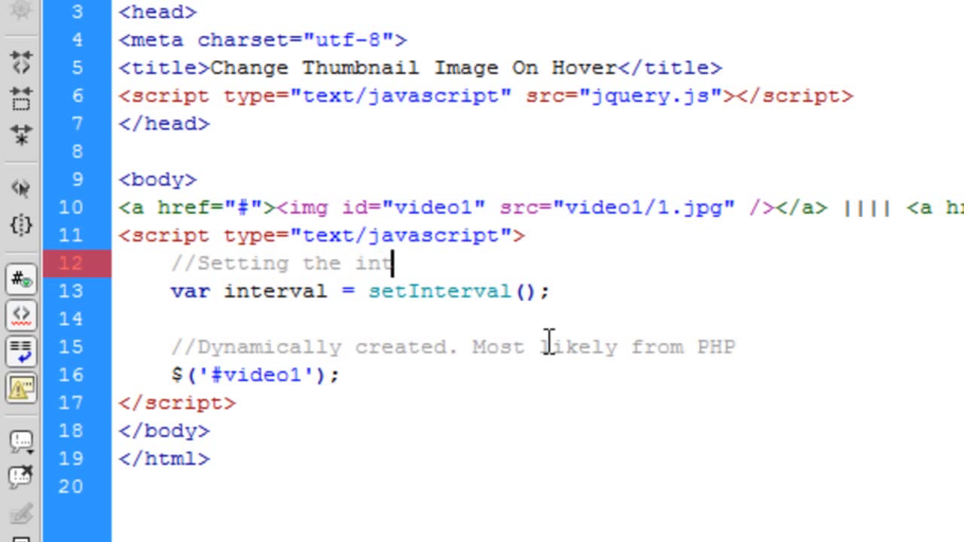
{"action": "type", "text": "erval"}
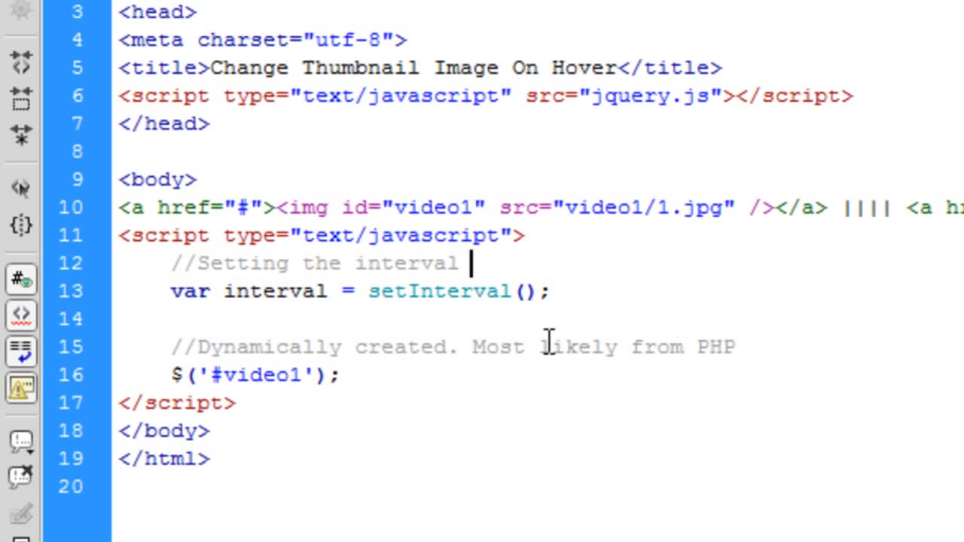
{"action": "type", "text": "variable"}
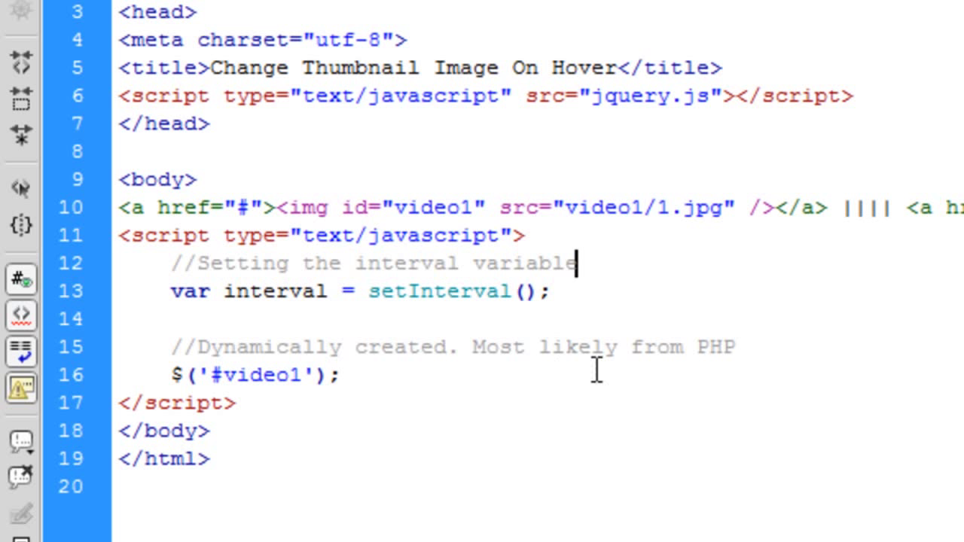
{"action": "mouse_move", "coordinate": [731, 437]}
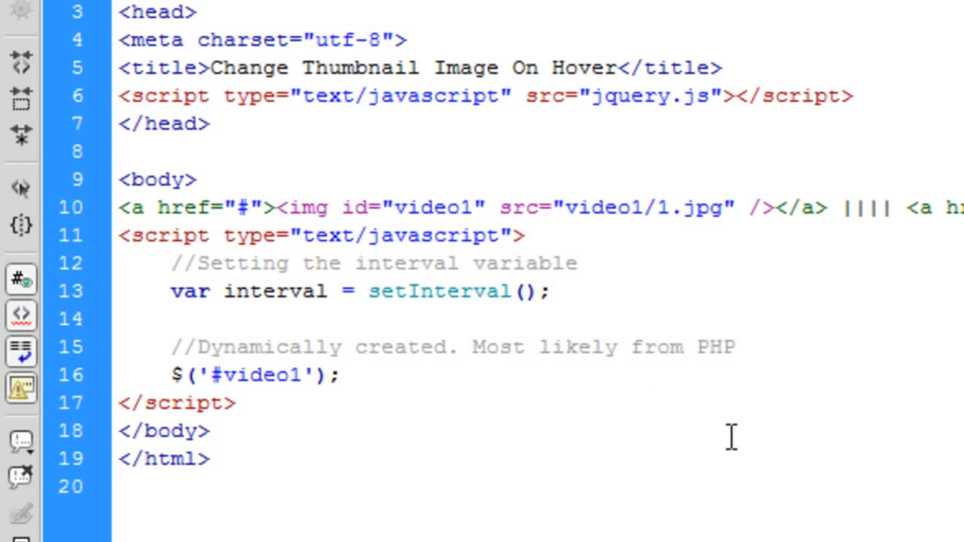
{"action": "type", "text": "//"}
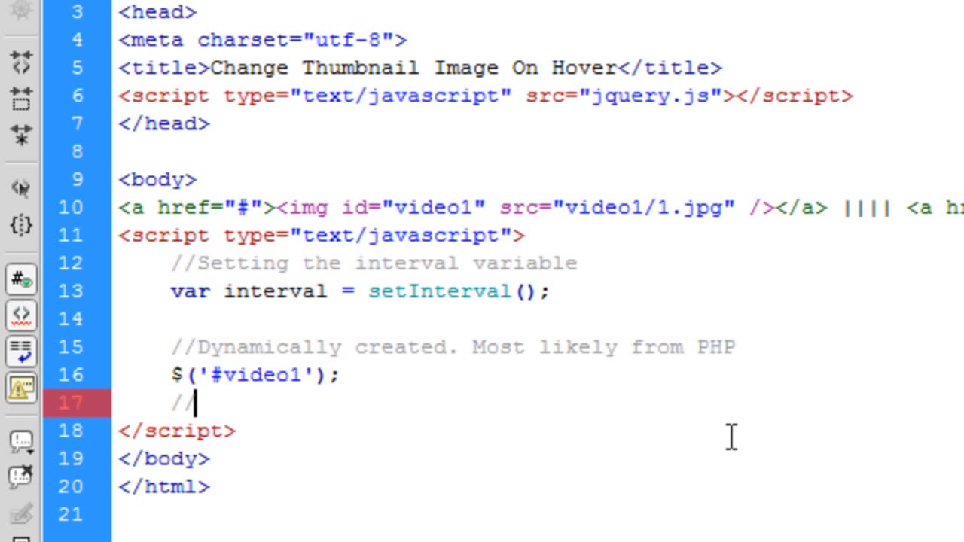
{"action": "type", "text": "-//"}
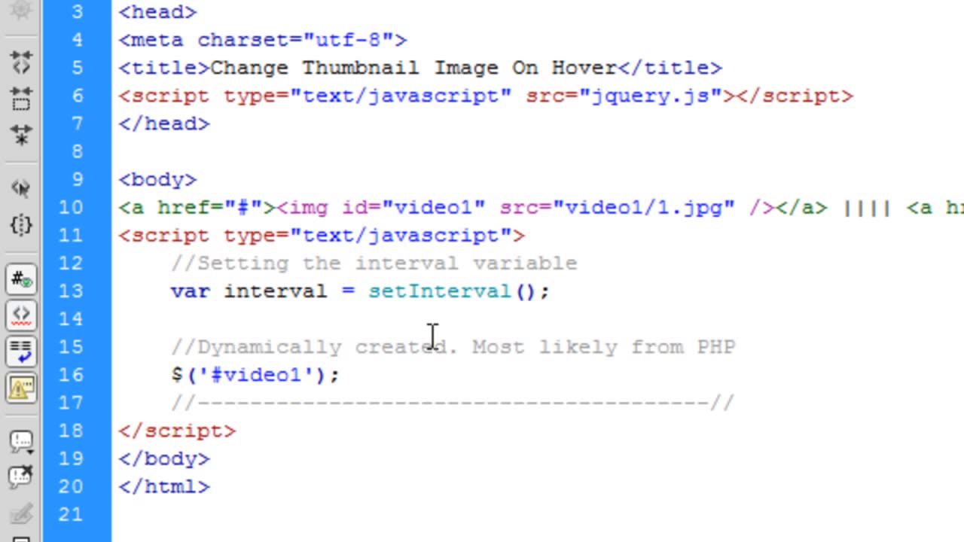
Step: Attach .mouseover(function() { }) to $('#video1') with a blank line in its body
{"action": "type", "text": ".mouseover"}
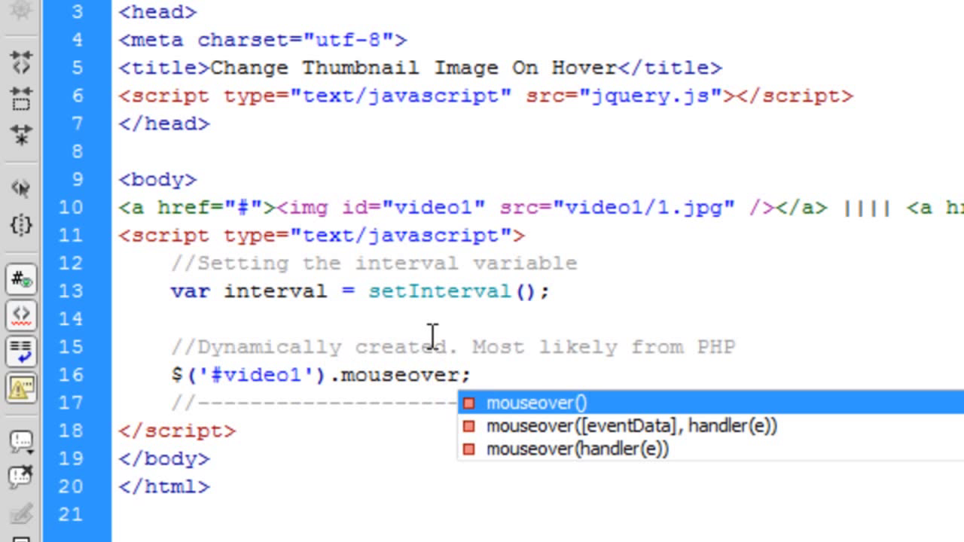
{"action": "type", "text": "(fun"}
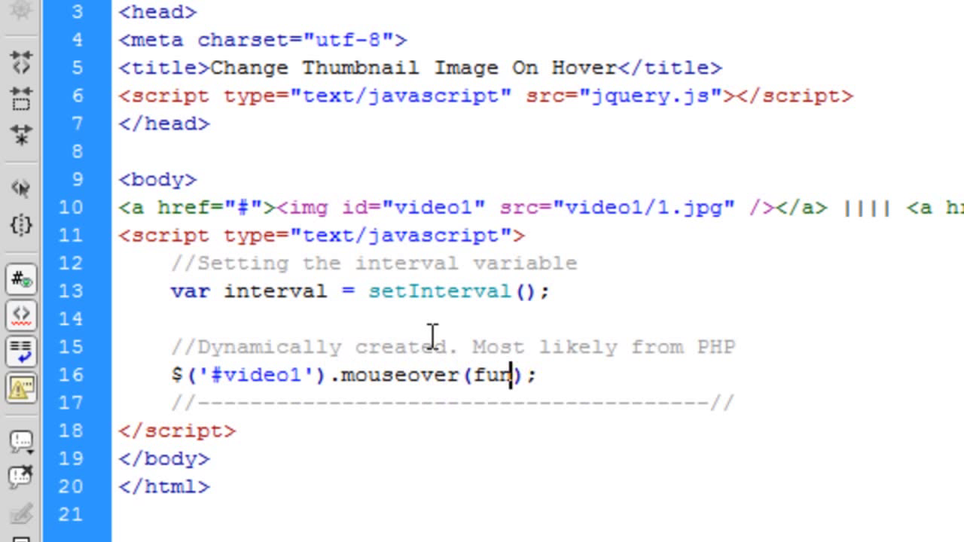
{"action": "type", "text": "ction()"}
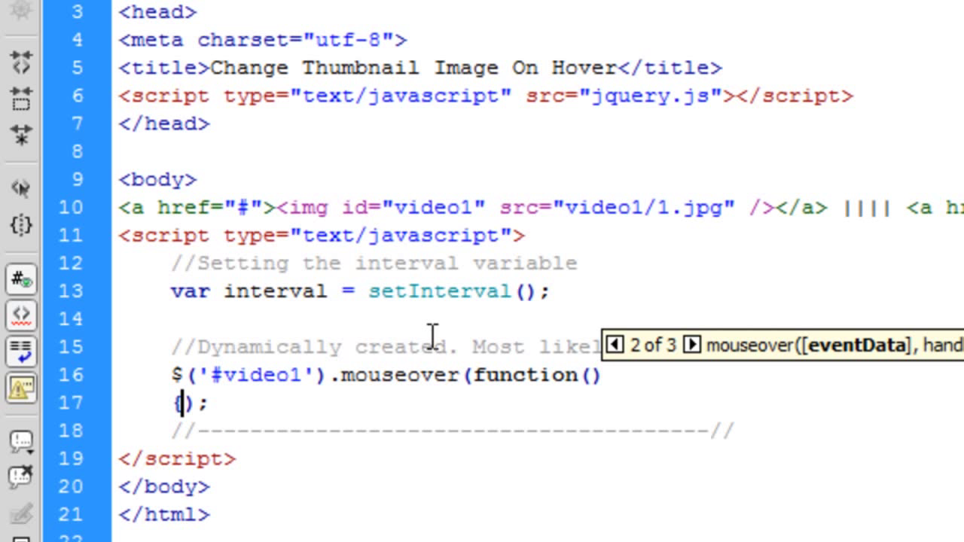
{"action": "type", "text": "}"}
{"action": "key", "text": "enter"}
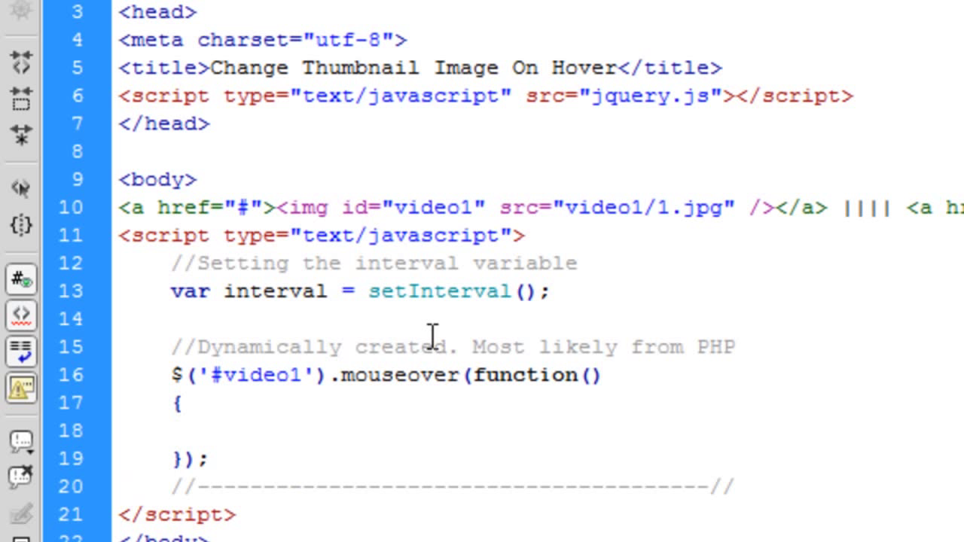
{"action": "left_click", "coordinate": [220, 431]}
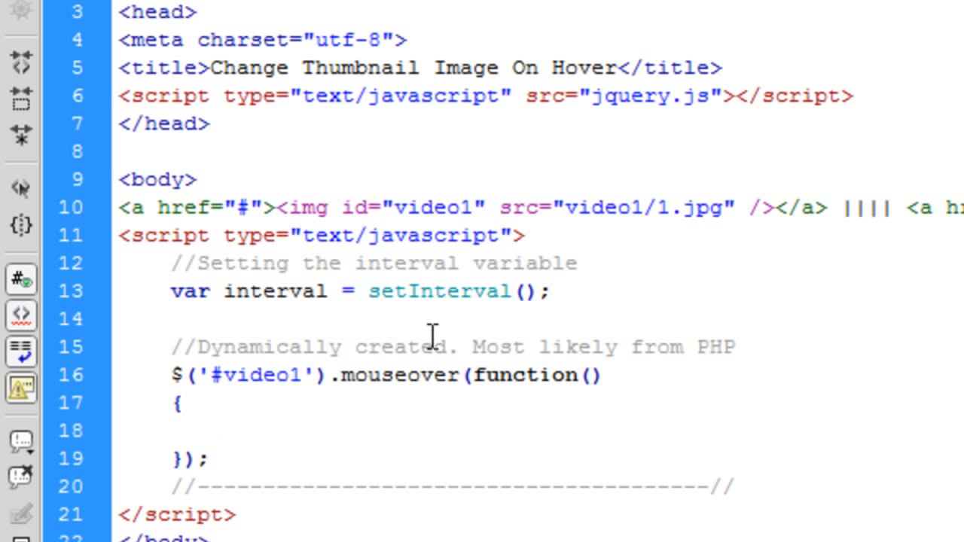
{"action": "mouse_move", "coordinate": [769, 497]}
{"action": "type", "text": "//Mak"}
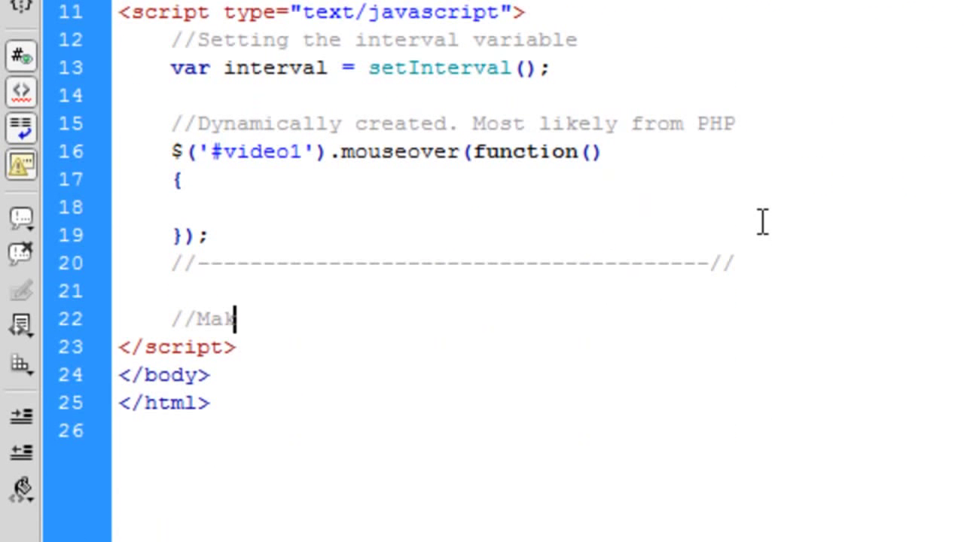
Step: Add a '//Making the image change when hovering' comment and an empty mouseOver(videoID) function
{"action": "type", "text": "ing the image c"}
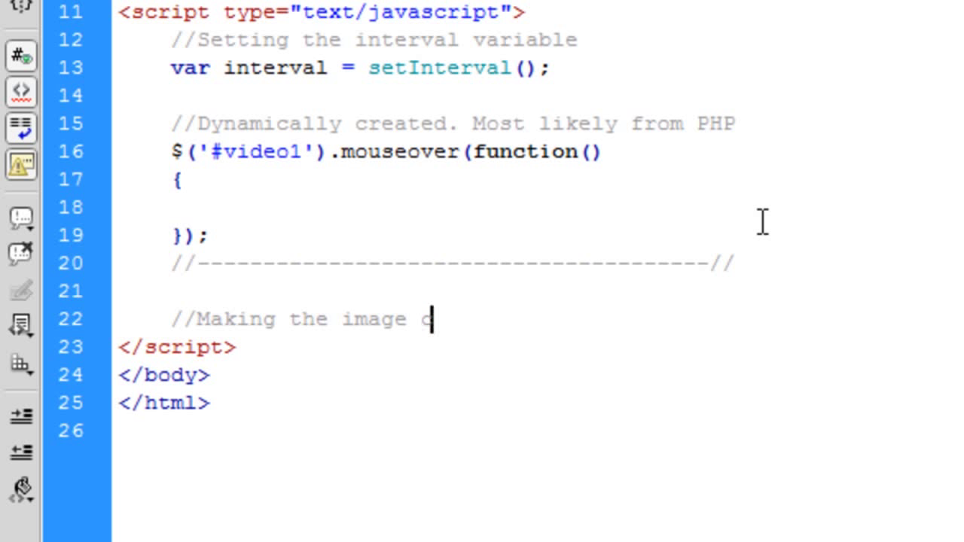
{"action": "type", "text": "hange when hovering"}
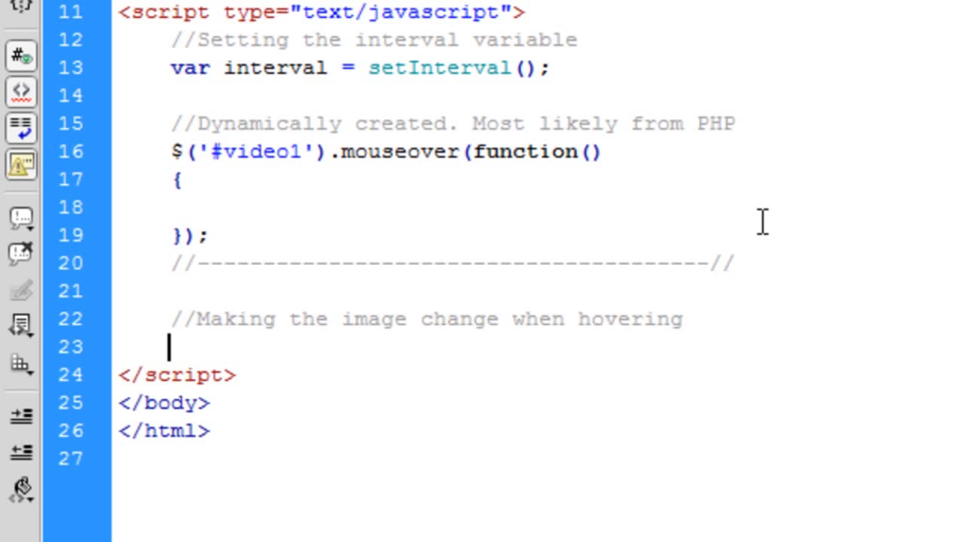
{"action": "type", "text": "function mous"}
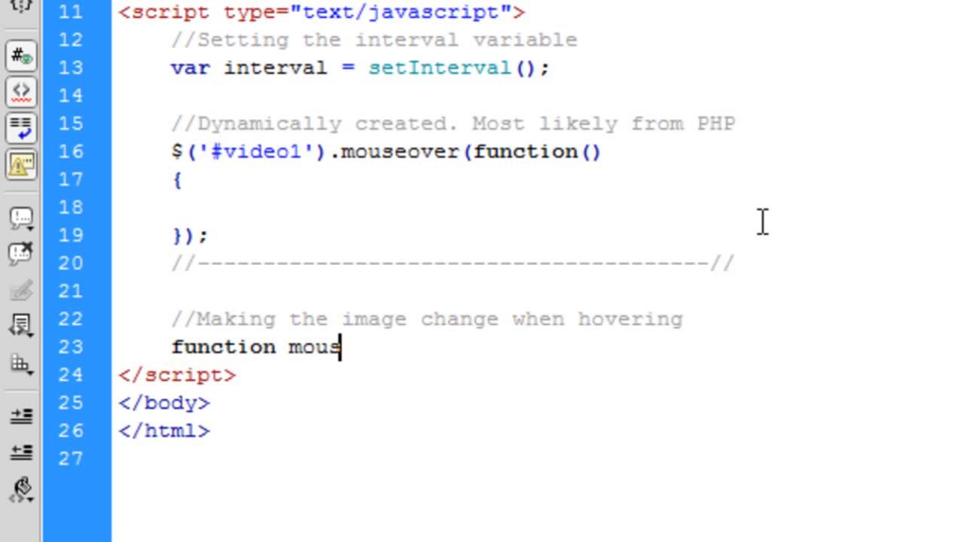
{"action": "type", "text": "eOver()"}
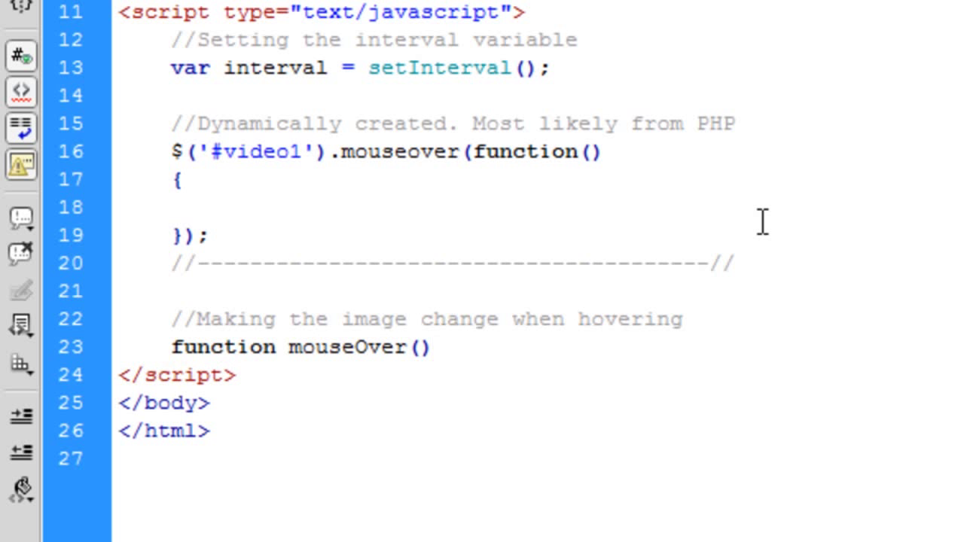
{"action": "type", "text": "videoID"}
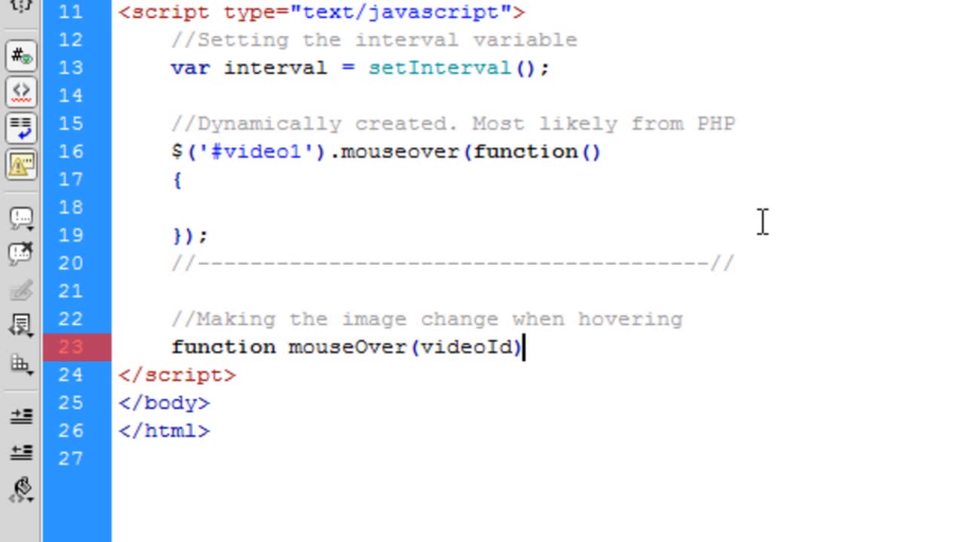
{"action": "key", "text": "Enter"}
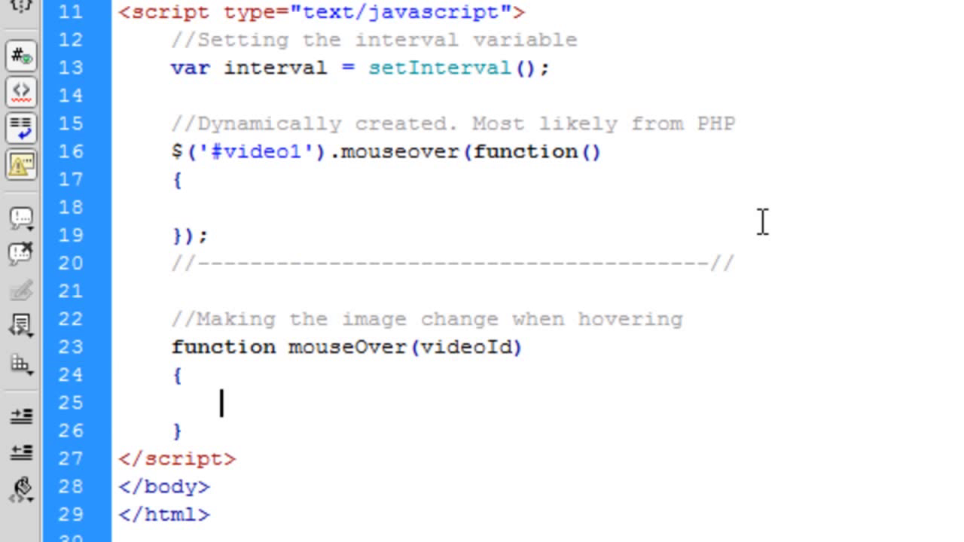
Step: Call mouseOver('video1') from the #video1 mouseover handler
{"action": "type", "text": "mouseOver();"}
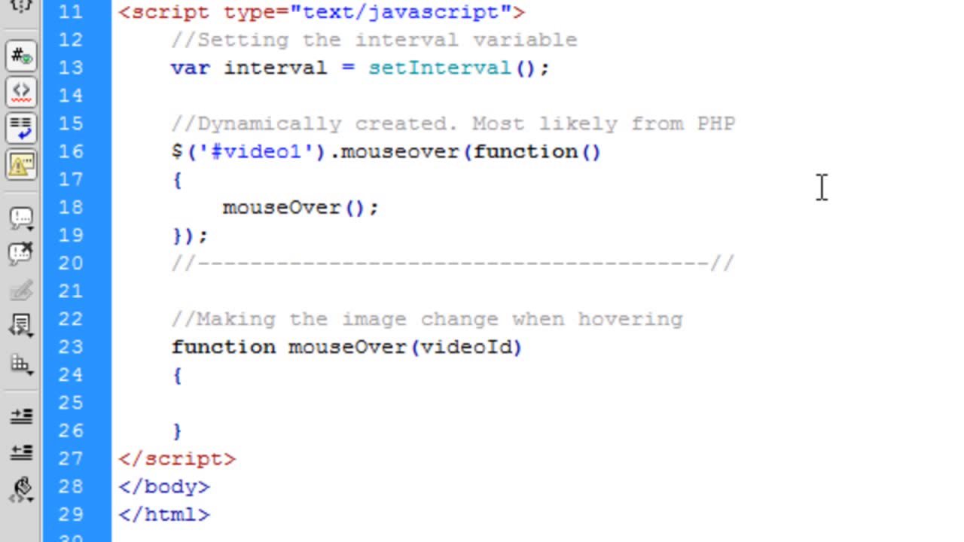
{"action": "type", "text": "'"}
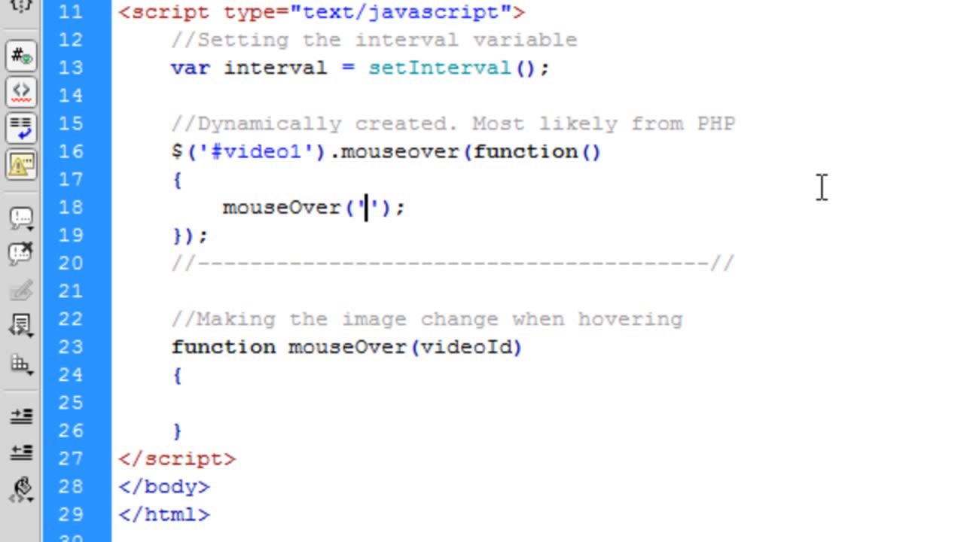
{"action": "type", "text": "video1"}
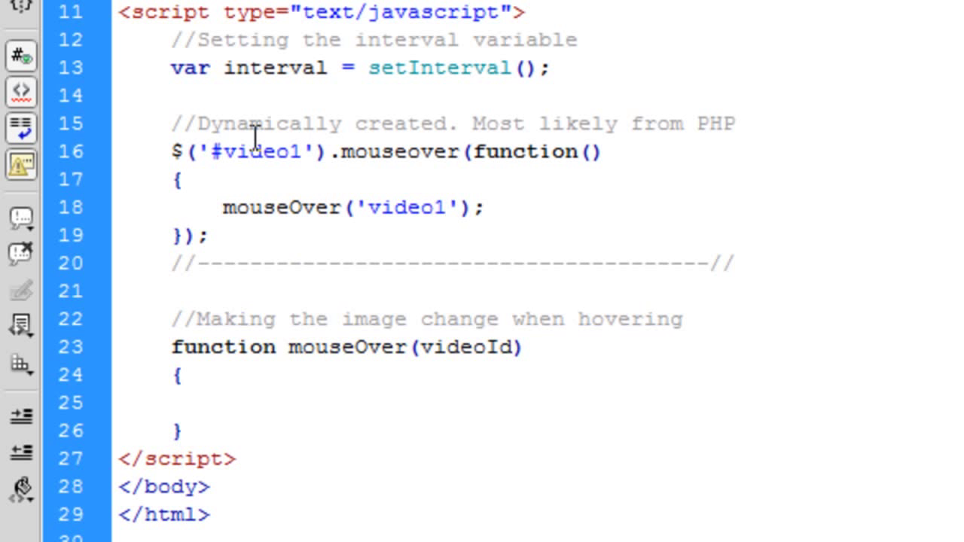
{"action": "type", "text": "<?php echio  ?>"}
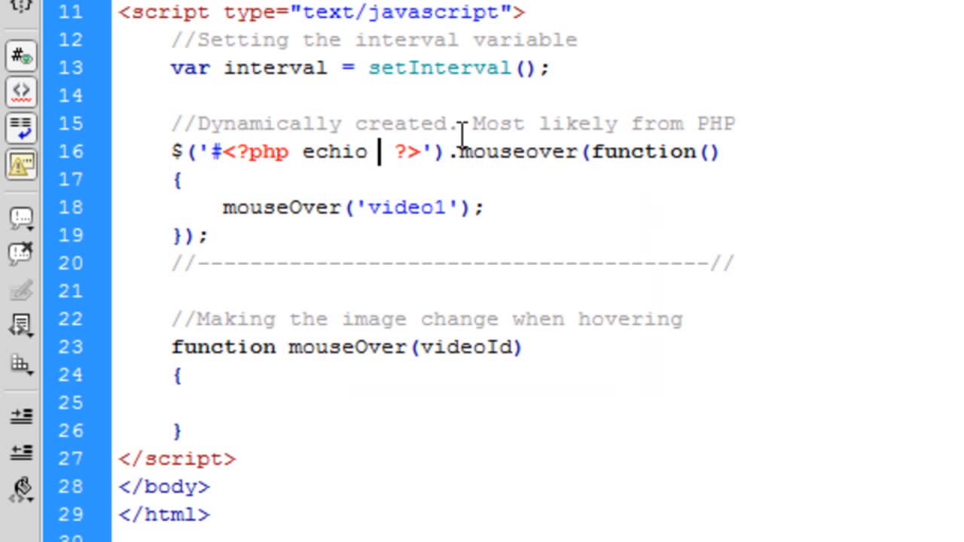
Step: Edit the selector's <?php echo $id ?> snippet and copy the video1 mouseover handler below
{"action": "key", "text": "Backspace"}
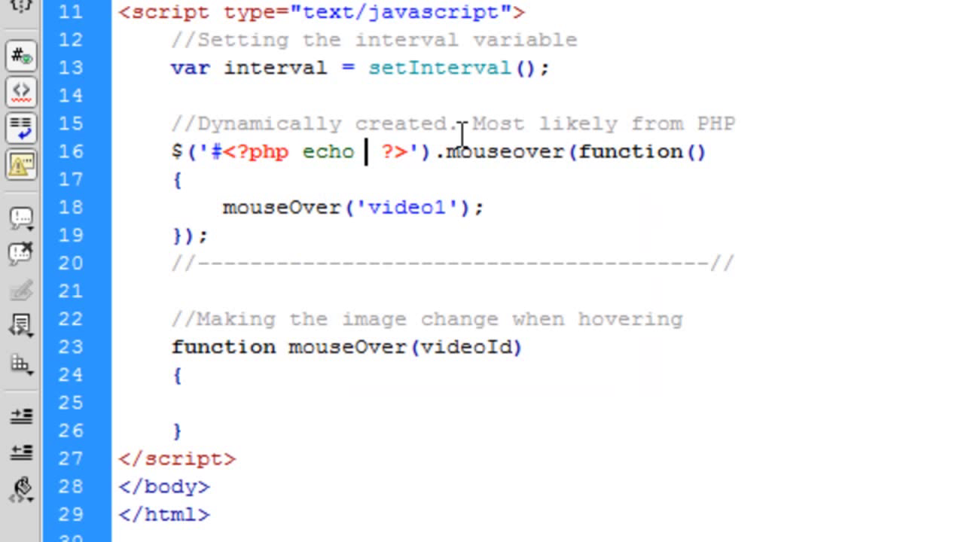
{"action": "type", "text": "$id"}
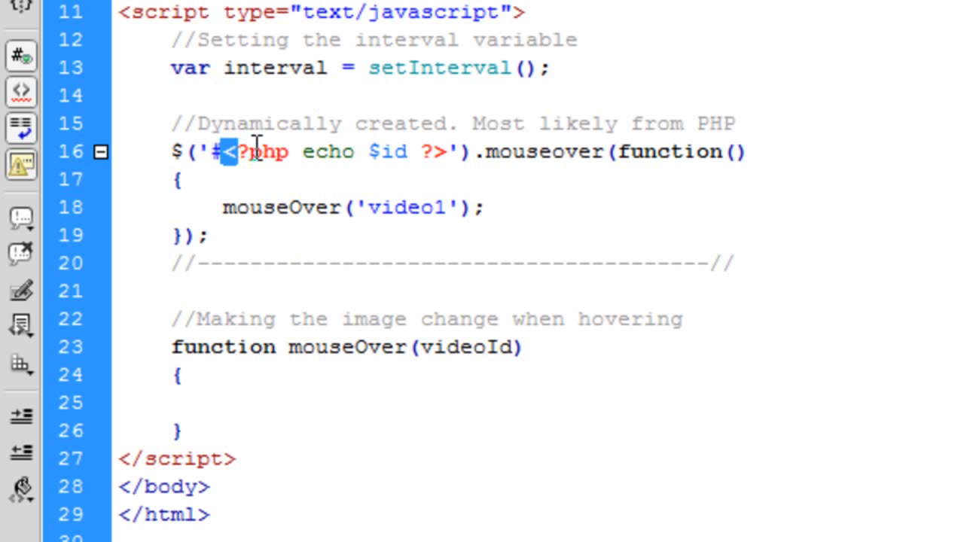
{"action": "left_click_drag", "start_coordinate": [226, 151], "coordinate": [448, 151]}
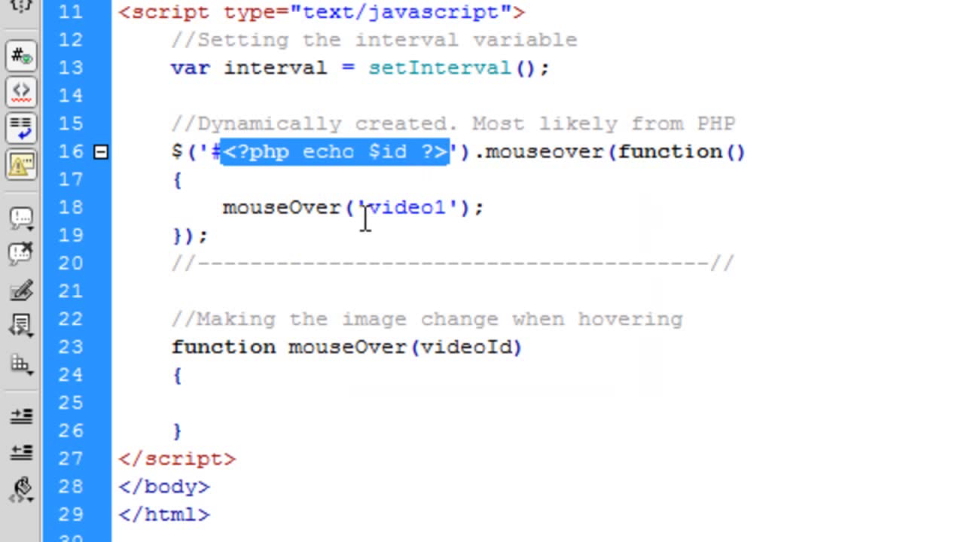
{"action": "type", "text": "<?php echo $id ?>"}
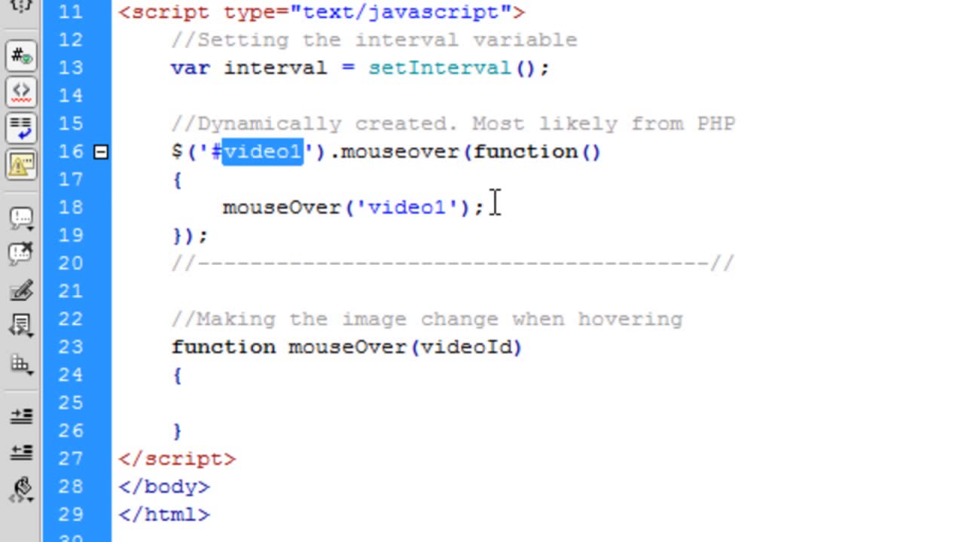
{"action": "left_click_drag", "start_coordinate": [171, 152], "coordinate": [211, 236]}
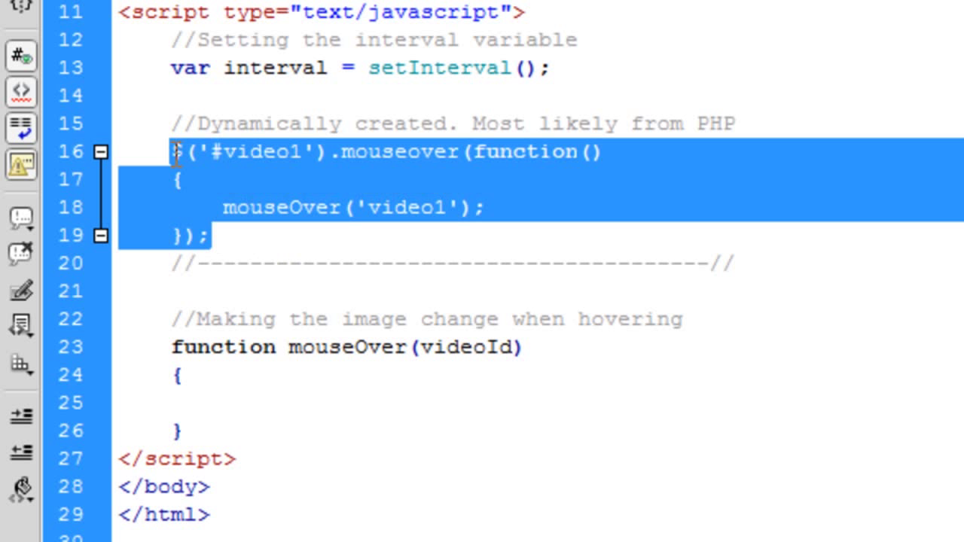
{"action": "left_click", "coordinate": [247, 239]}
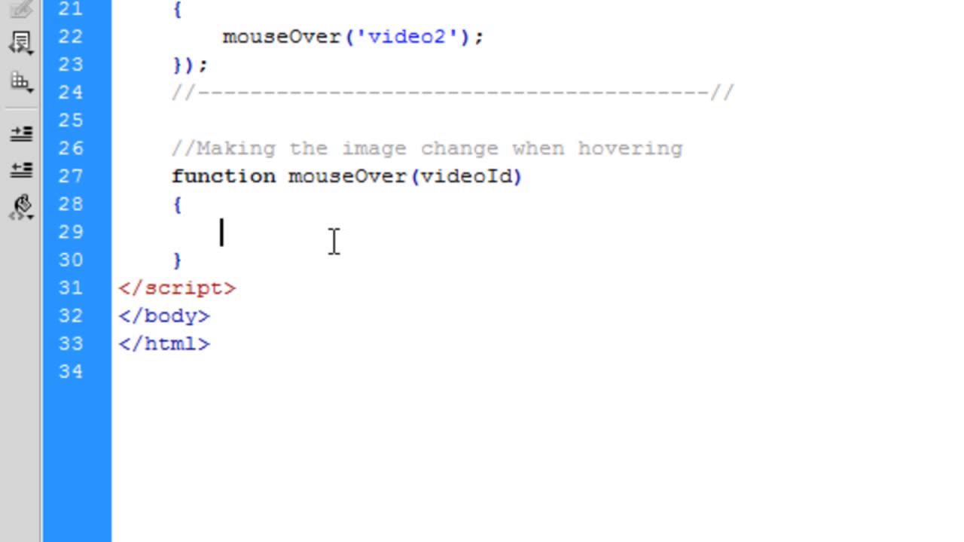
Step: Inside mouseOver, declare var num = 2; and begin interval = setInterval(function(){})
{"action": "type", "text": "var"}
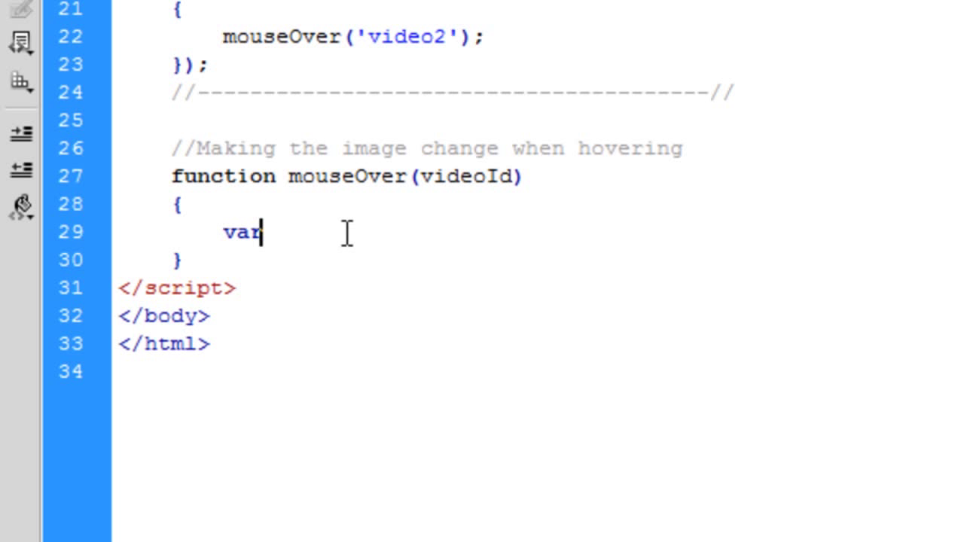
{"action": "type", "text": "num"}
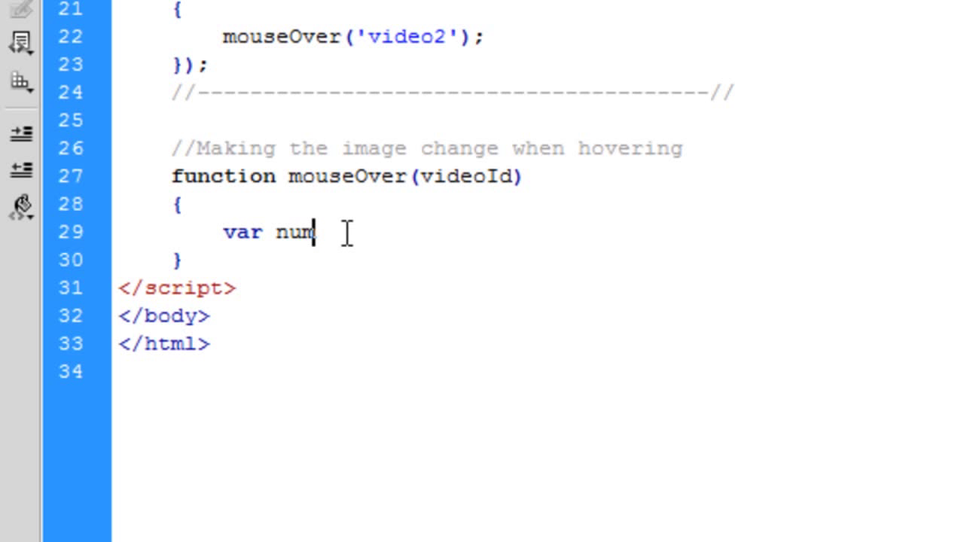
{"action": "type", "text": "= 2;"}
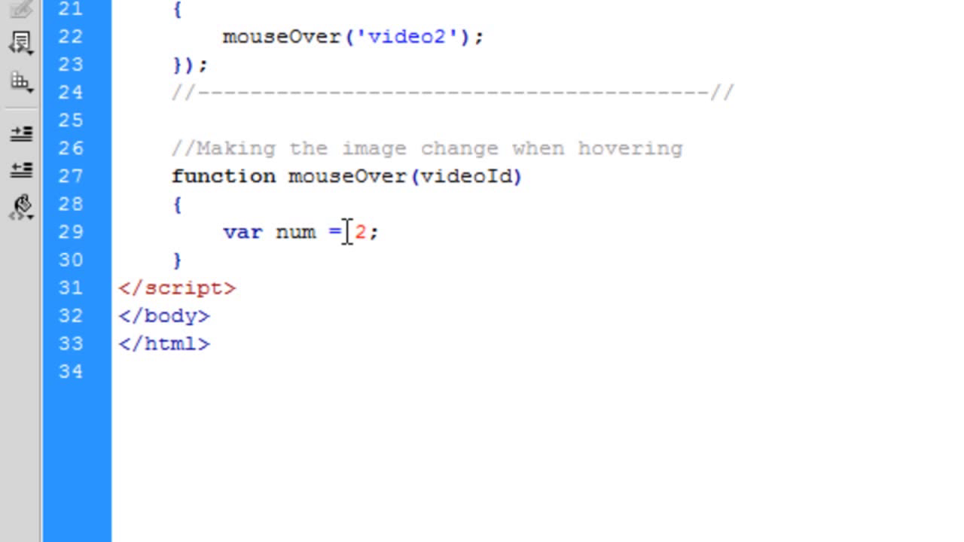
{"action": "type", "text": "in"}
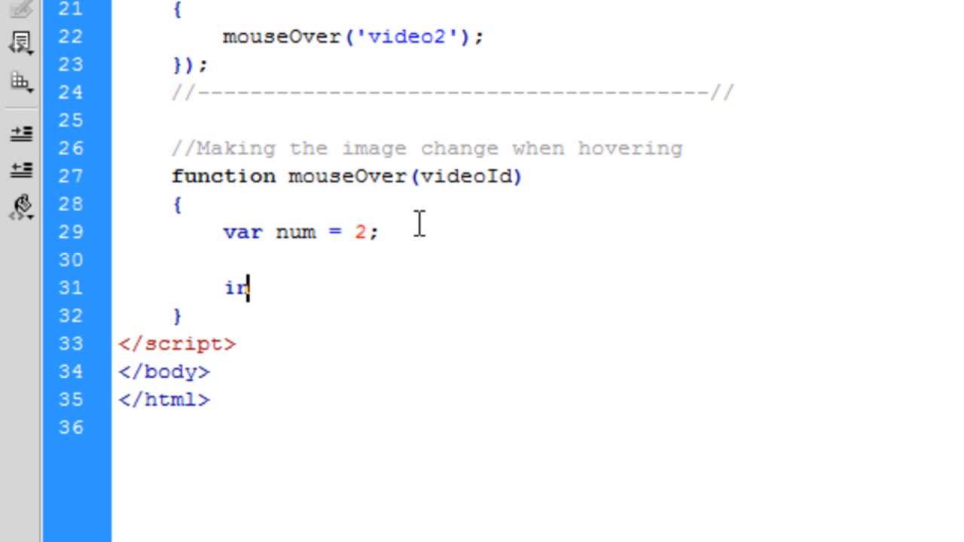
{"action": "type", "text": "terval = setI"}
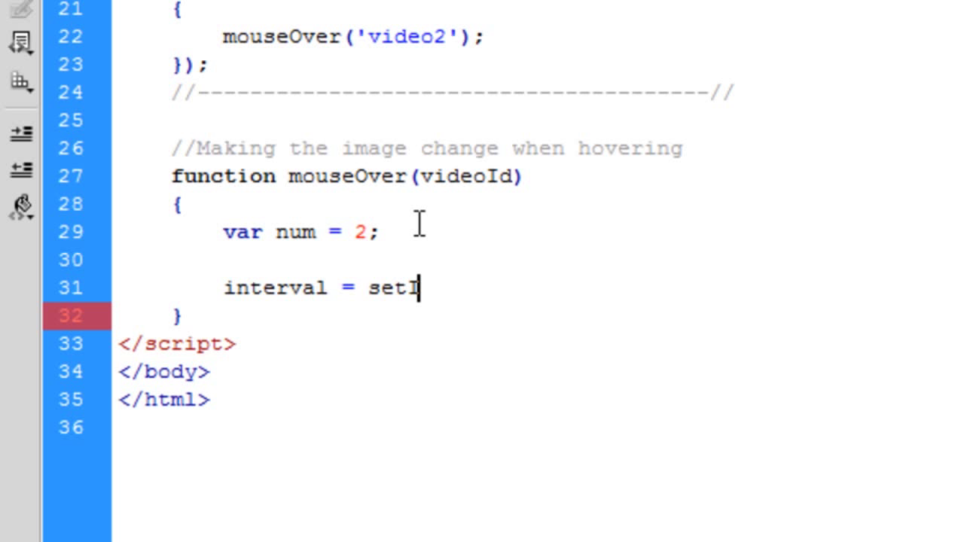
{"action": "type", "text": "nterval"}
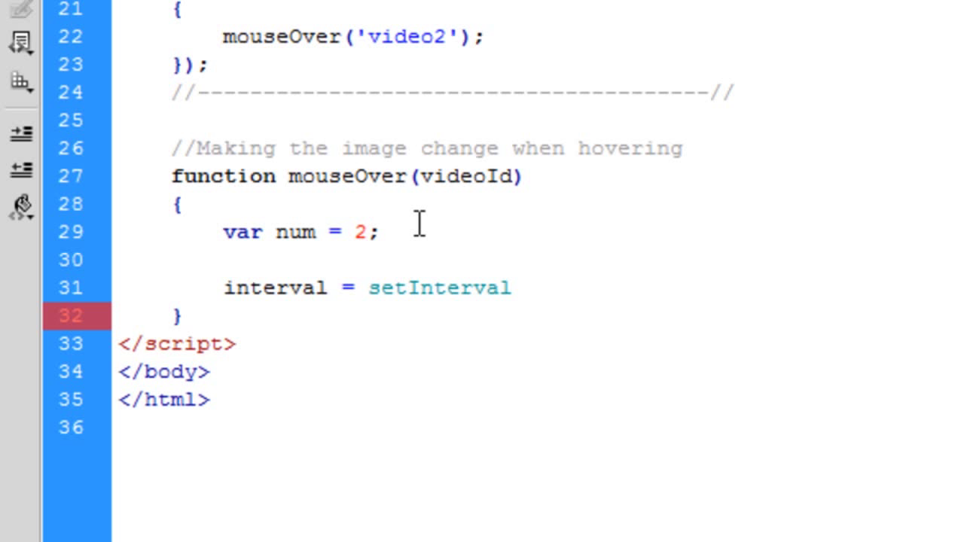
{"action": "type", "text": "(f"}
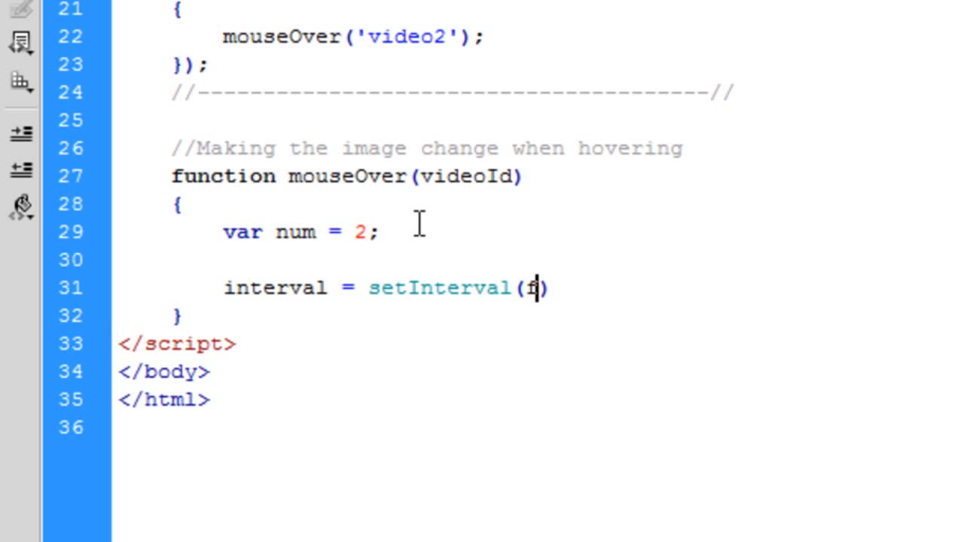
{"action": "type", "text": "unction"}
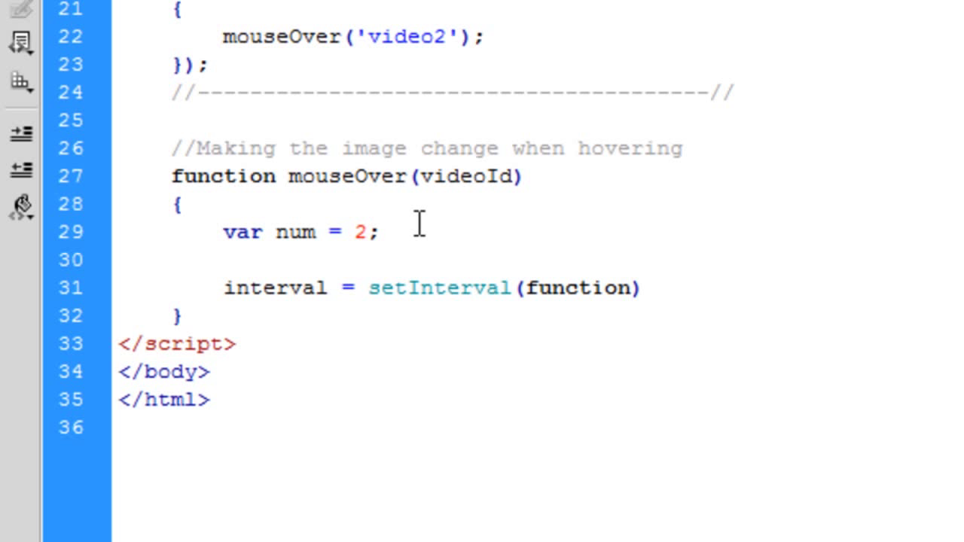
{"action": "type", "text": "()"}
{"action": "type", "text": "});"}
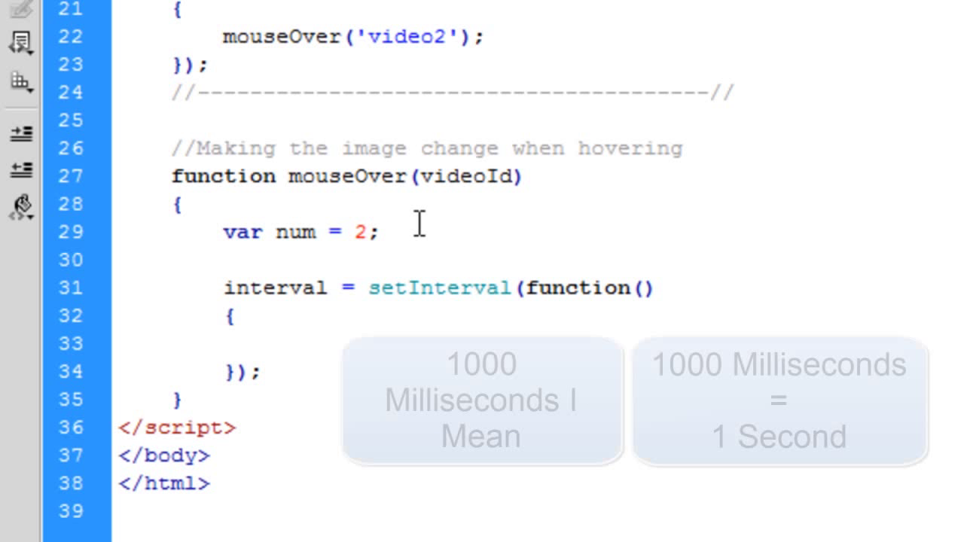
Step: Give setInterval a 1000 ms delay and target $('#'+videoId) in its callback
{"action": "type", "text": ",1000"}
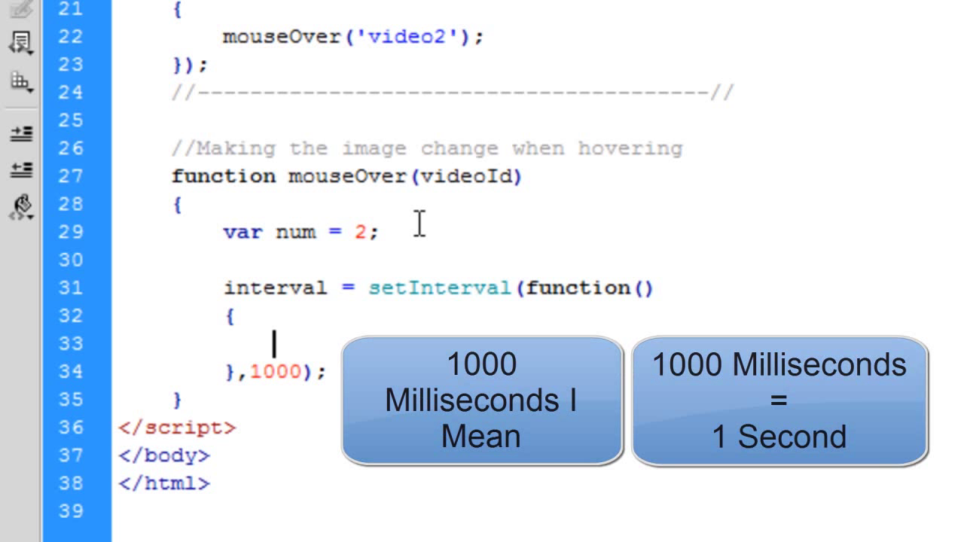
{"action": "type", "text": "$()"}
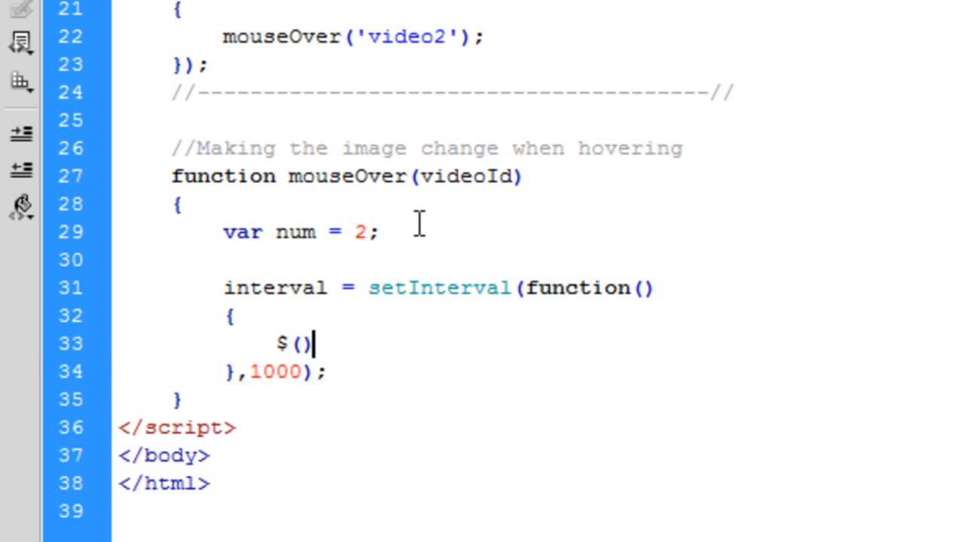
{"action": "type", "text": "'"}
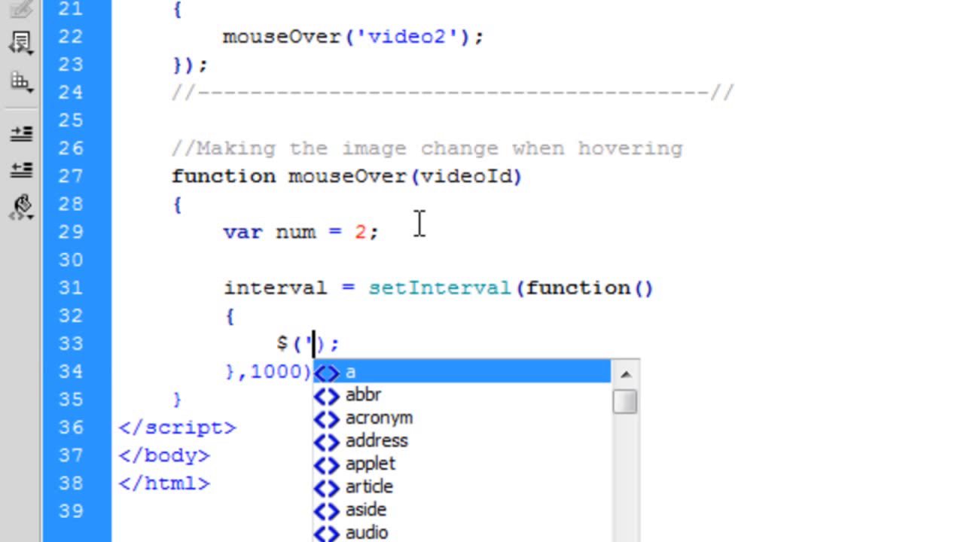
{"action": "type", "text": "#'+"}
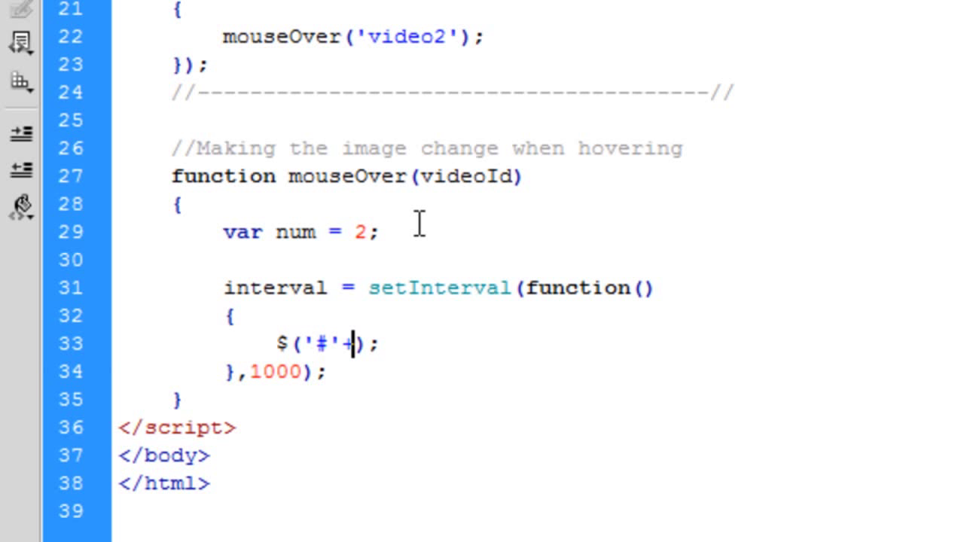
{"action": "type", "text": "videoId"}
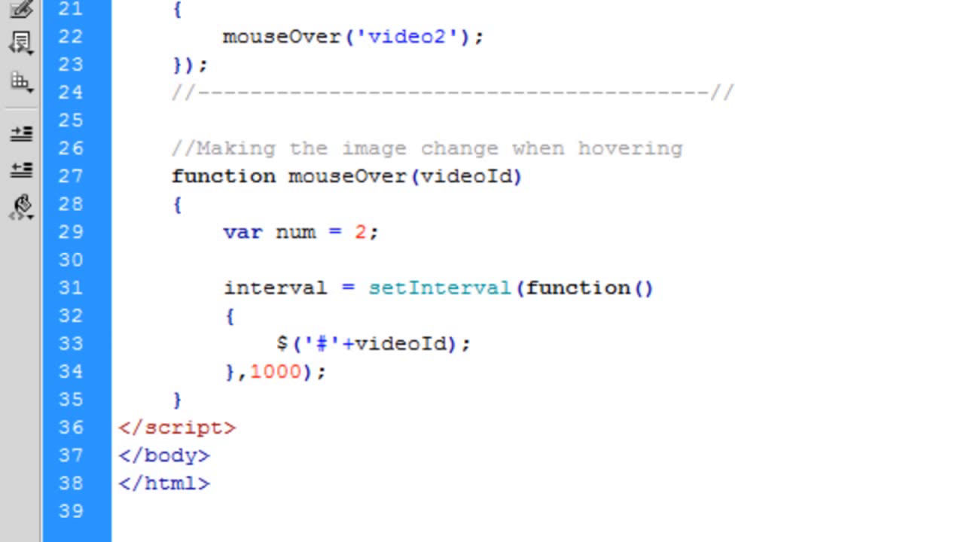
{"action": "left_click", "coordinate": [458, 344]}
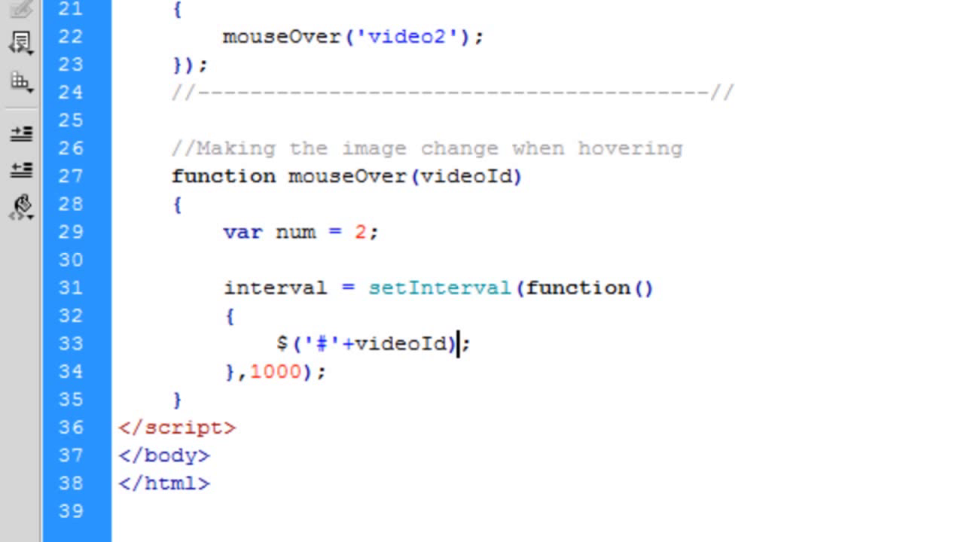
Step: Call .attr('src', videoId+'/'+num) on the hovered image
{"action": "type", "text": ".a"}
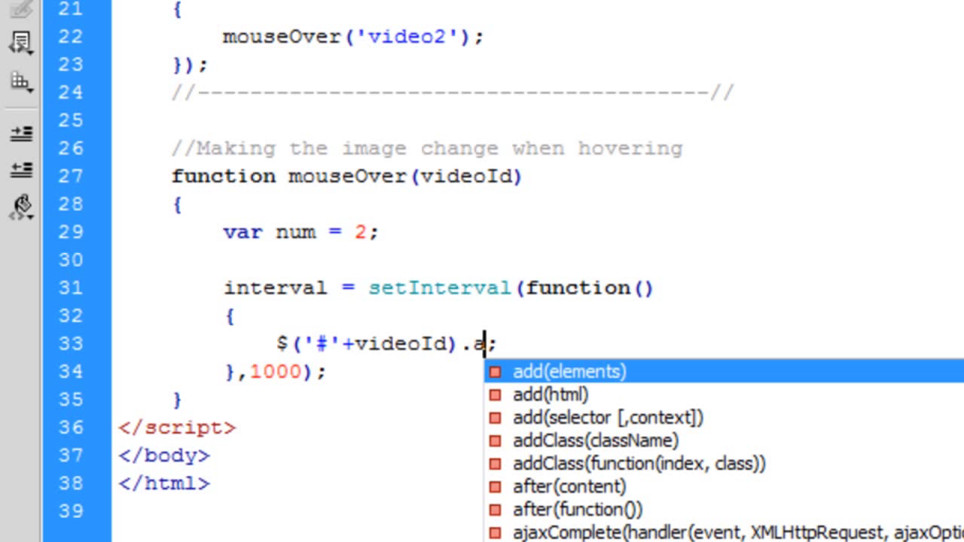
{"action": "type", "text": "ttr("}
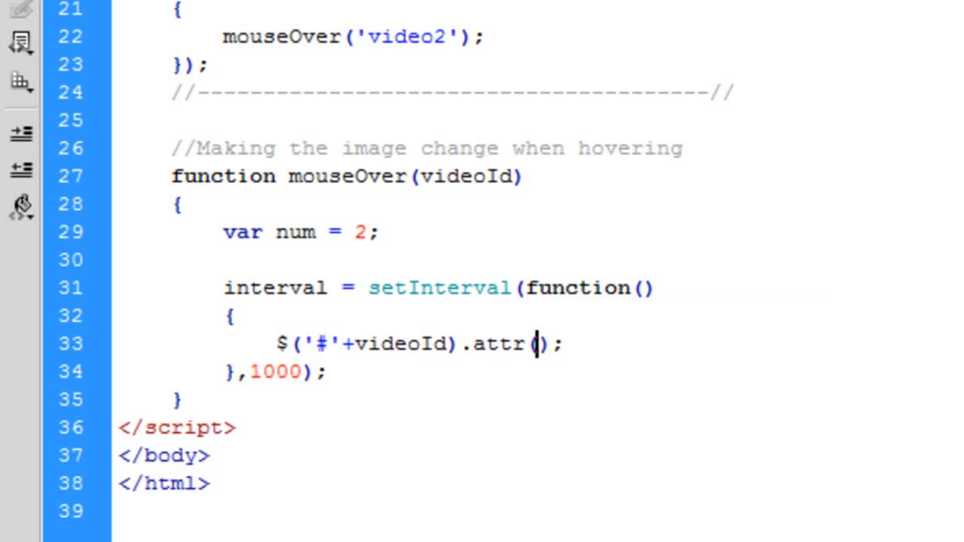
{"action": "type", "text": "'',''"}
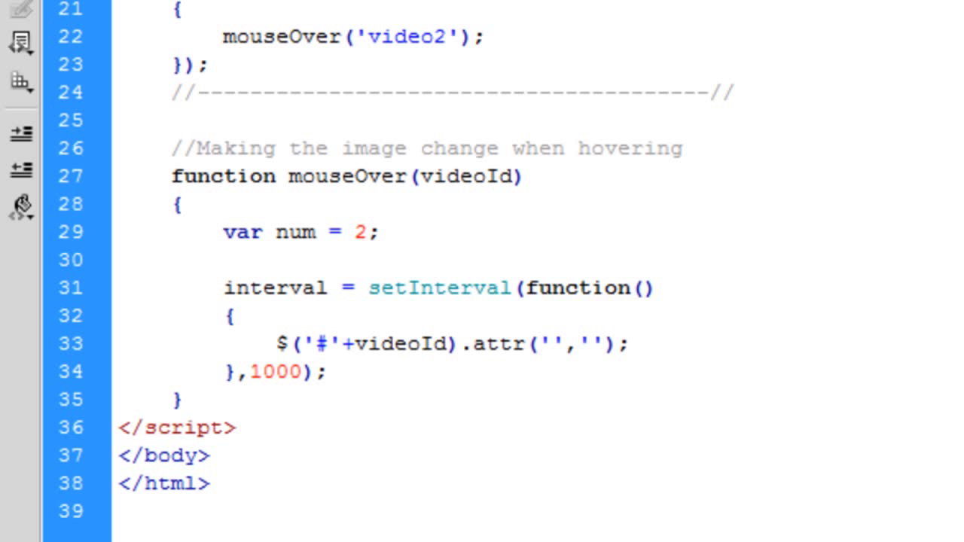
{"action": "type", "text": "src"}
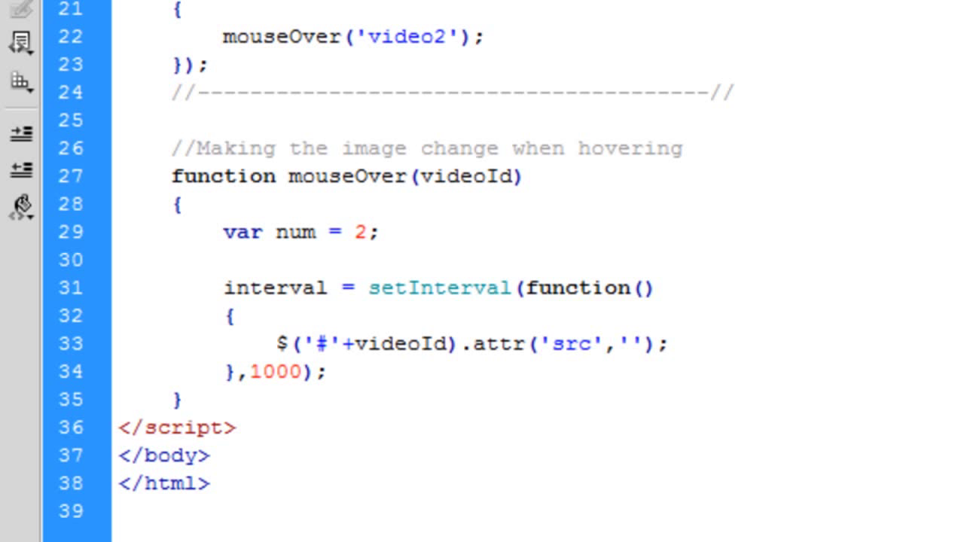
{"action": "type", "text": "vi"}
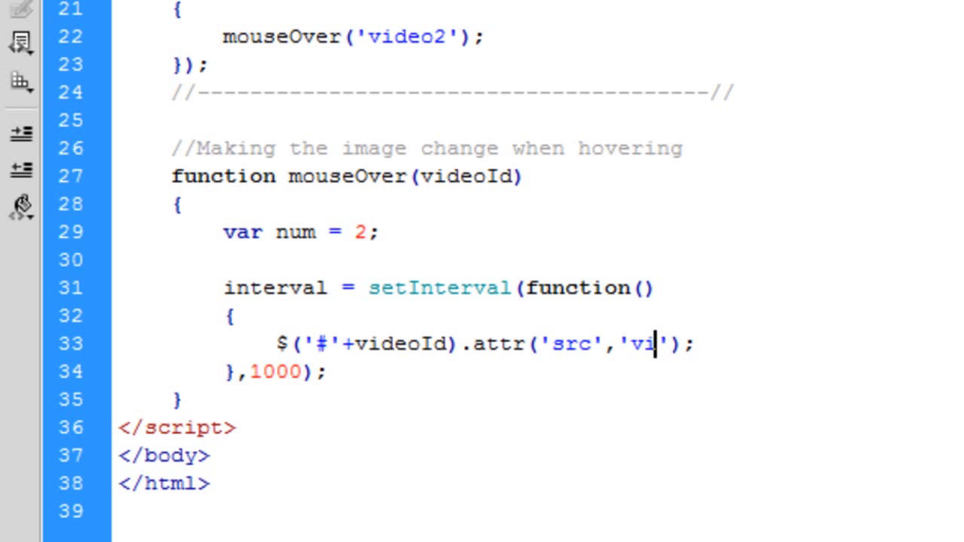
{"action": "key", "text": "backspace"}
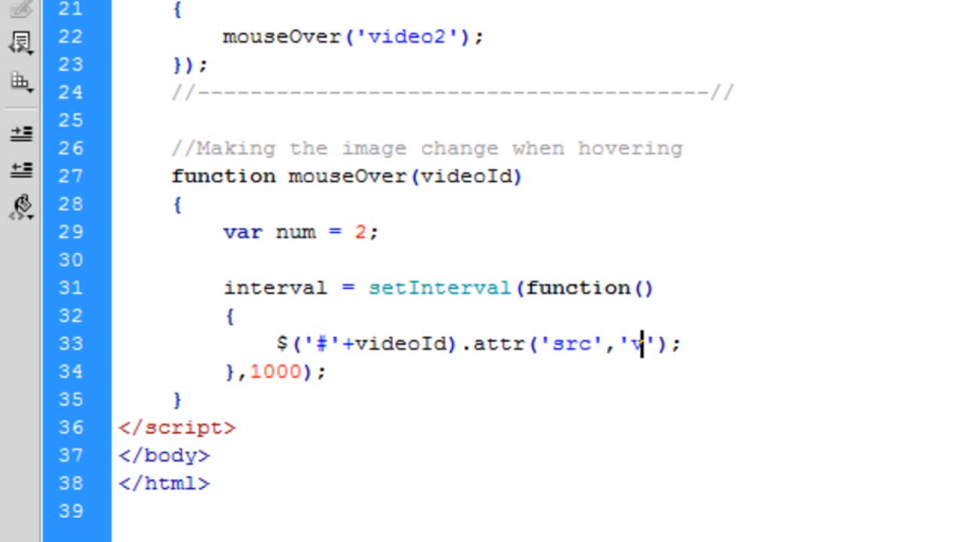
{"action": "key", "text": "Backspace"}
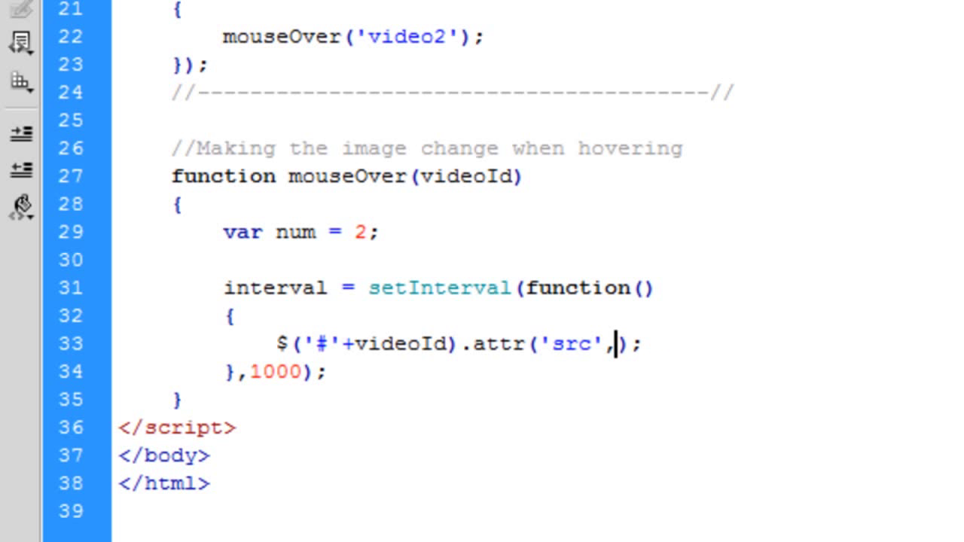
{"action": "type", "text": "videoI"}
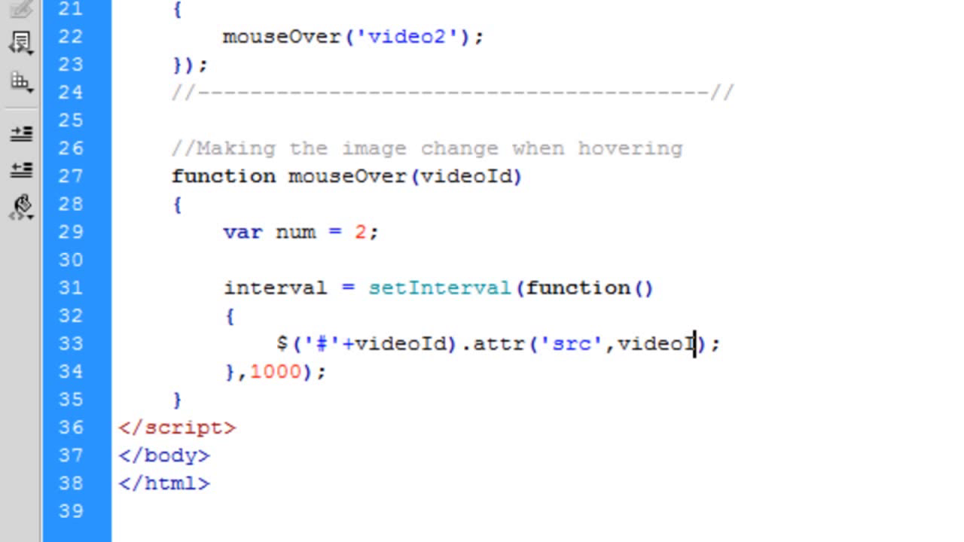
{"action": "type", "text": "+"}
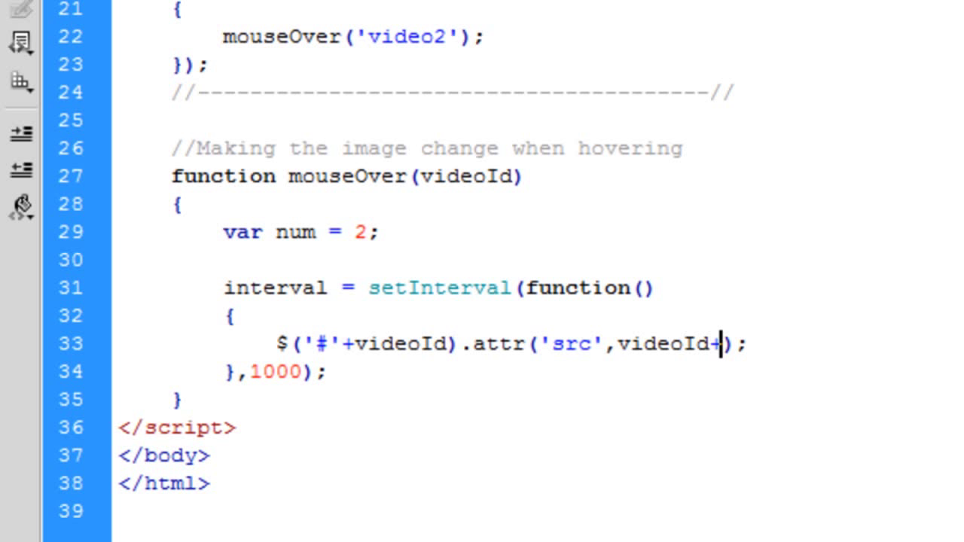
{"action": "type", "text": "'/'"}
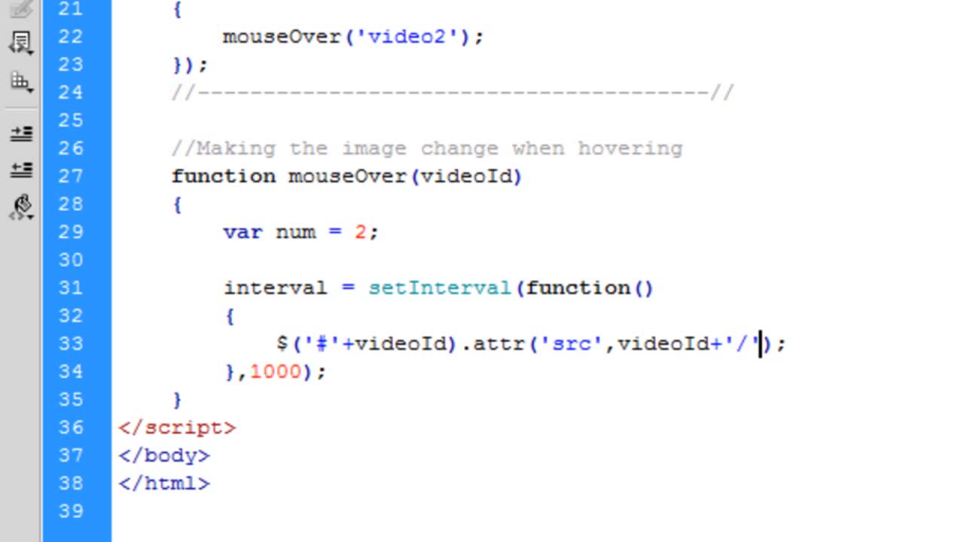
{"action": "type", "text": "+"}
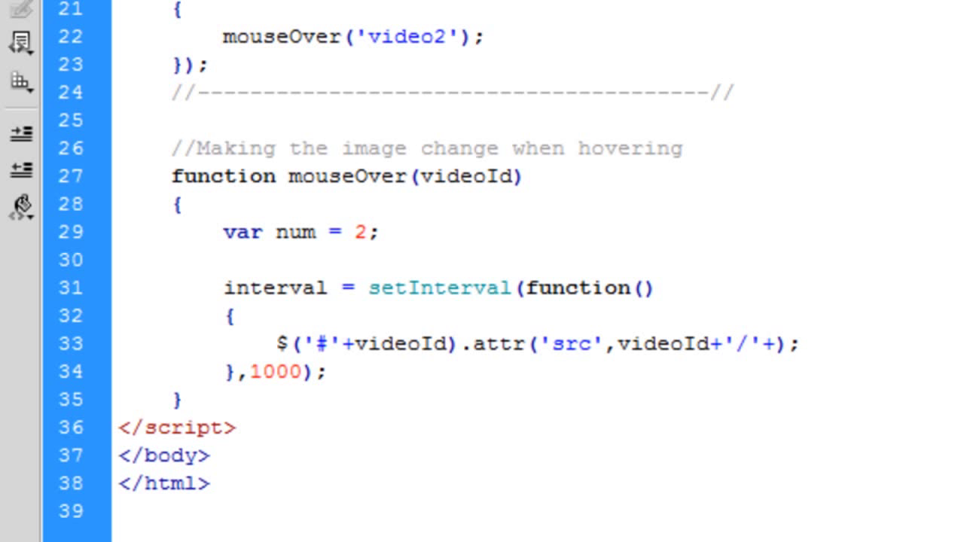
{"action": "type", "text": "num"}
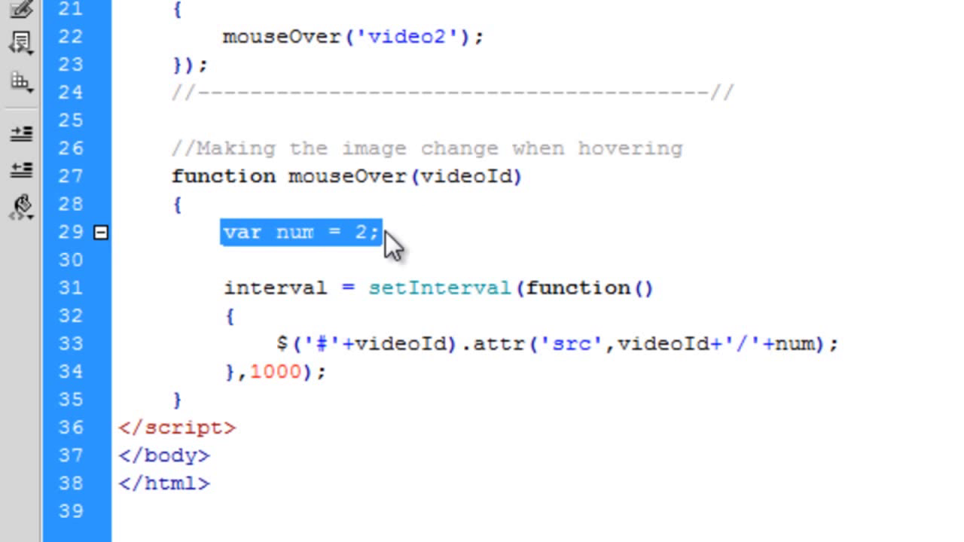
Step: Complete the image path with .jpg and add blank lines below
{"action": "left_click", "coordinate": [392, 232]}
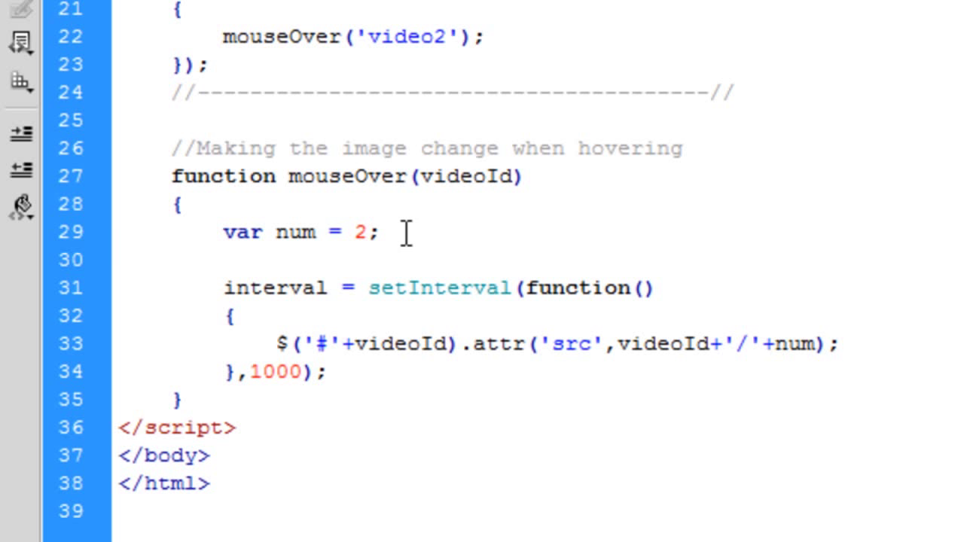
{"action": "left_click", "coordinate": [377, 232]}
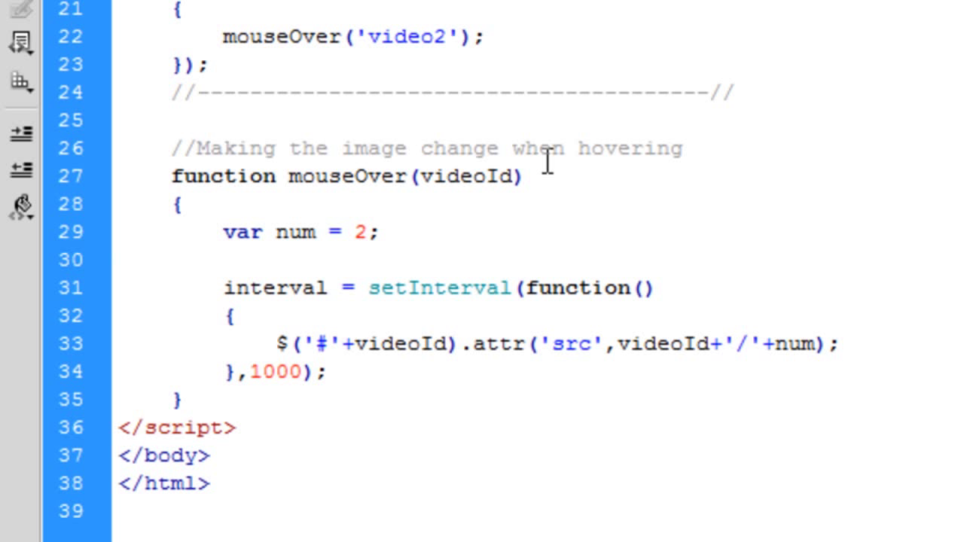
{"action": "left_click", "coordinate": [381, 232]}
{"action": "type", "text": "+'.j"}
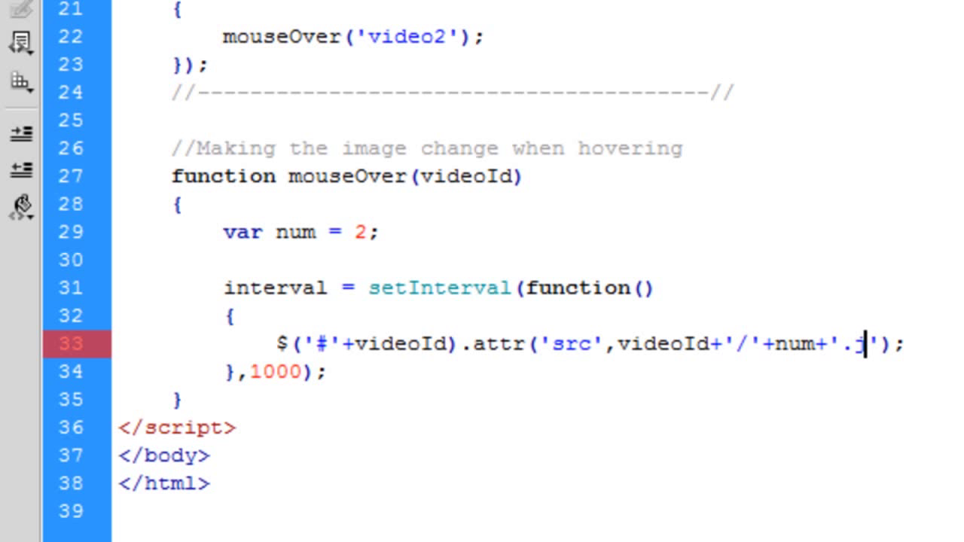
{"action": "type", "text": "pg"}
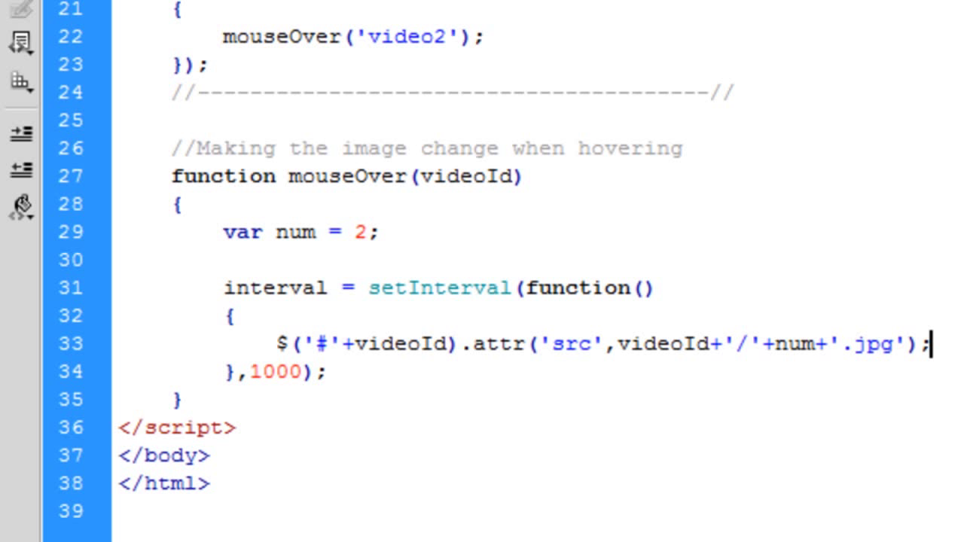
{"action": "key", "text": "enter"}
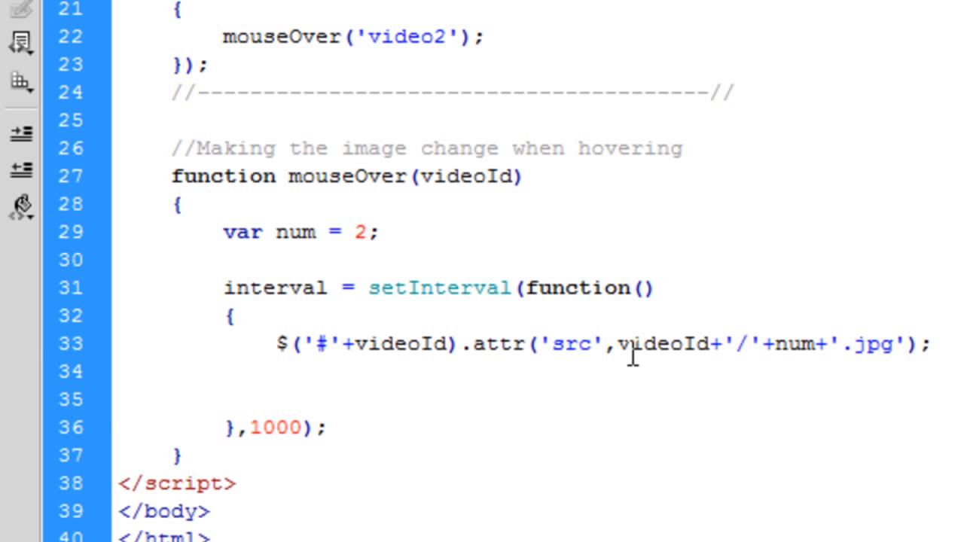
{"action": "mouse_move", "coordinate": [419, 403]}
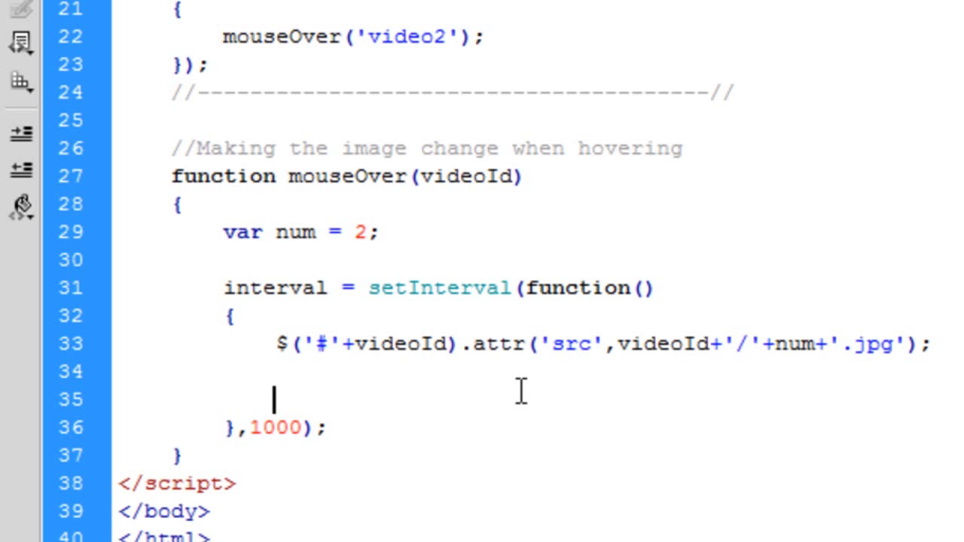
Step: Add a reference <img id="video2" src="video2/2.jpg" /> line below the src-changing statement
{"action": "type", "text": "src="}
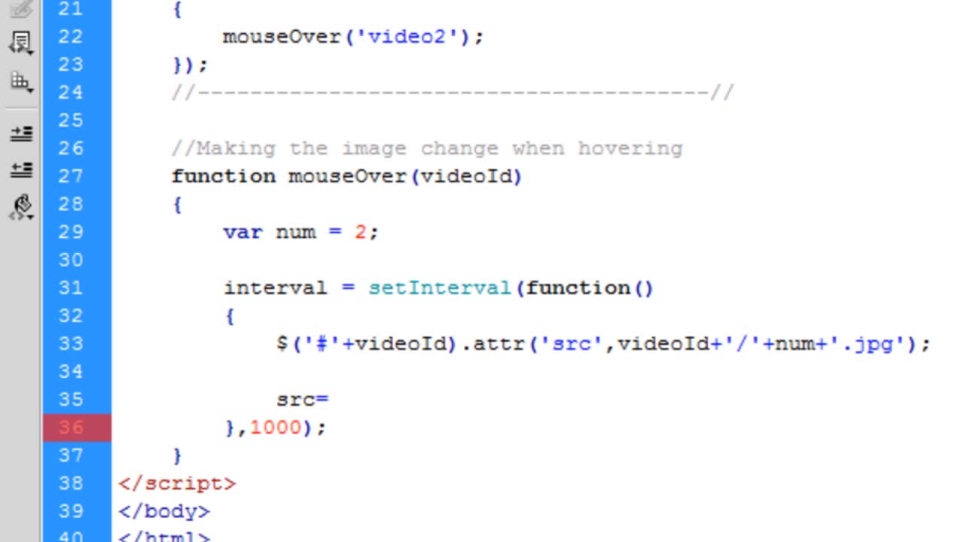
{"action": "left_click", "coordinate": [326, 400]}
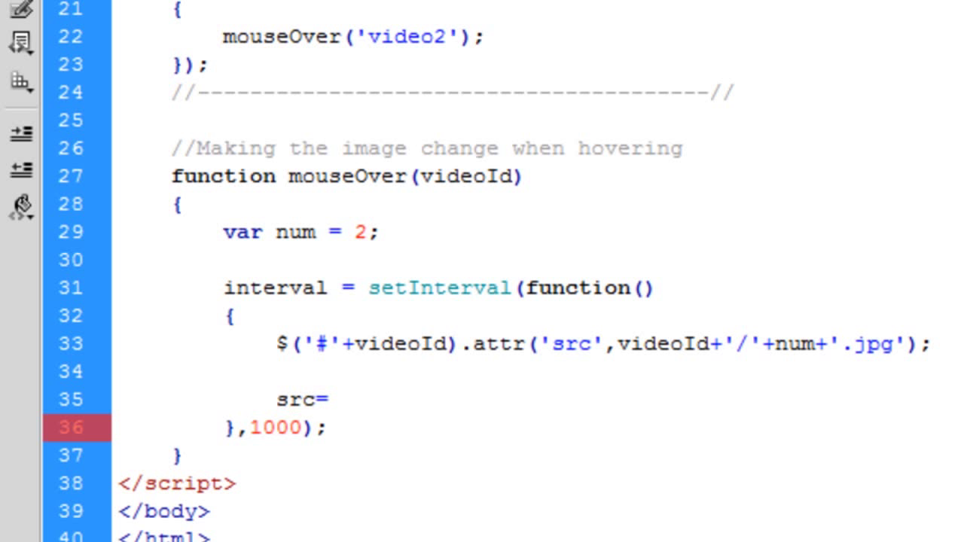
{"action": "type", "text": "<img id=\"video2\" src=\"video2/1.jpg\" />"}
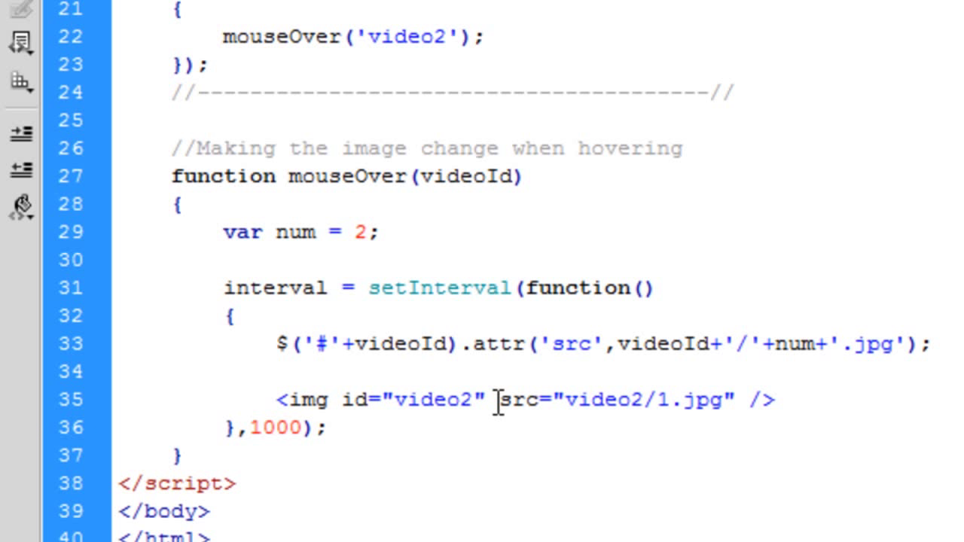
{"action": "double_click", "coordinate": [644, 399]}
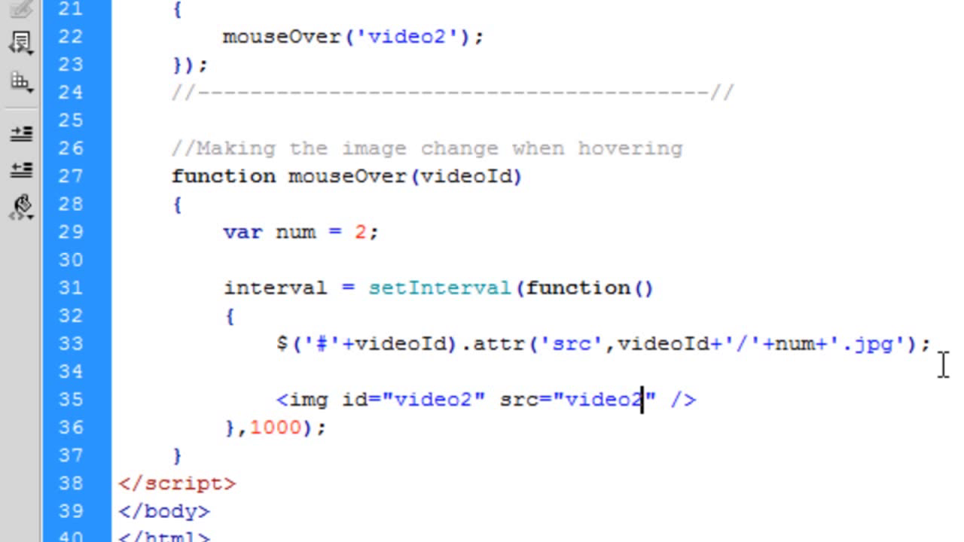
{"action": "type", "text": "/"}
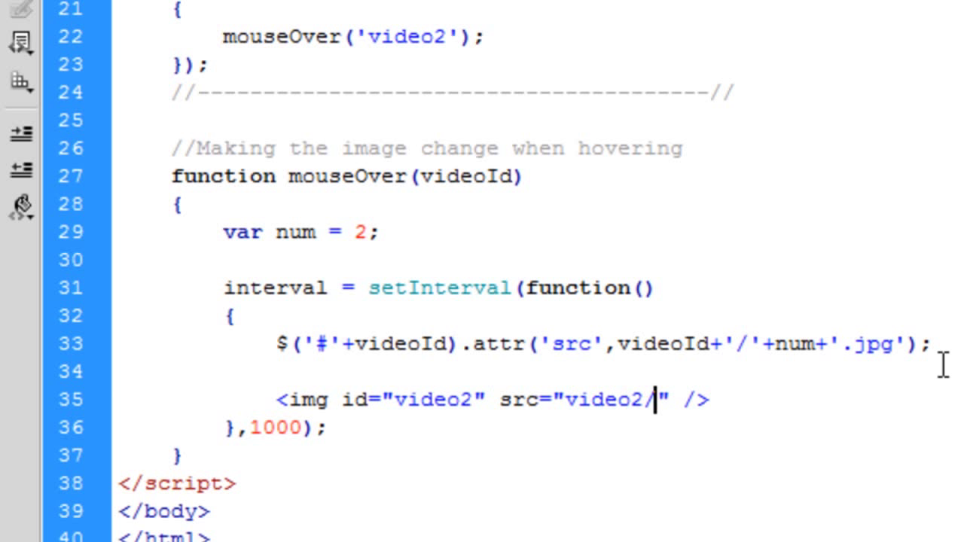
{"action": "type", "text": "2"}
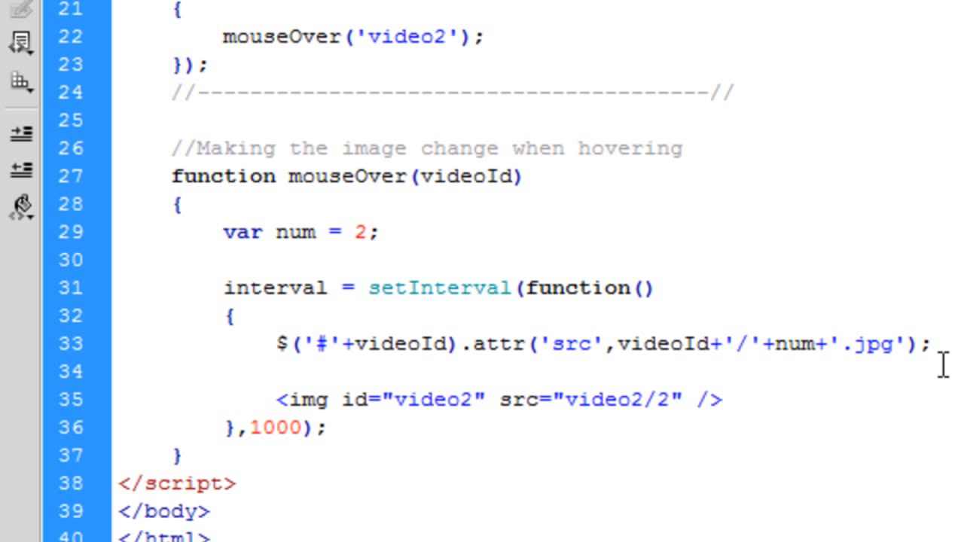
{"action": "type", "text": "."}
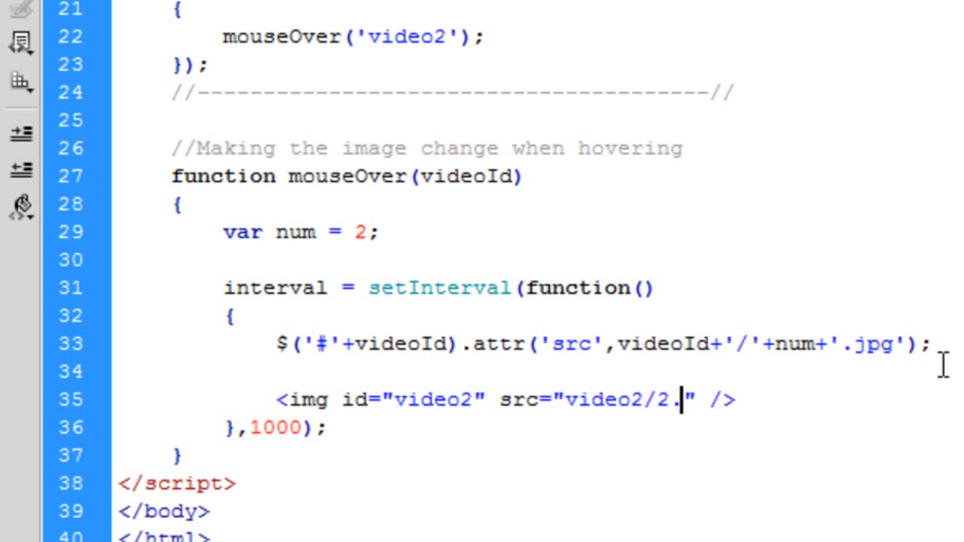
{"action": "type", "text": "pg"}
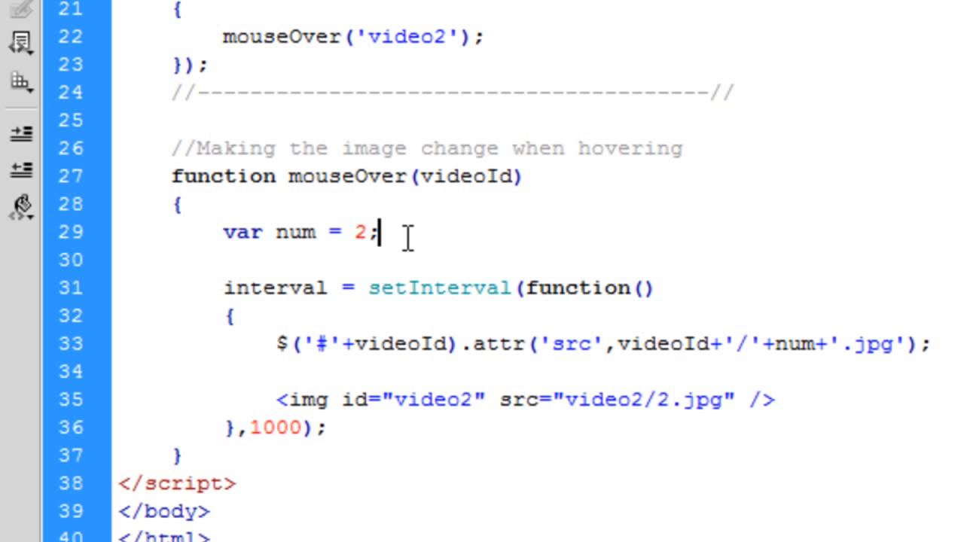
Step: Delete the temporary video2 img line and begin an empty if(){ block
{"action": "left_click_drag", "start_coordinate": [403, 400], "coordinate": [757, 400]}
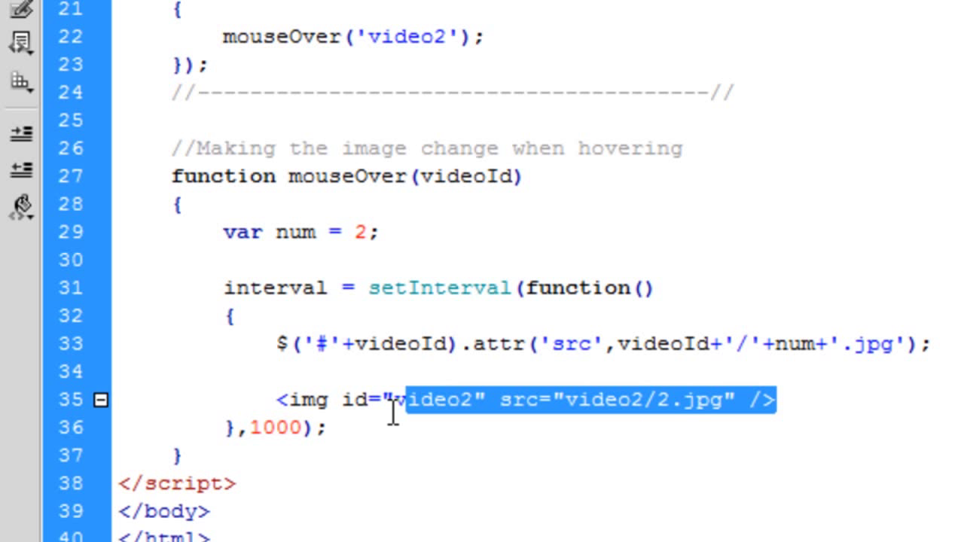
{"action": "key", "text": "Delete"}
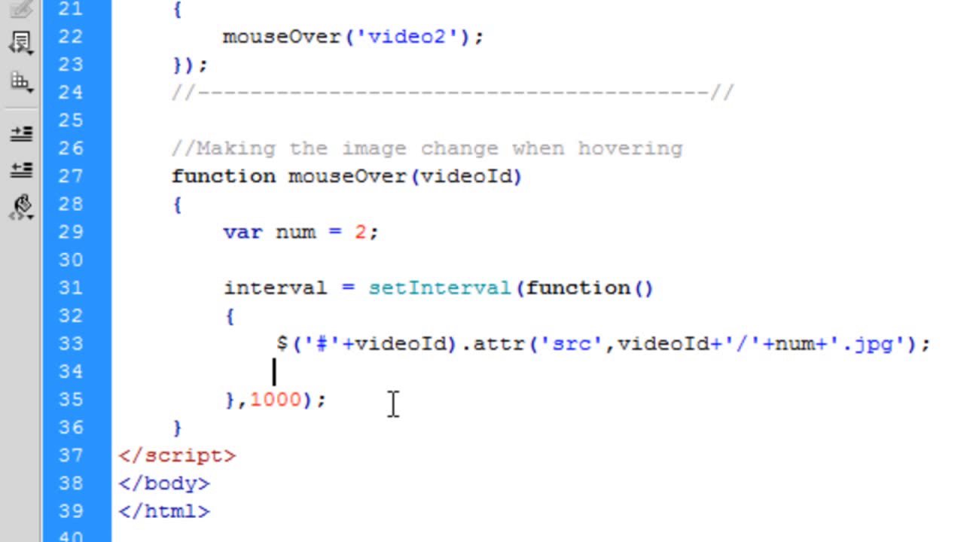
{"action": "type", "text": "if(){"}
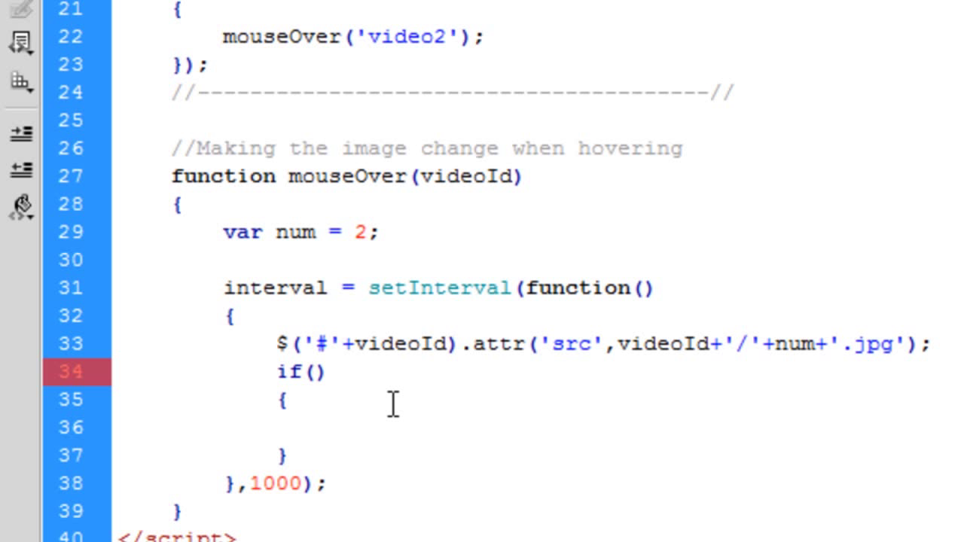
Step: Fill the if block with the condition num == 3 and the body num = 1;
{"action": "type", "text": "num"}
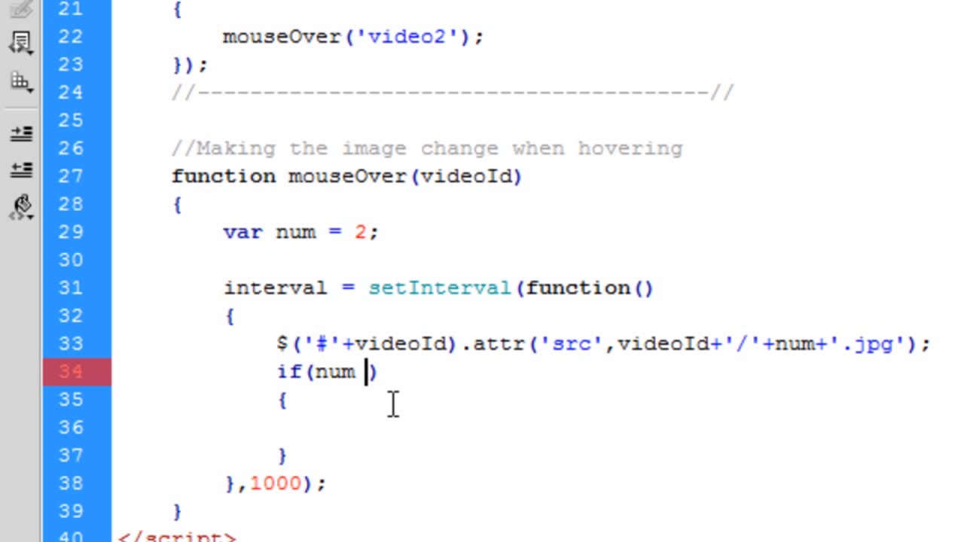
{"action": "type", "text": "== 3"}
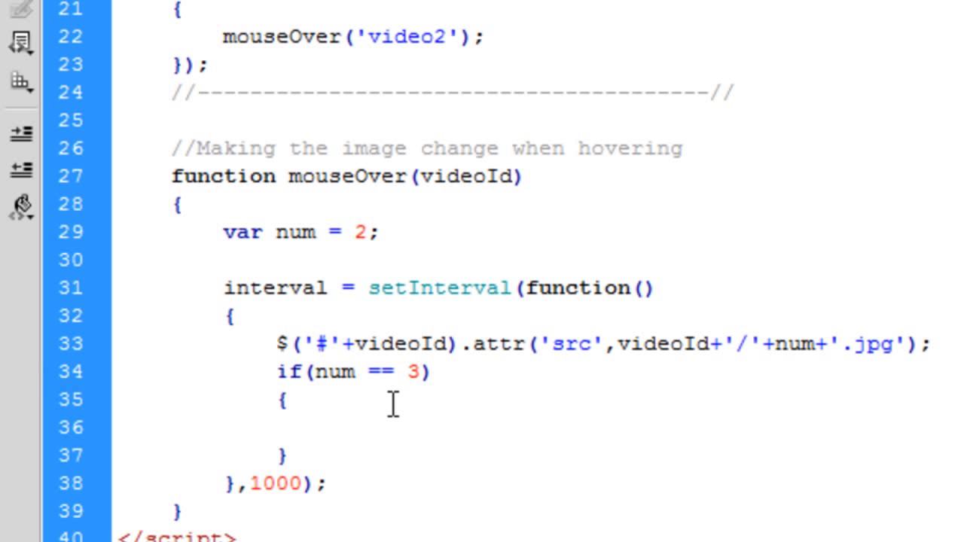
{"action": "left_click", "coordinate": [327, 431]}
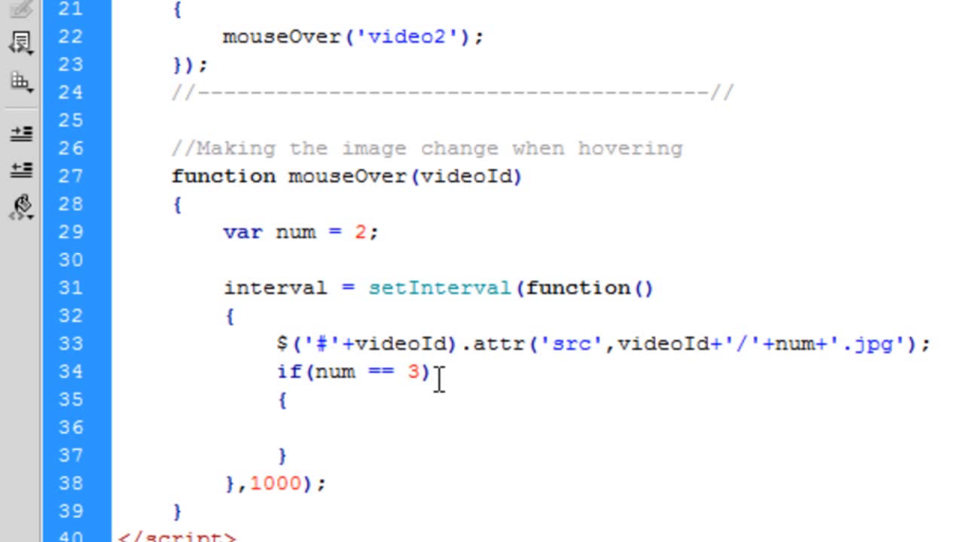
{"action": "left_click", "coordinate": [326, 429]}
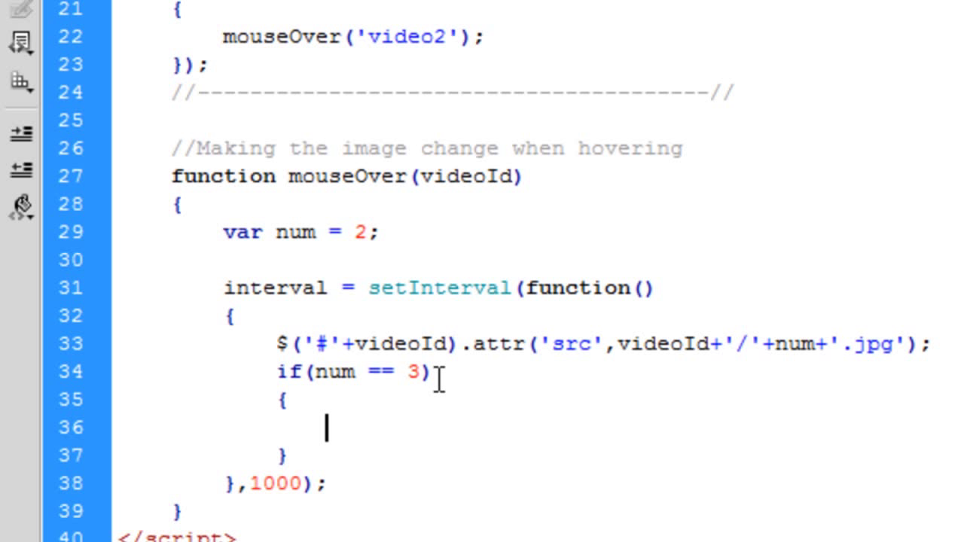
{"action": "type", "text": "num"}
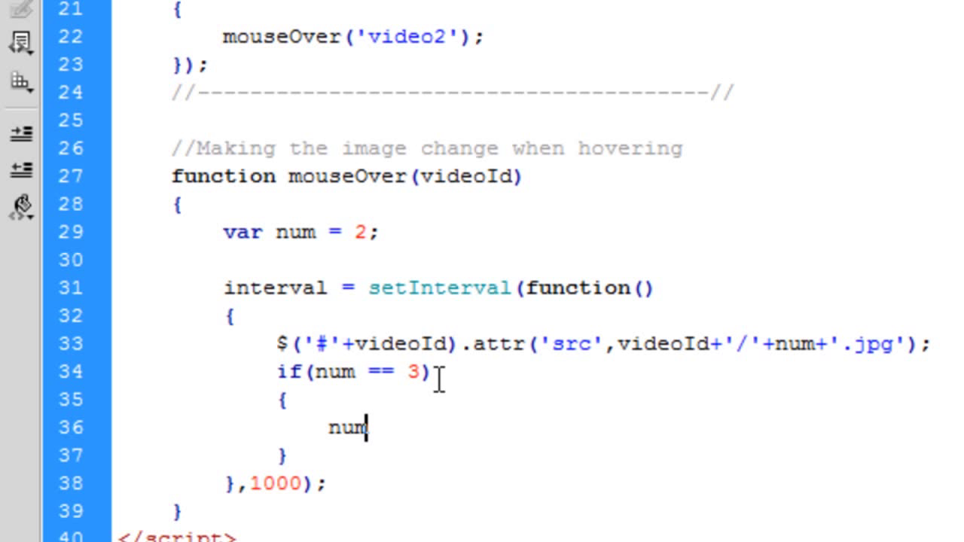
{"action": "type", "text": "= 1;"}
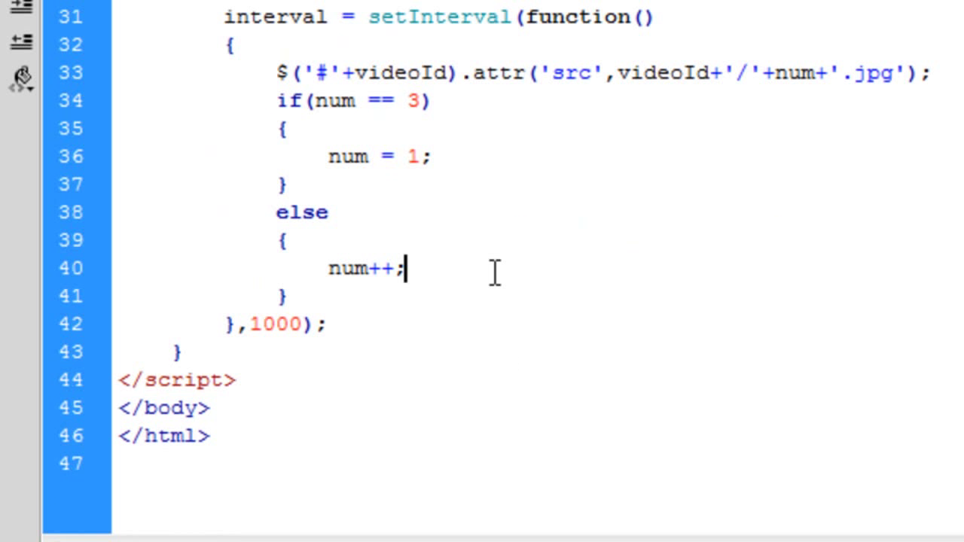
{"action": "mouse_move", "coordinate": [247, 375]}
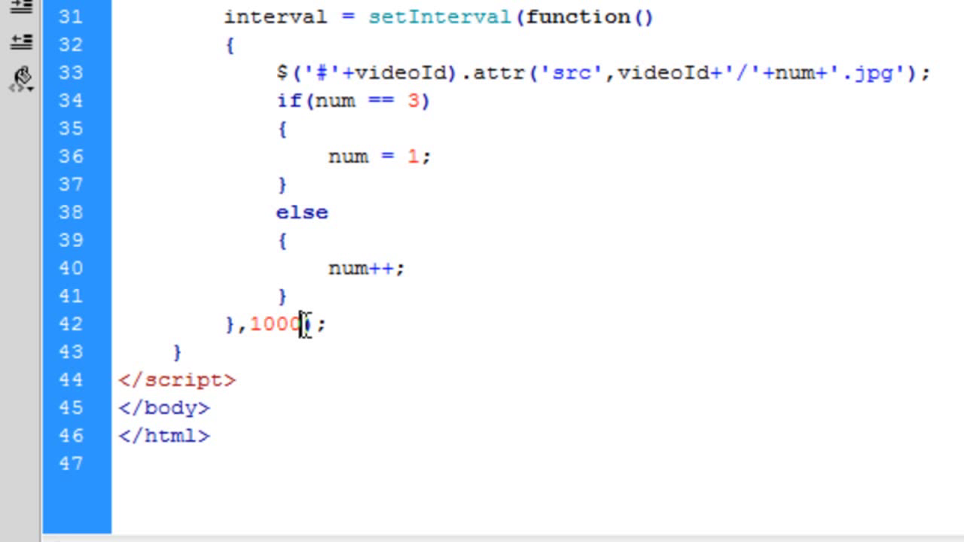
Step: Try a 500 ms interval delay, then restore it to 1000 ms
{"action": "double_click", "coordinate": [273, 325]}
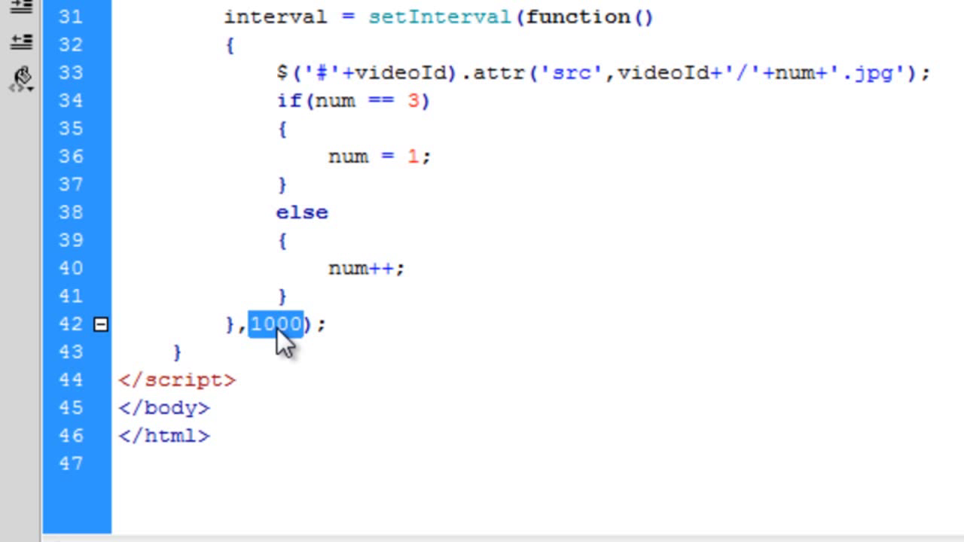
{"action": "type", "text": "500"}
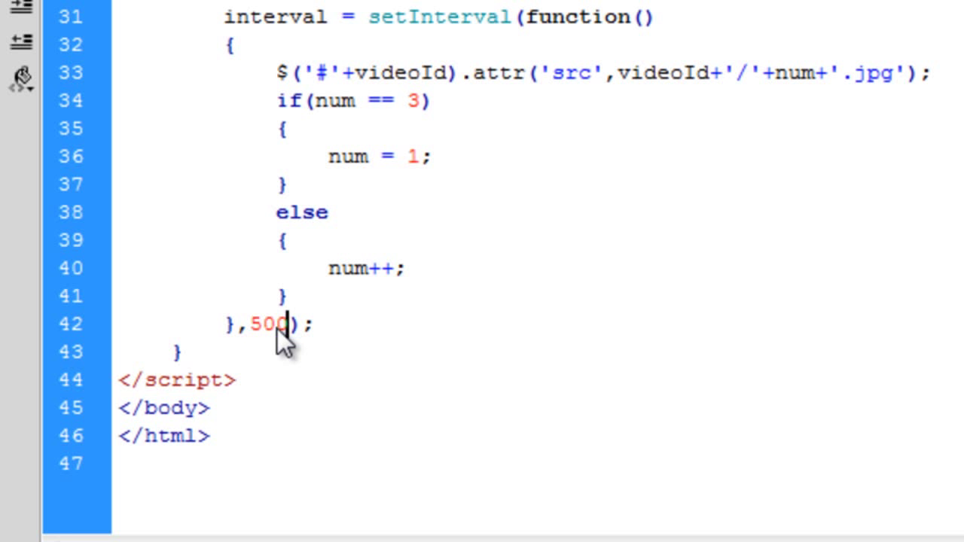
{"action": "type", "text": "1000"}
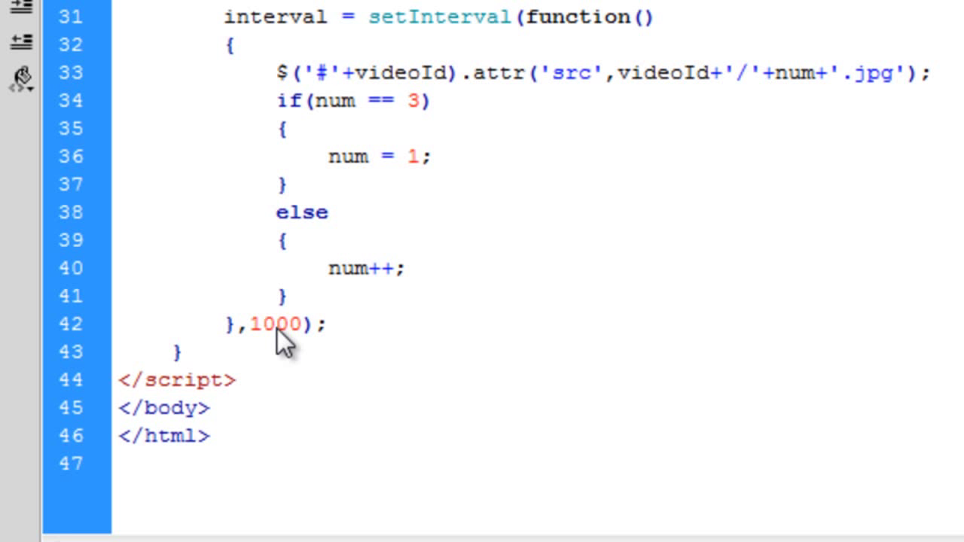
Step: Hover both video thumbnails on the 127.0.0.1 test page in Chrome to watch them rotate
{"action": "left_click", "coordinate": [300, 325]}
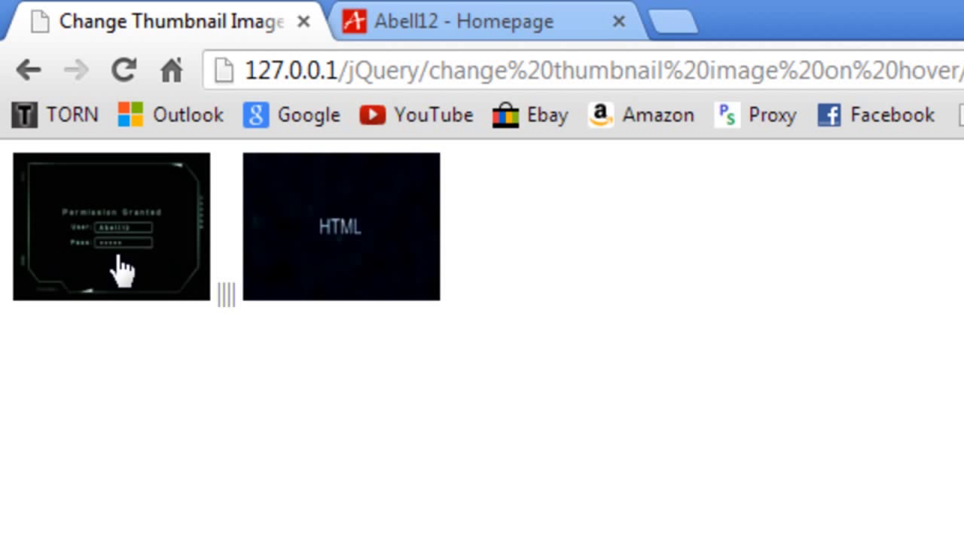
{"action": "mouse_move", "coordinate": [115, 516]}
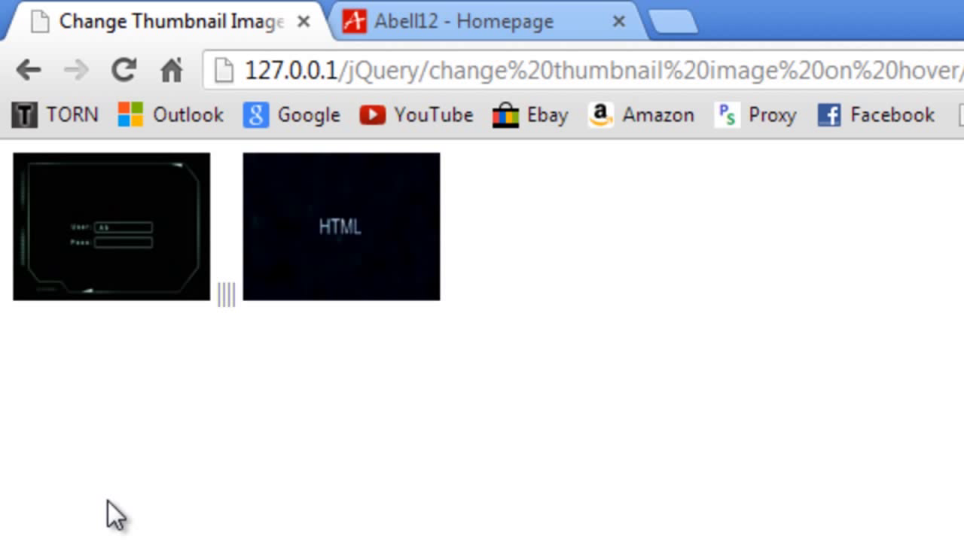
{"action": "mouse_move", "coordinate": [328, 256]}
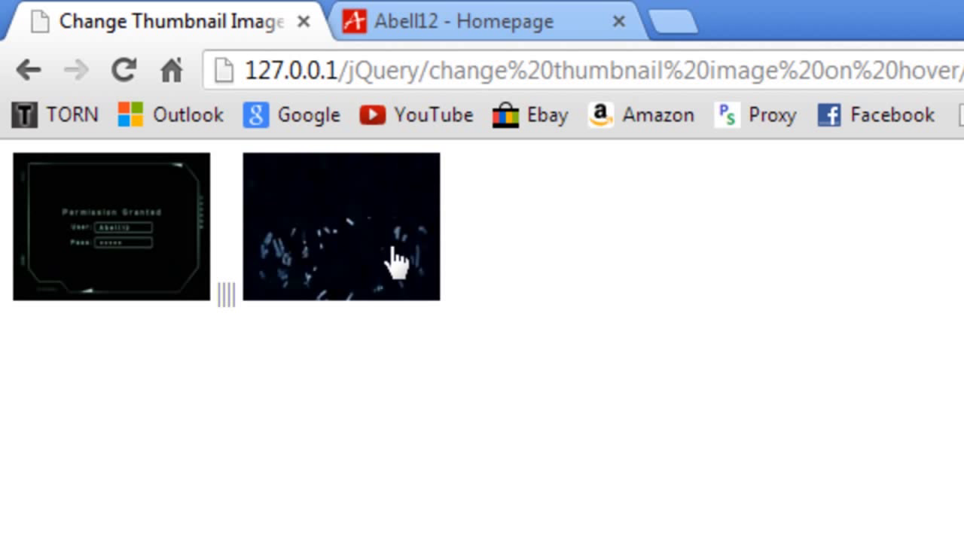
{"action": "mouse_move", "coordinate": [418, 328]}
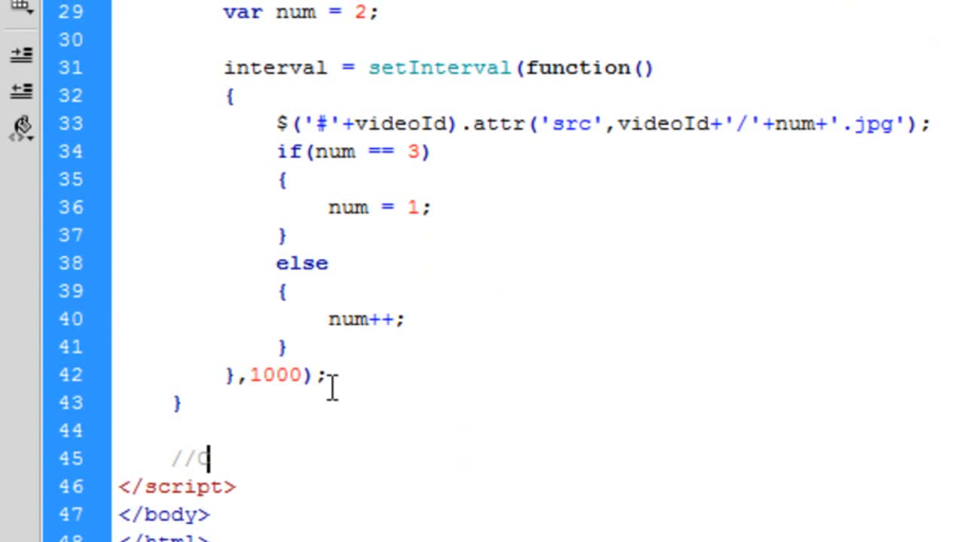
Step: Comment on clearing the interval and resetting the image, then declare function mouseOut(videoId)
{"action": "type", "text": "learing th"}
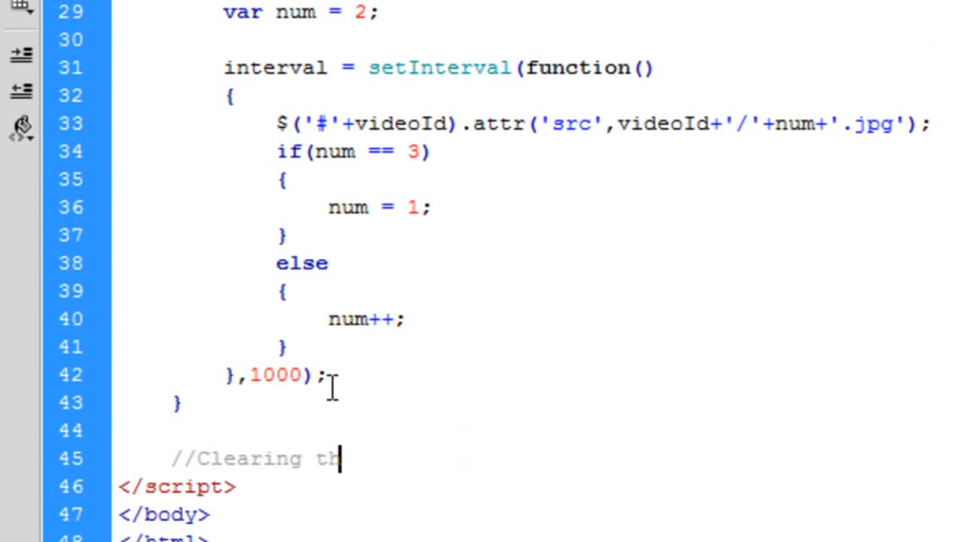
{"action": "type", "text": "e interv"}
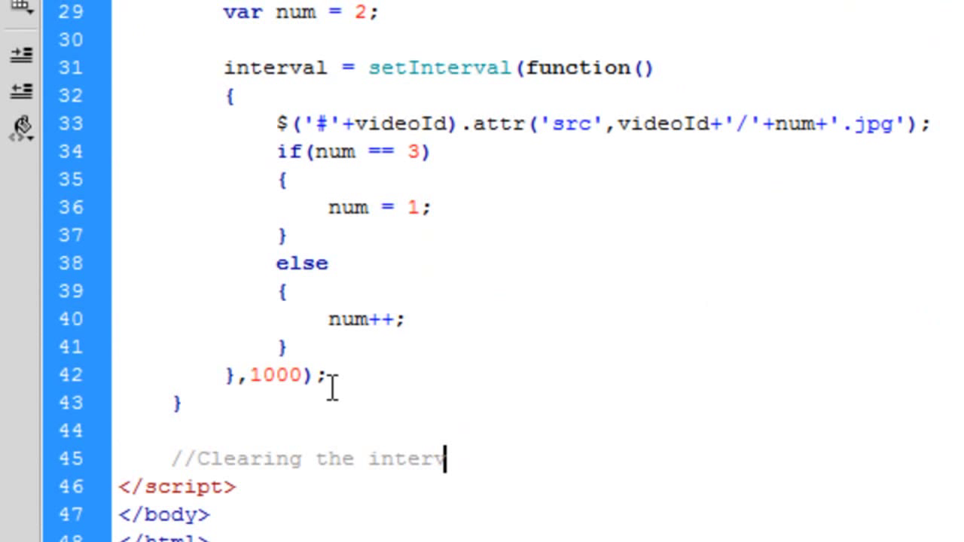
{"action": "type", "text": "al and res"}
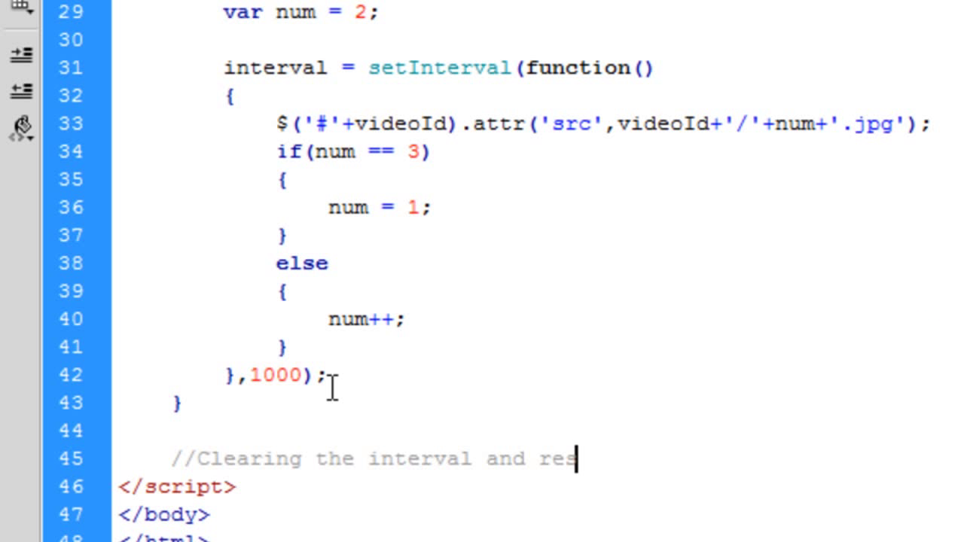
{"action": "type", "text": "etting the image"}
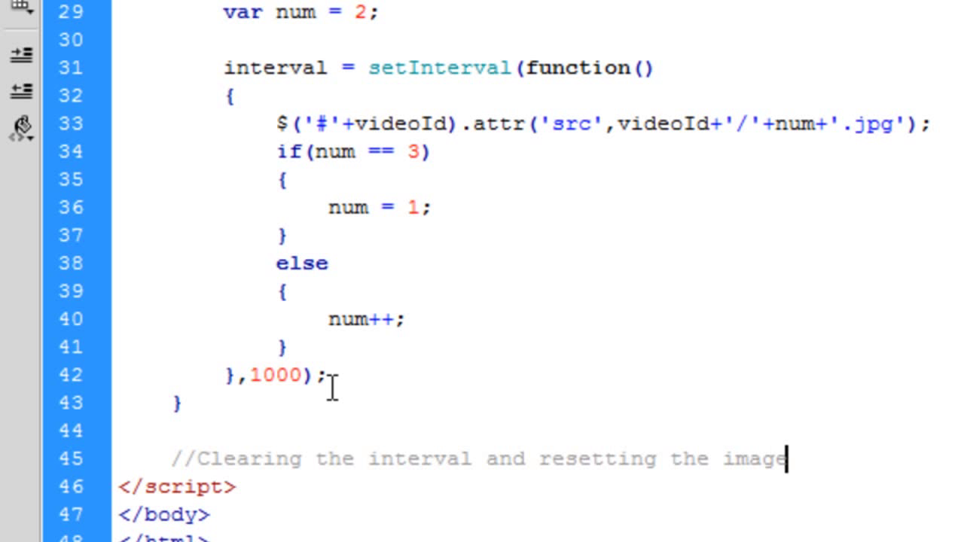
{"action": "type", "text": "back to the"}
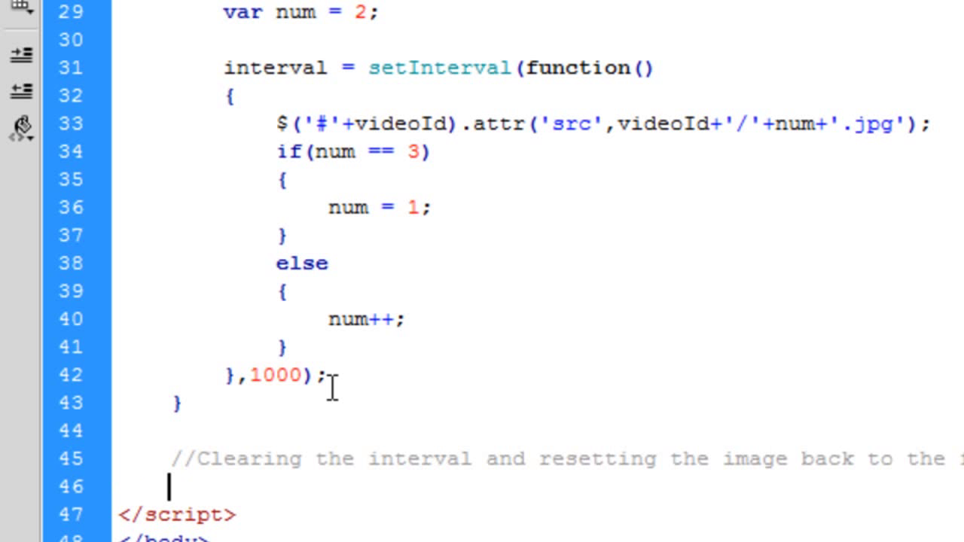
{"action": "type", "text": "function m"}
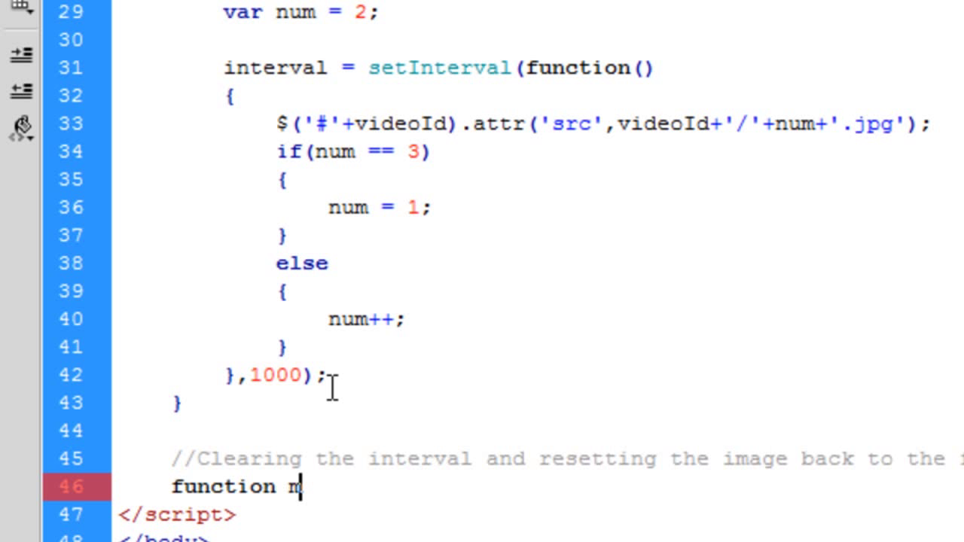
{"action": "type", "text": "ouseOut"}
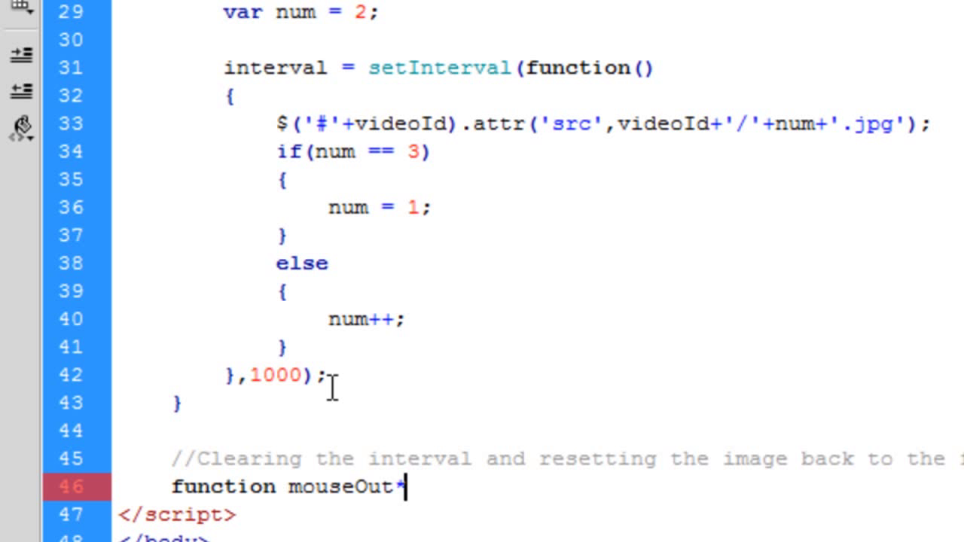
{"action": "type", "text": "(videoId"}
{"action": "type", "text": "{"}
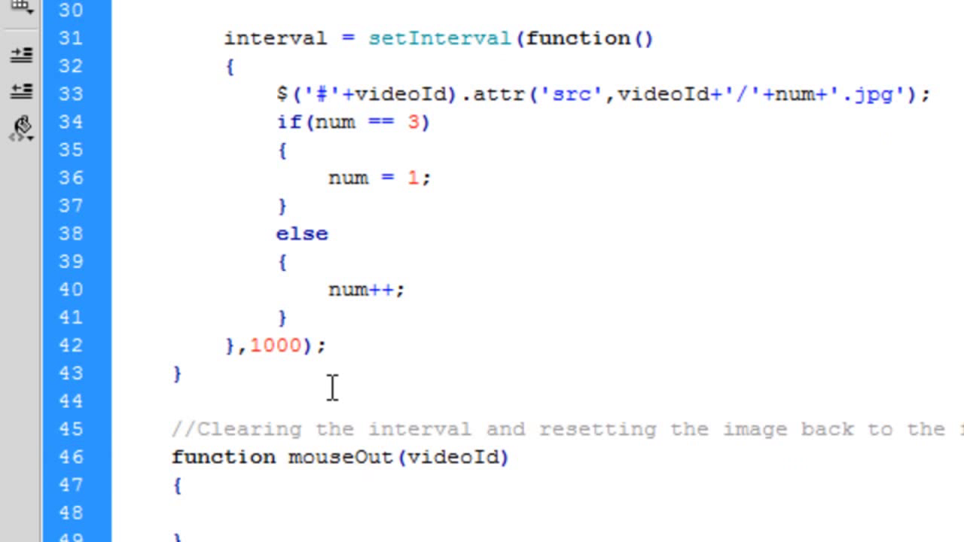
Step: Make mouseOut clear the interval and reset the thumbnail src to videoId/1.jpg
{"action": "type", "text": "clearI"}
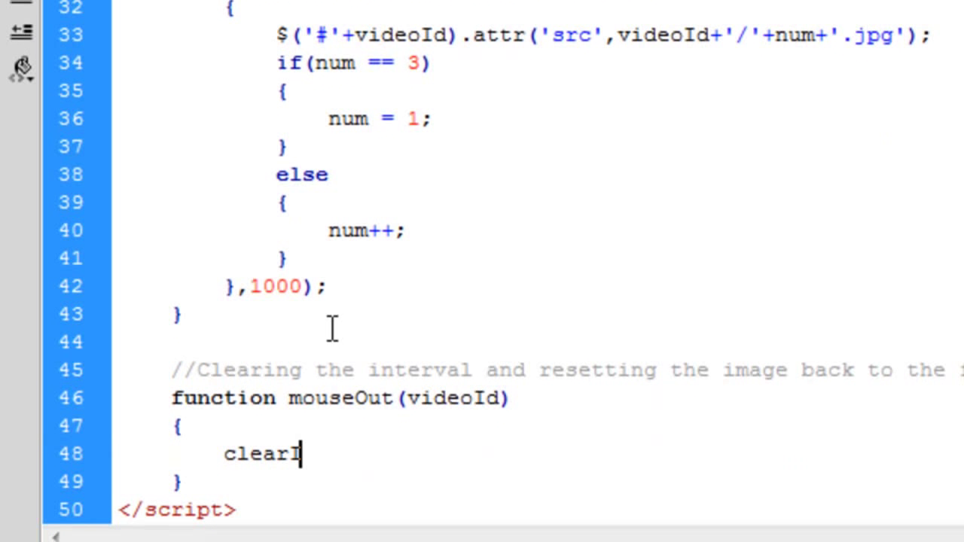
{"action": "type", "text": "nterval"}
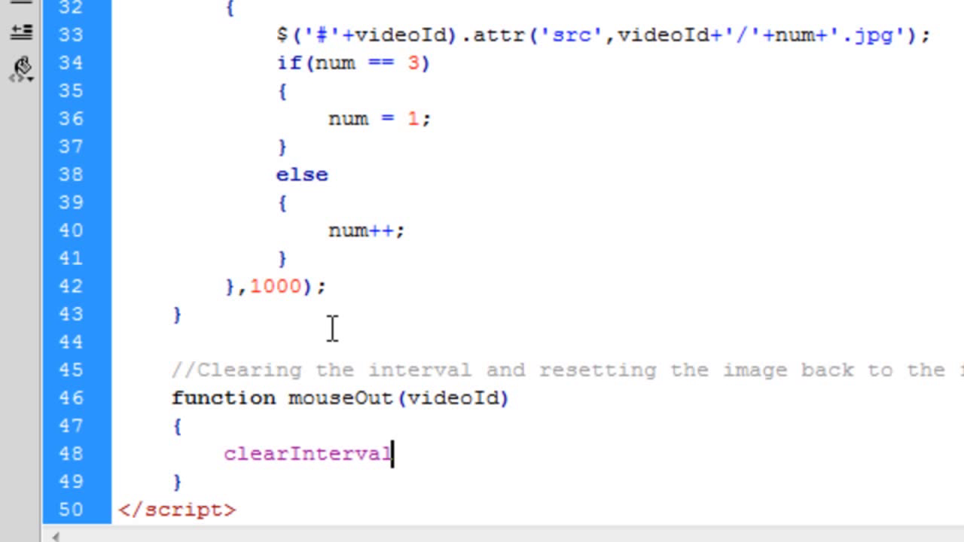
{"action": "type", "text": "(int)"}
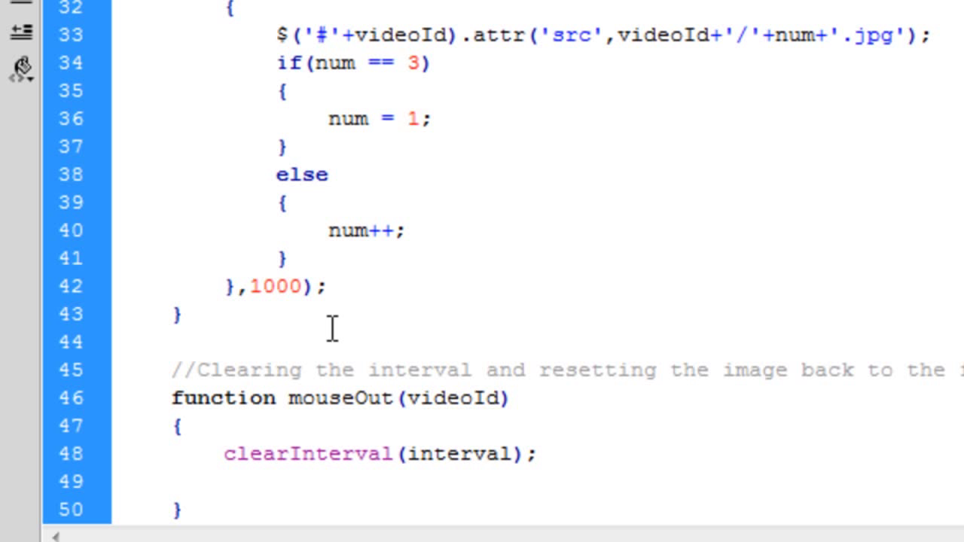
{"action": "mouse_move", "coordinate": [276, 29]}
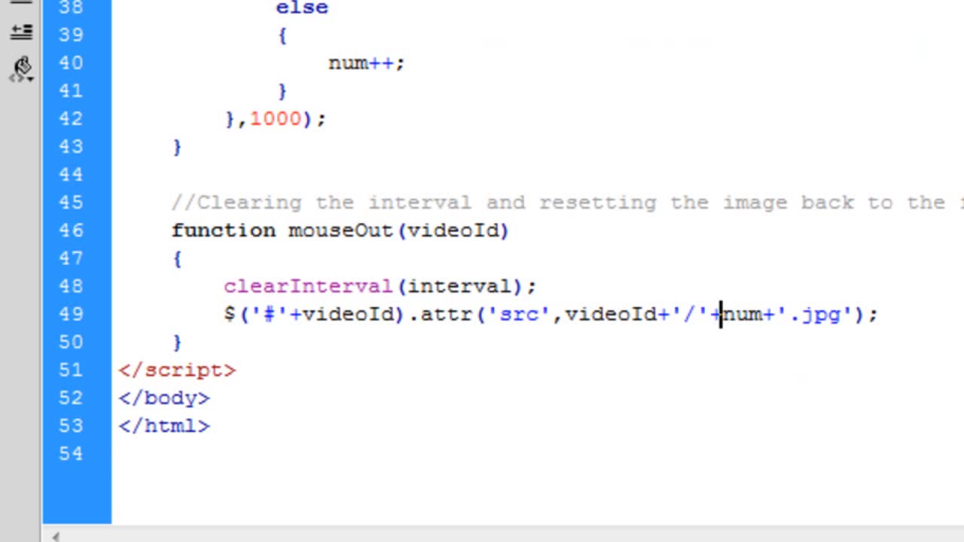
{"action": "key", "text": "Backspace"}
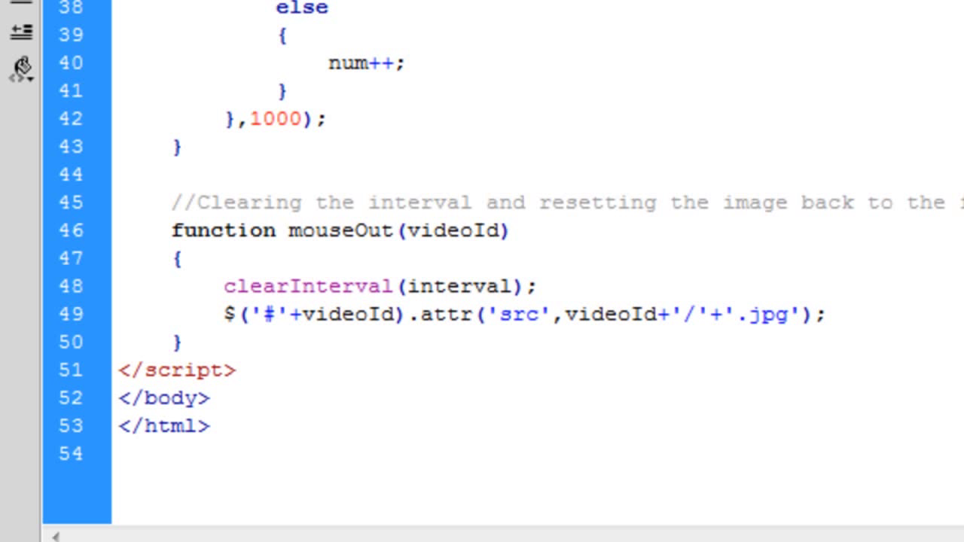
{"action": "left_click", "coordinate": [720, 314]}
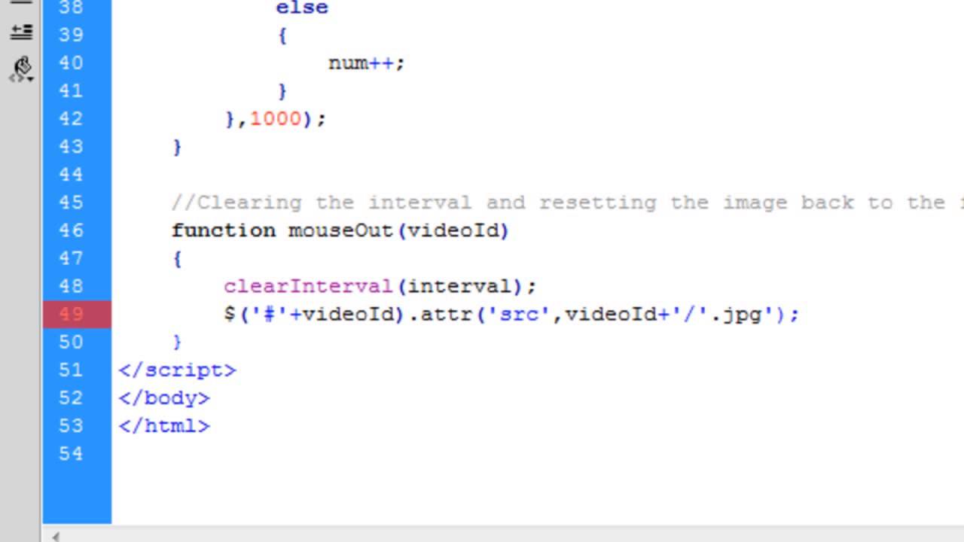
{"action": "type", "text": "1"}
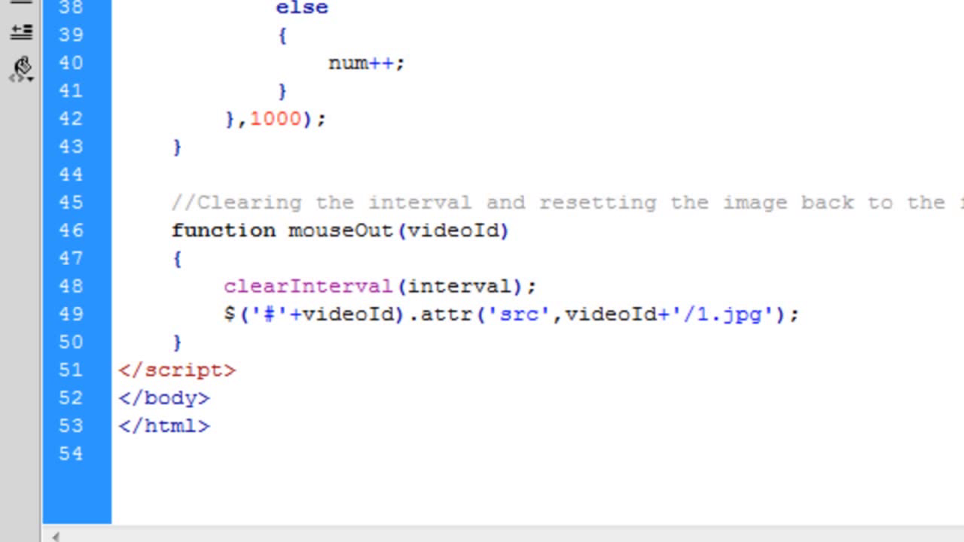
{"action": "left_click", "coordinate": [706, 314]}
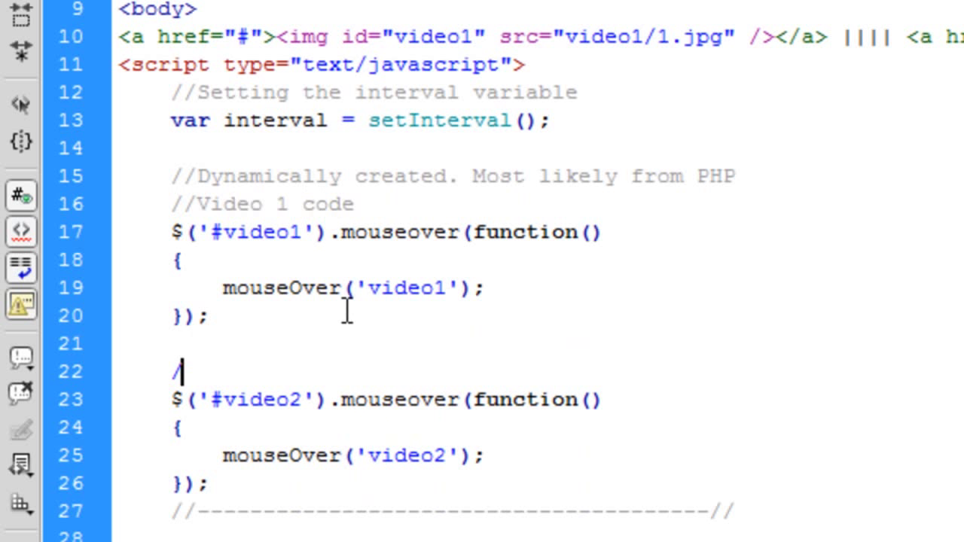
Step: Add a //Video2 code comment and switch the first copied handler to .mouseout
{"action": "type", "text": "/Video2"}
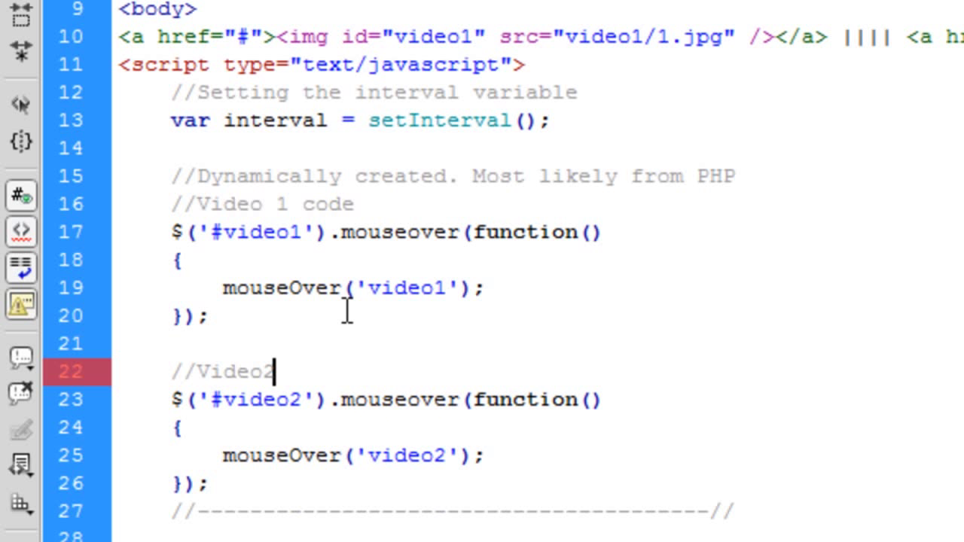
{"action": "type", "text": "code"}
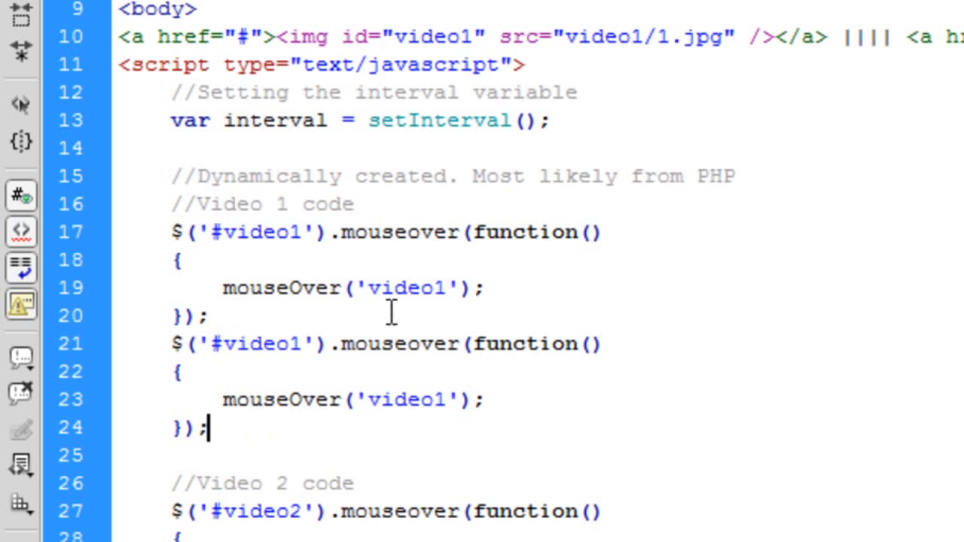
{"action": "double_click", "coordinate": [399, 344]}
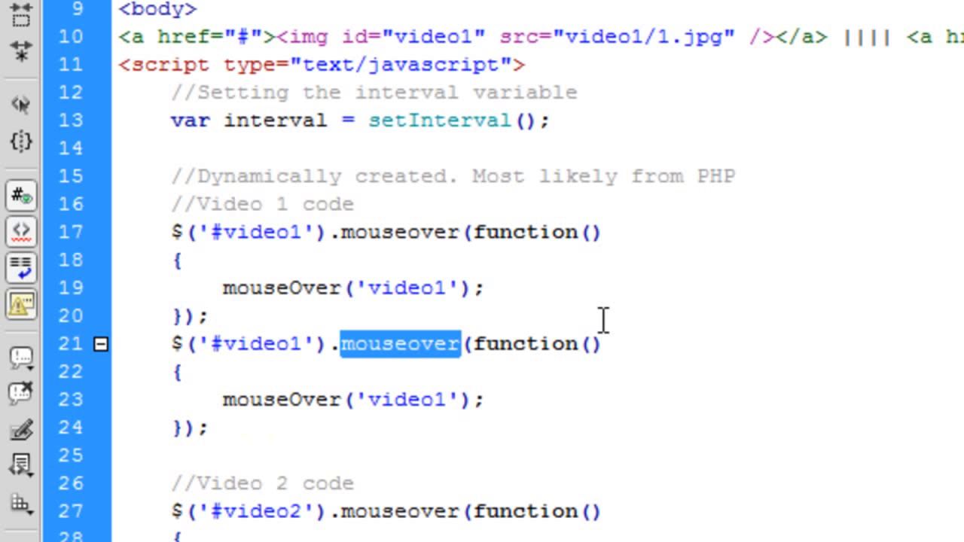
{"action": "type", "text": "mo"}
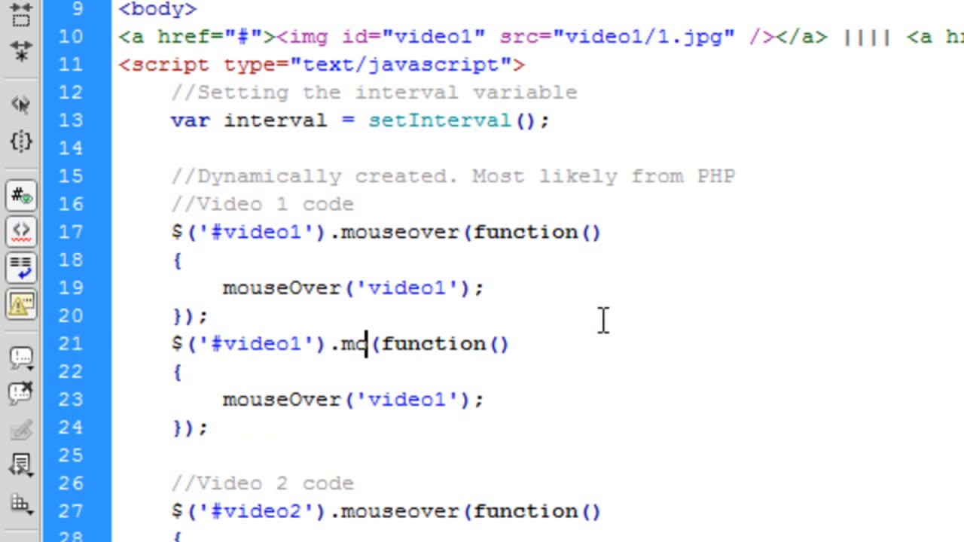
{"action": "type", "text": "mouseout"}
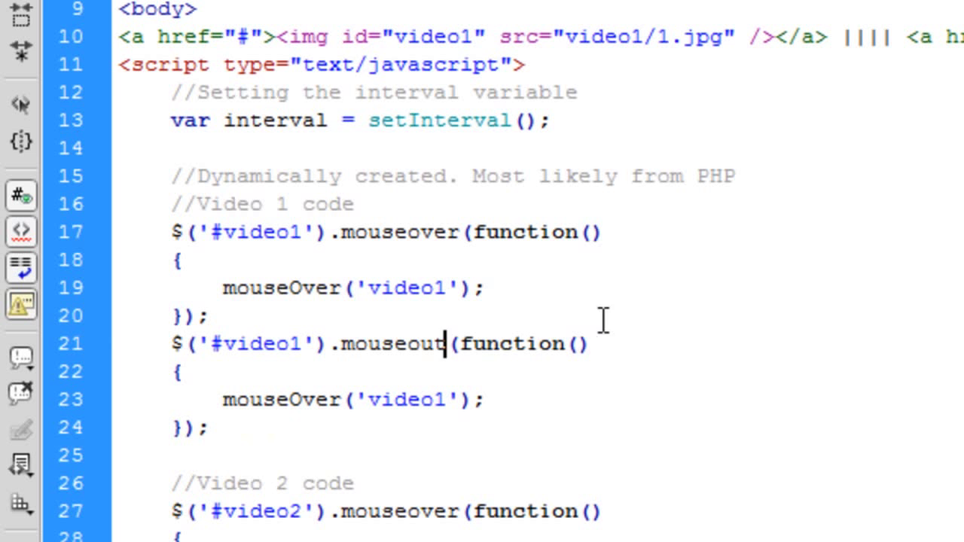
Step: Change the second copied handler's event from mouseover to mouseout
{"action": "scroll", "scroll_direction": "down", "scroll_amount": 3}
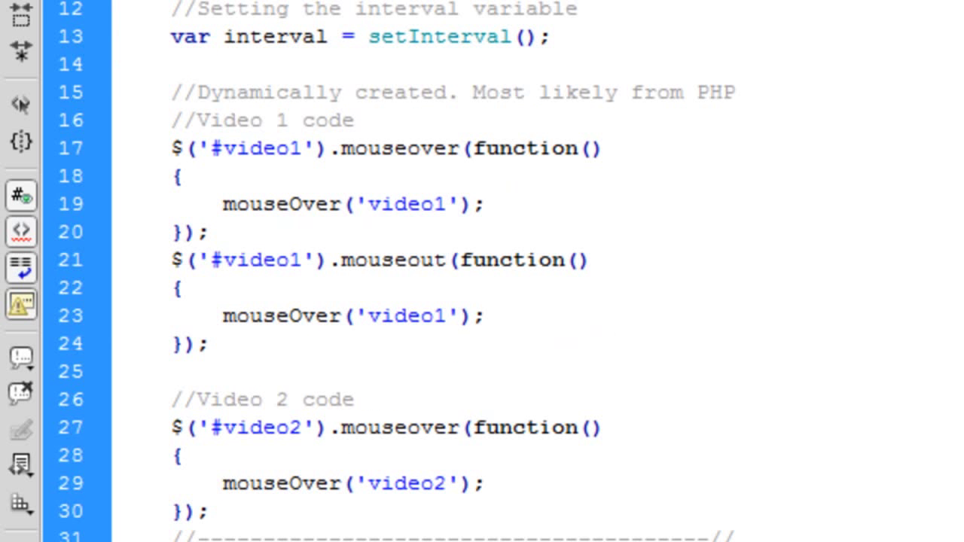
{"action": "scroll", "scroll_direction": "down", "scroll_amount": 3}
{"action": "type", "text": "ut"}
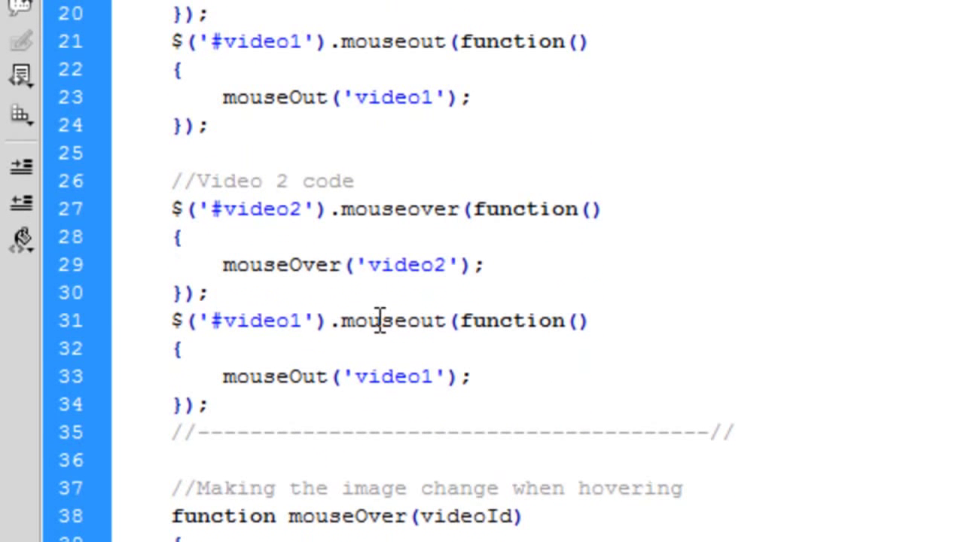
{"action": "double_click", "coordinate": [393, 320]}
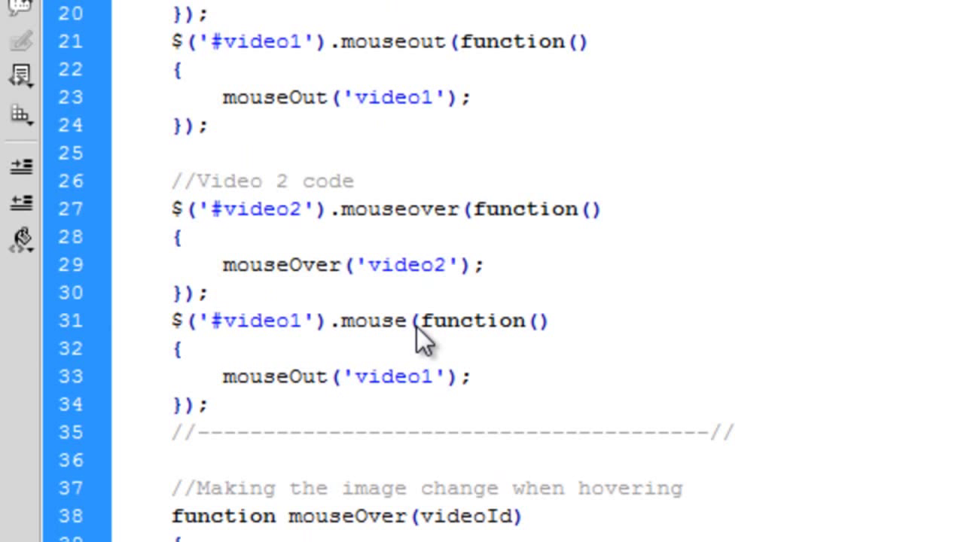
{"action": "type", "text": "out"}
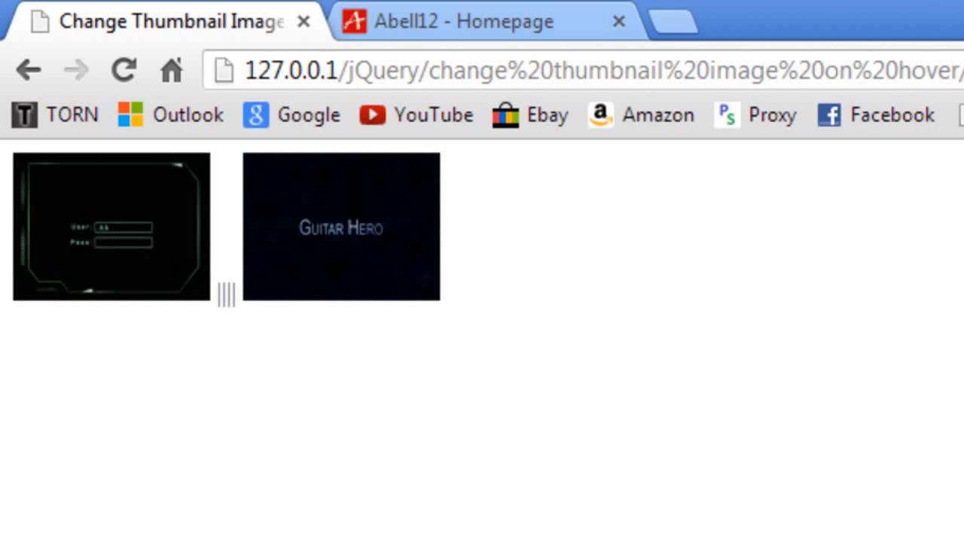
{"action": "mouse_move", "coordinate": [158, 290]}
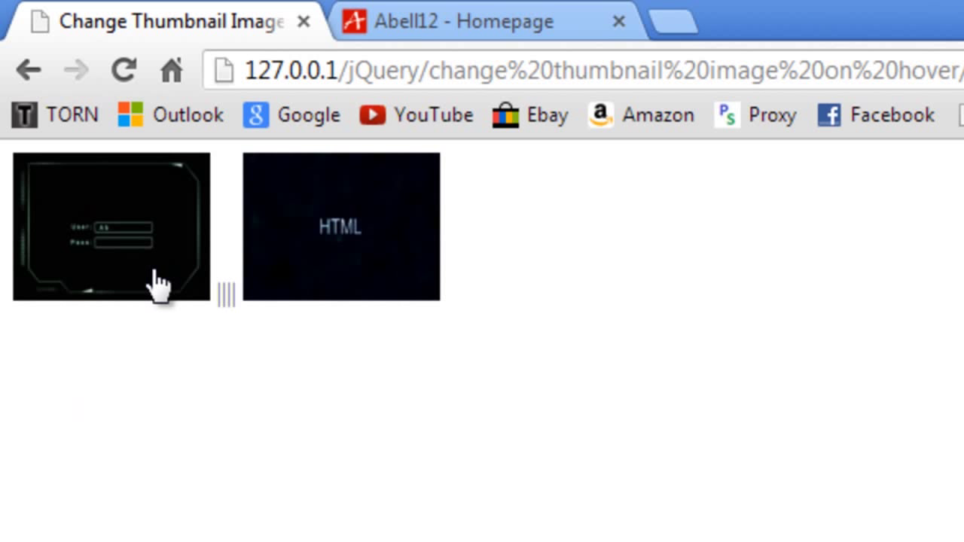
{"action": "mouse_move", "coordinate": [149, 454]}
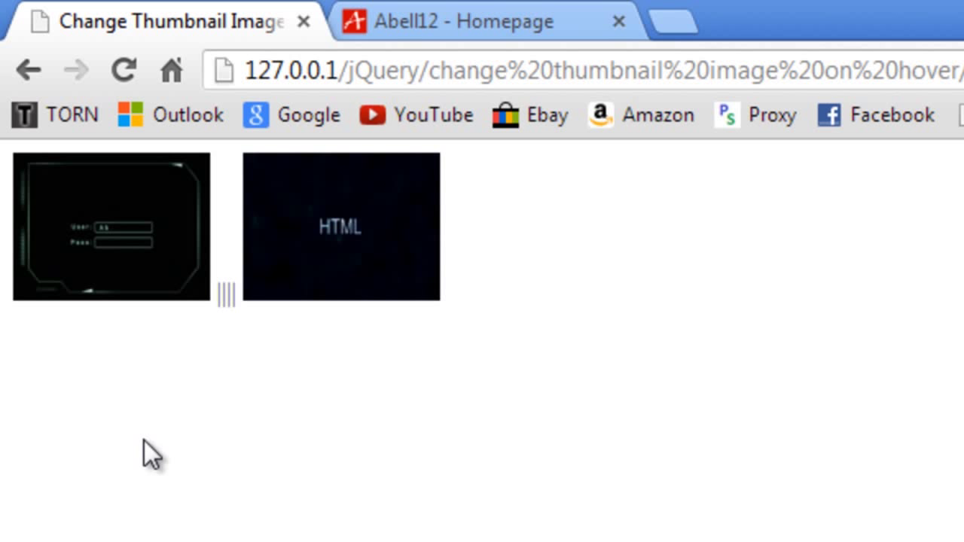
{"action": "mouse_move", "coordinate": [369, 463]}
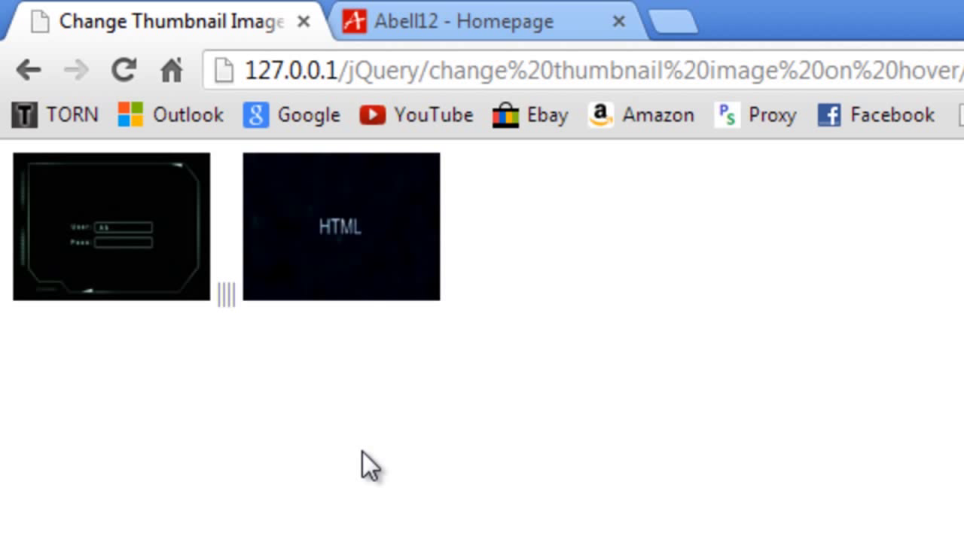
{"action": "mouse_move", "coordinate": [420, 502]}
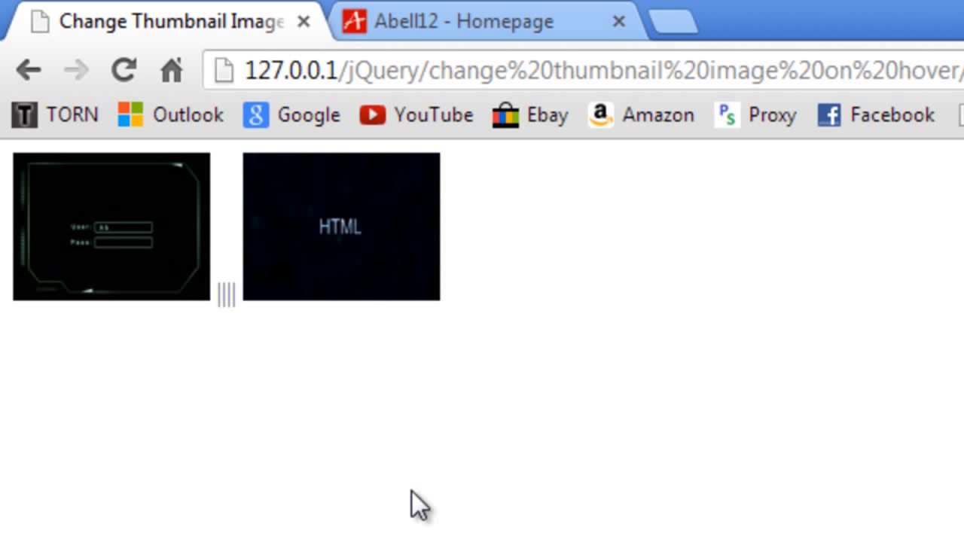
{"action": "mouse_move", "coordinate": [384, 309]}
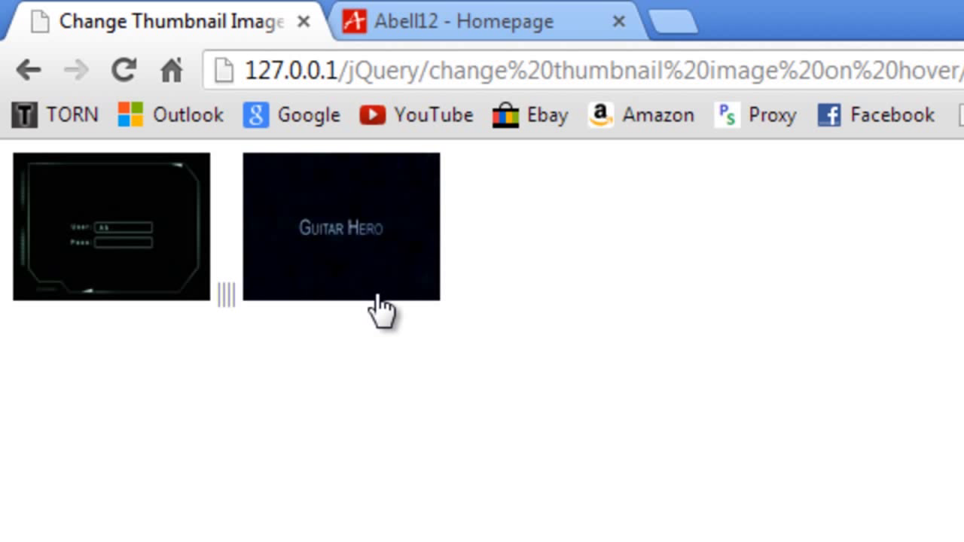
{"action": "mouse_move", "coordinate": [381, 309]}
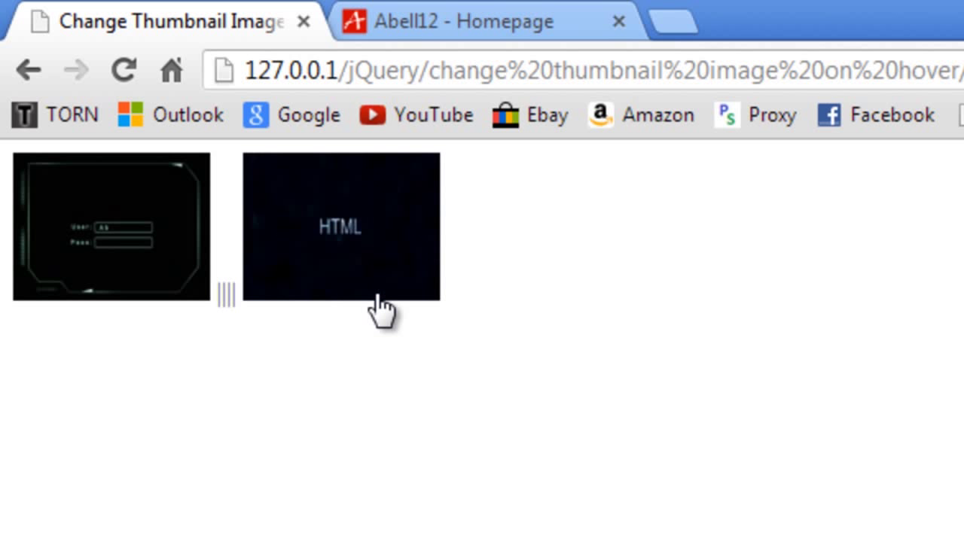